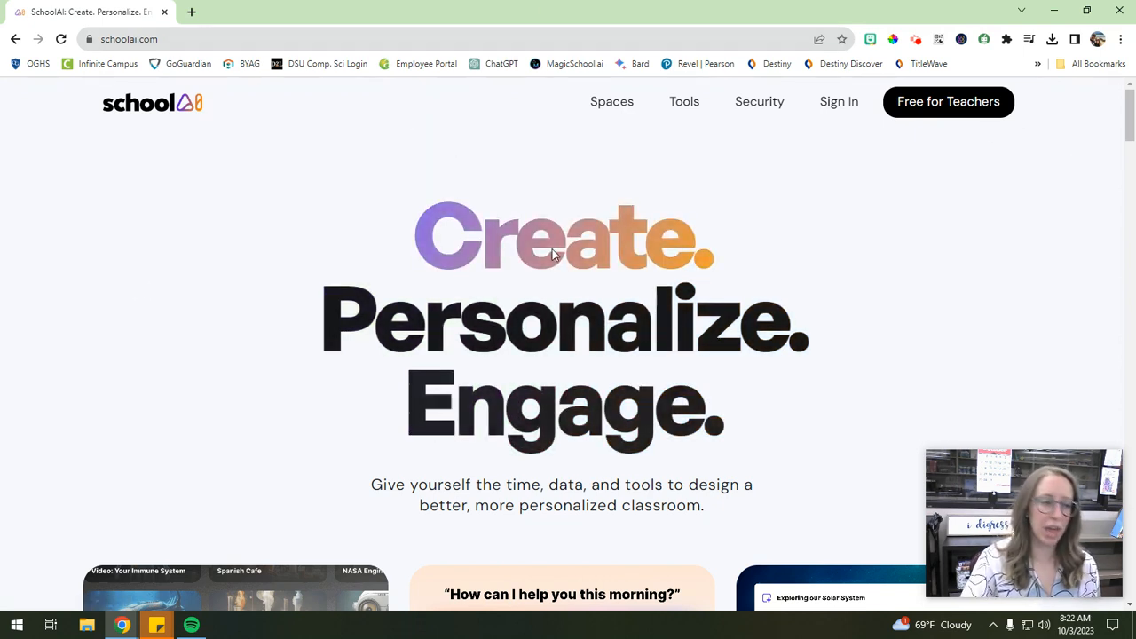
pyautogui.moveTo(947, 101)
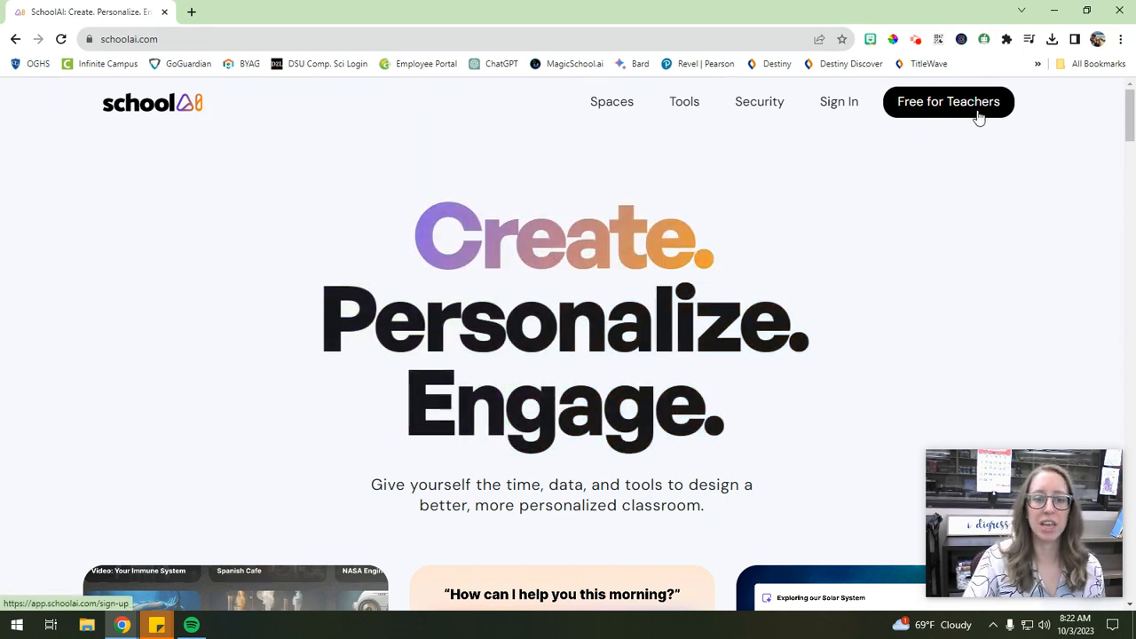
# Look over the free teacher sign-up form, then go to the Sign In page.
pyautogui.click(948, 101)
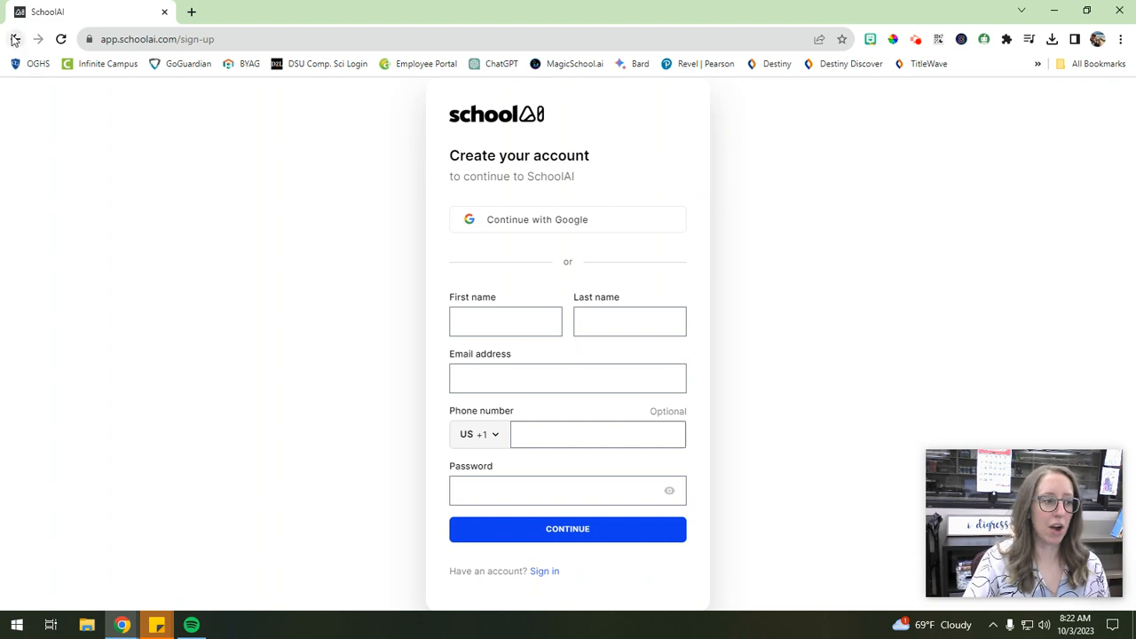
pyautogui.moveTo(396, 394)
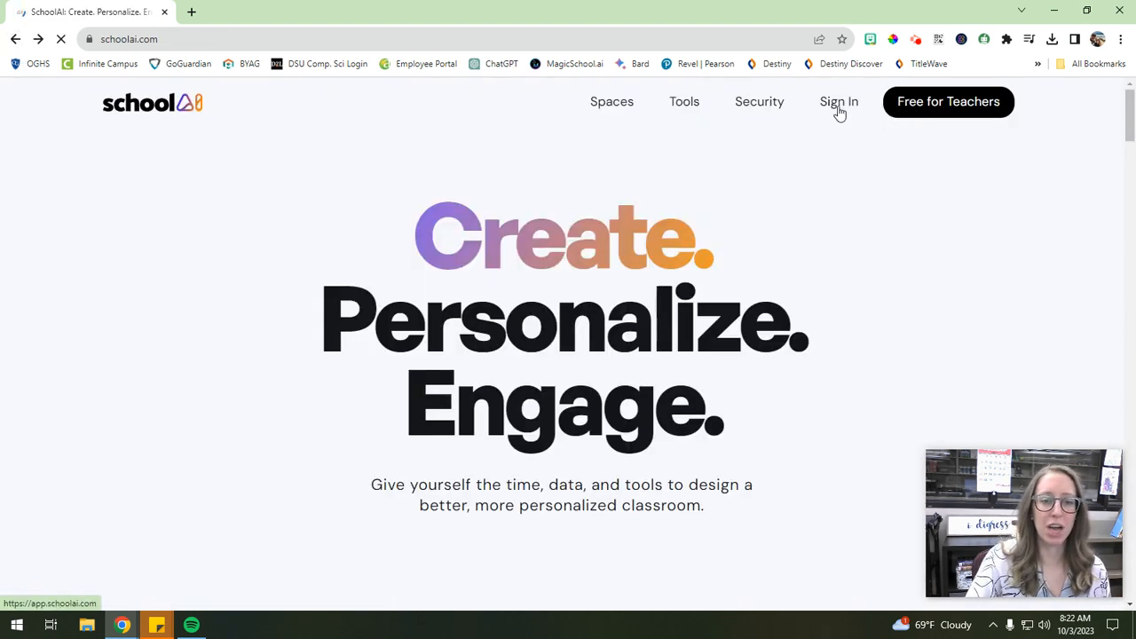
pyautogui.click(839, 101)
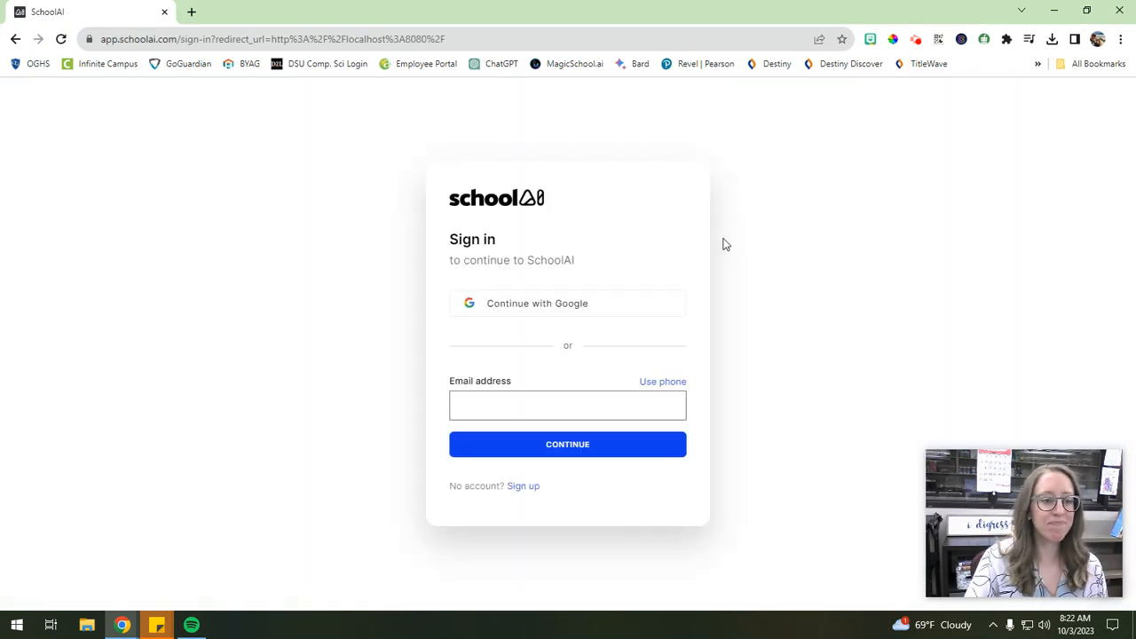
# Sign in with Google and select the dashboard's 'Ask me anything' box.
pyautogui.click(536, 303)
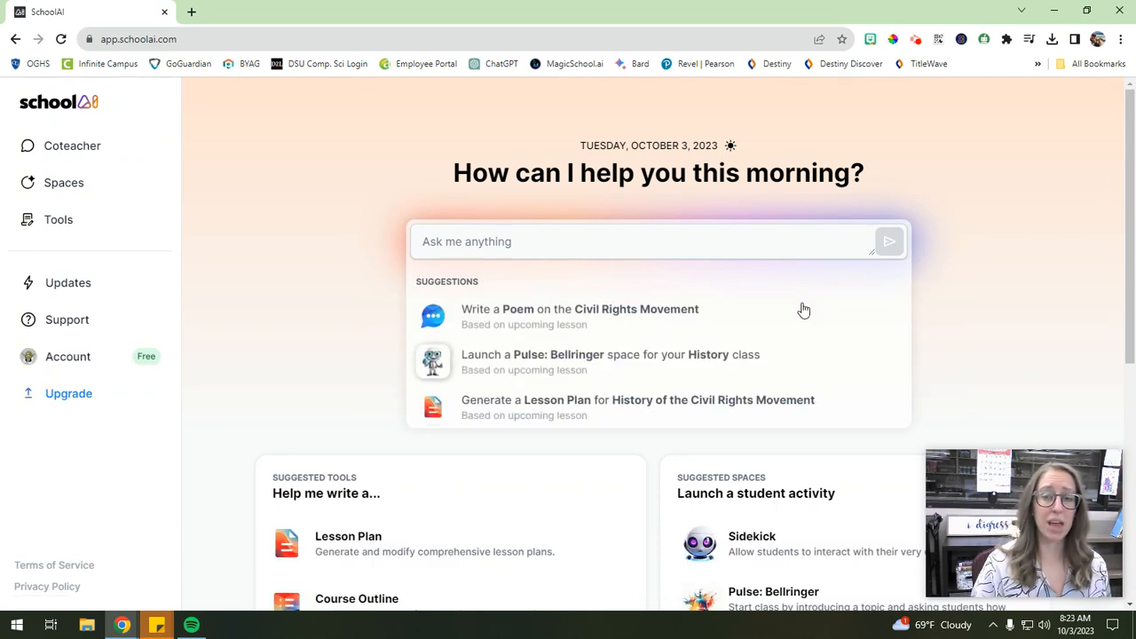
pyautogui.click(657, 241)
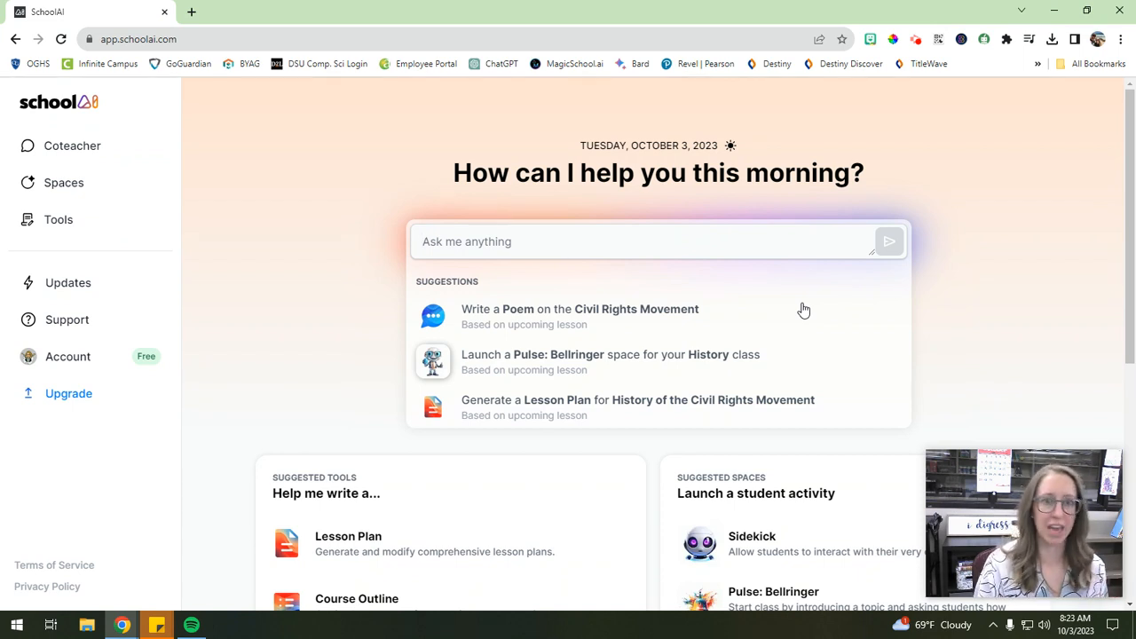
pyautogui.click(648, 241)
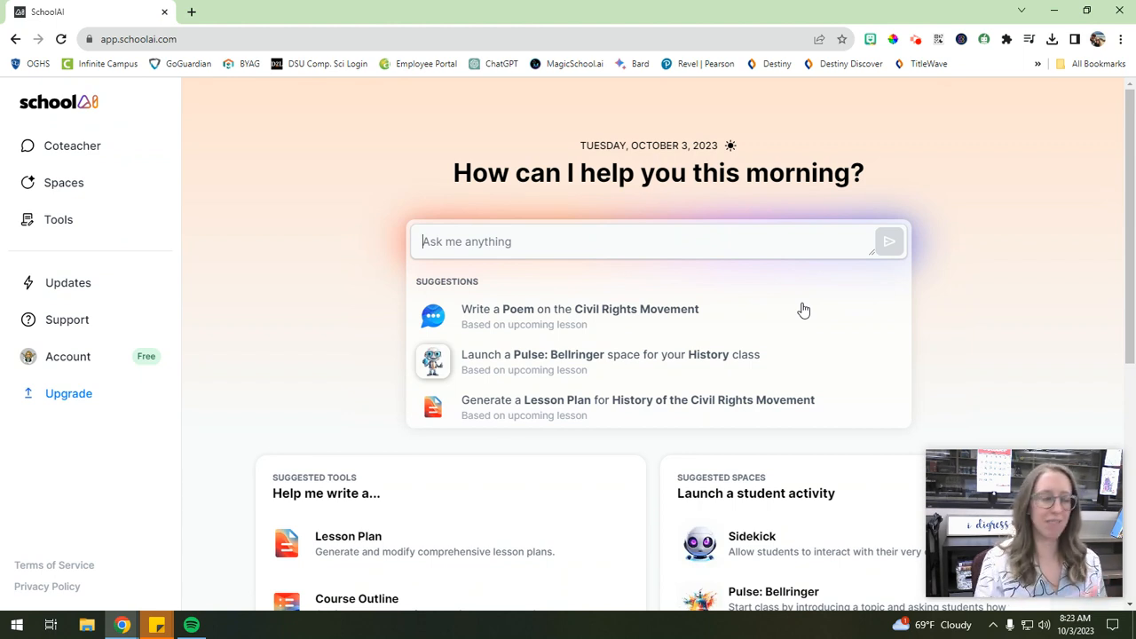
pyautogui.moveTo(40, 145)
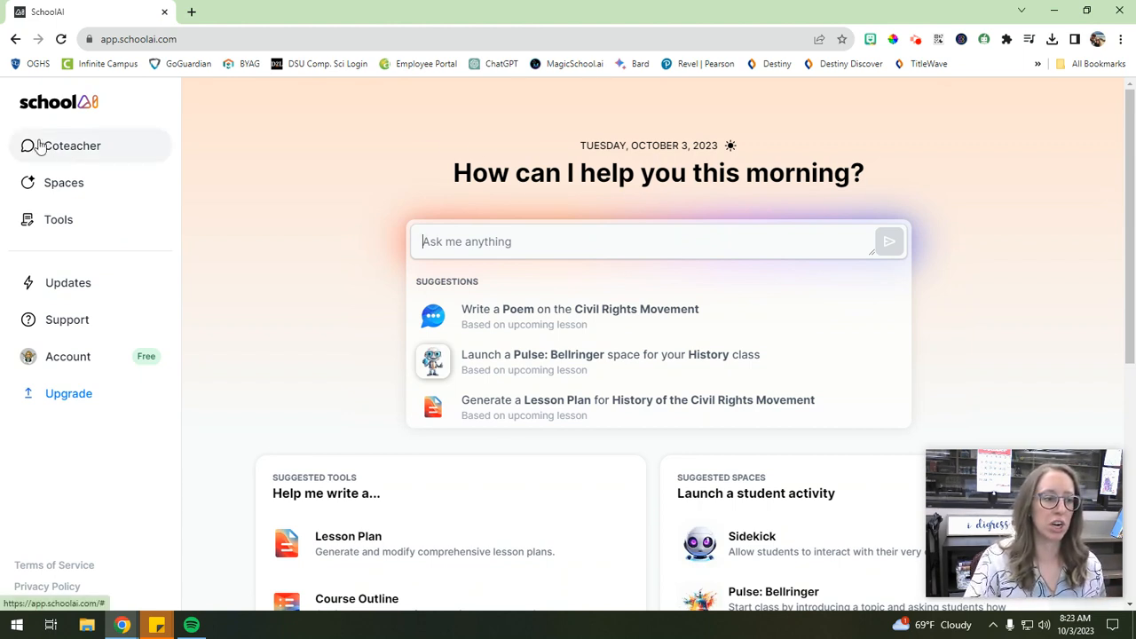
pyautogui.moveTo(821, 227)
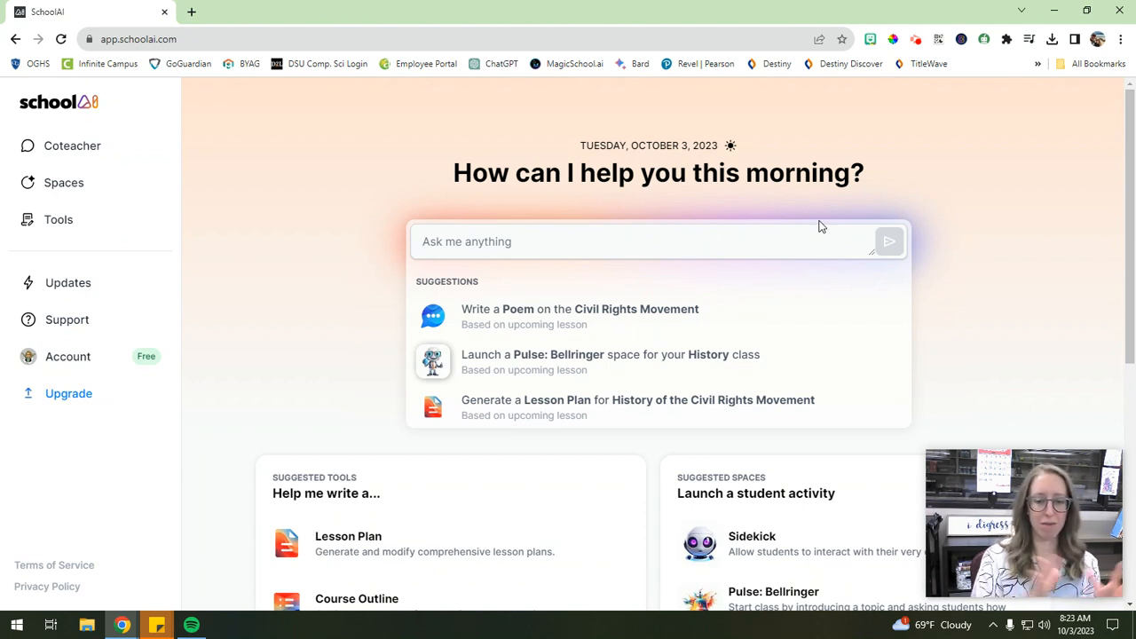
pyautogui.moveTo(312, 213)
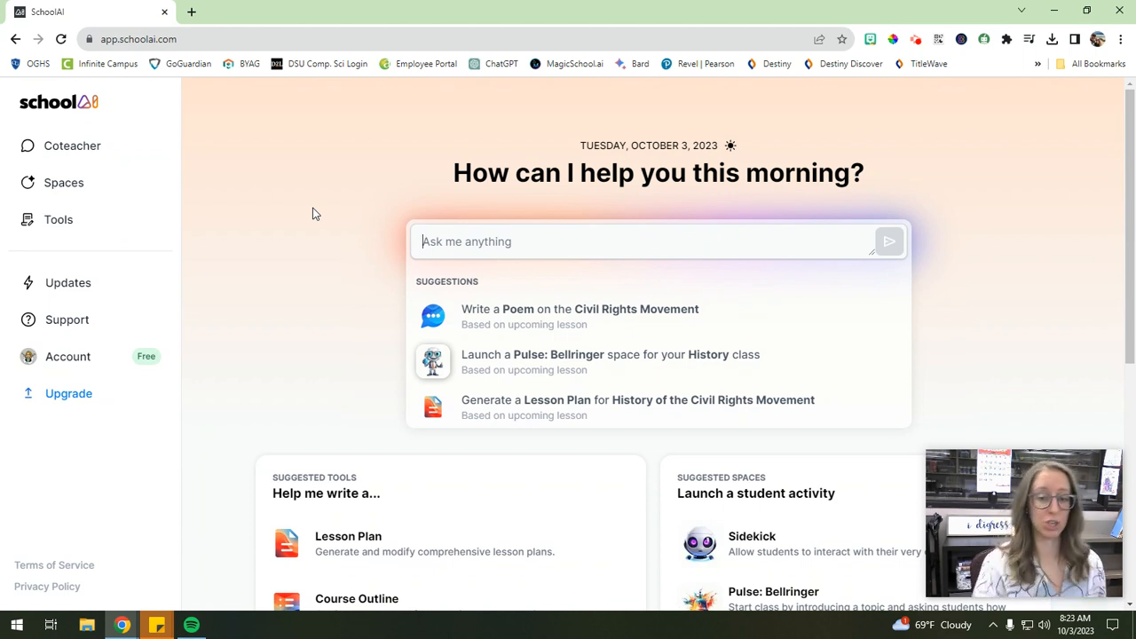
pyautogui.moveTo(294, 206)
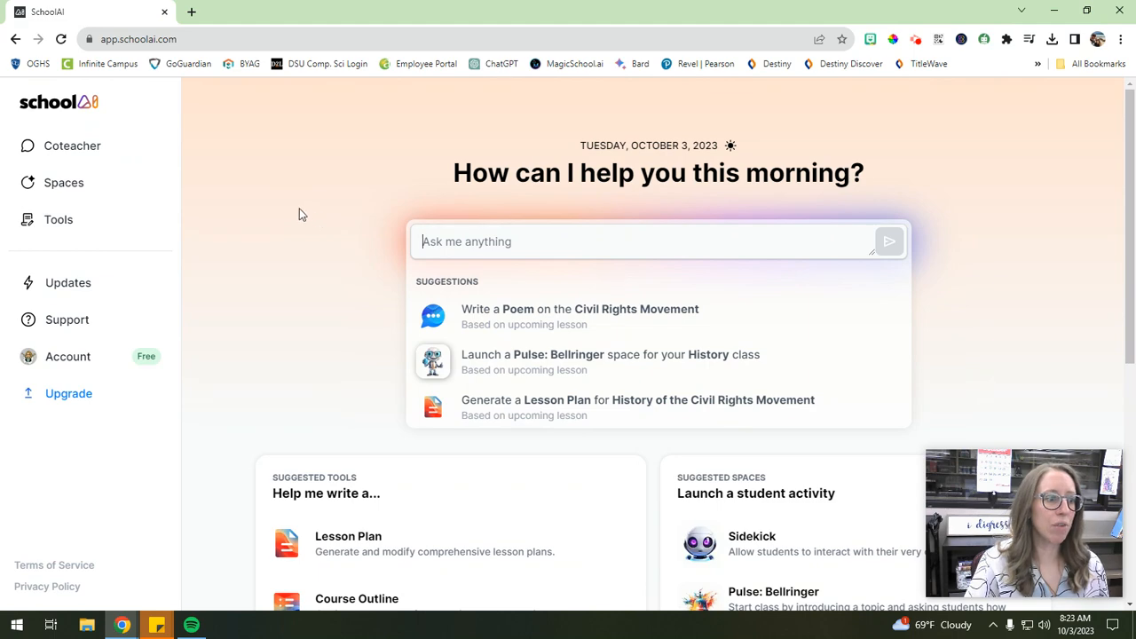
pyautogui.moveTo(64, 183)
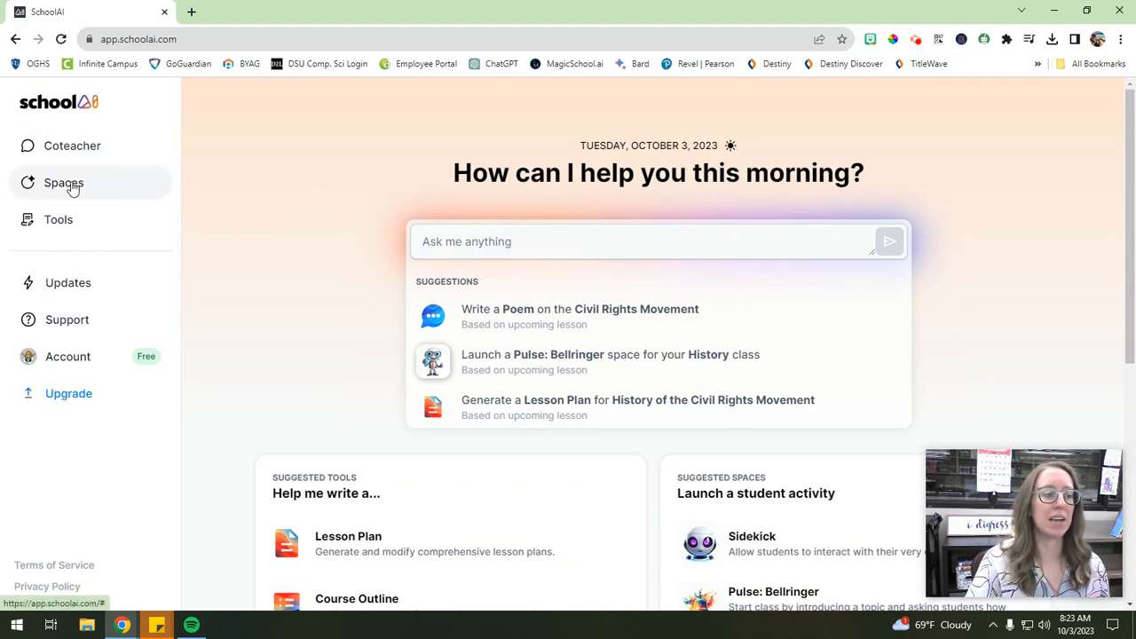
# Open Spaces from the sidebar and scroll through the Build Your Own templates.
pyautogui.click(63, 183)
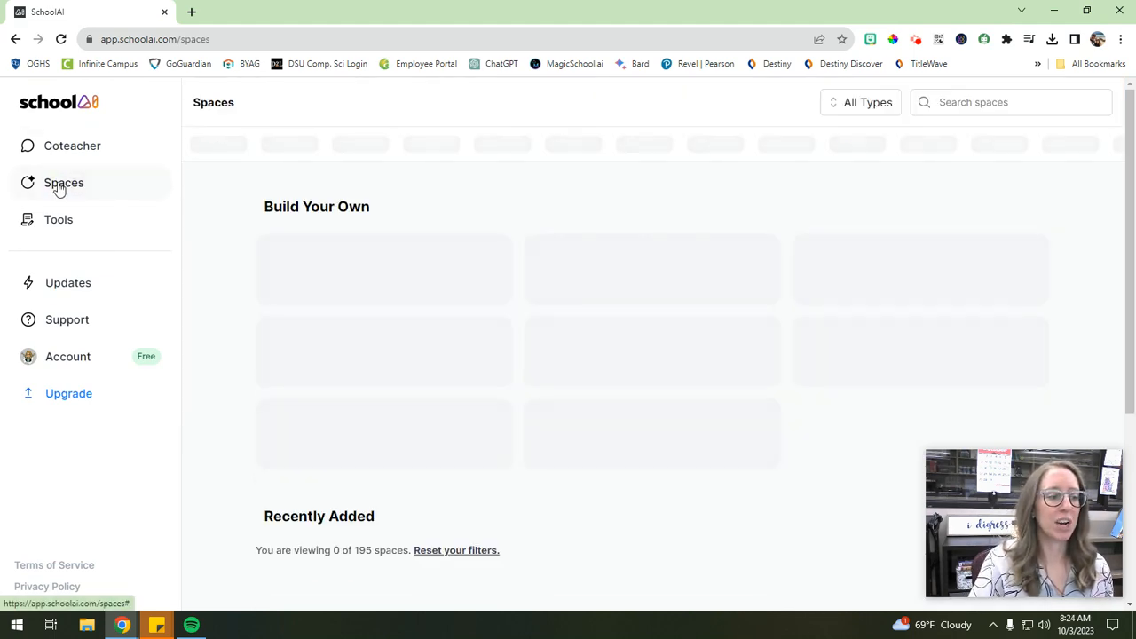
pyautogui.click(63, 183)
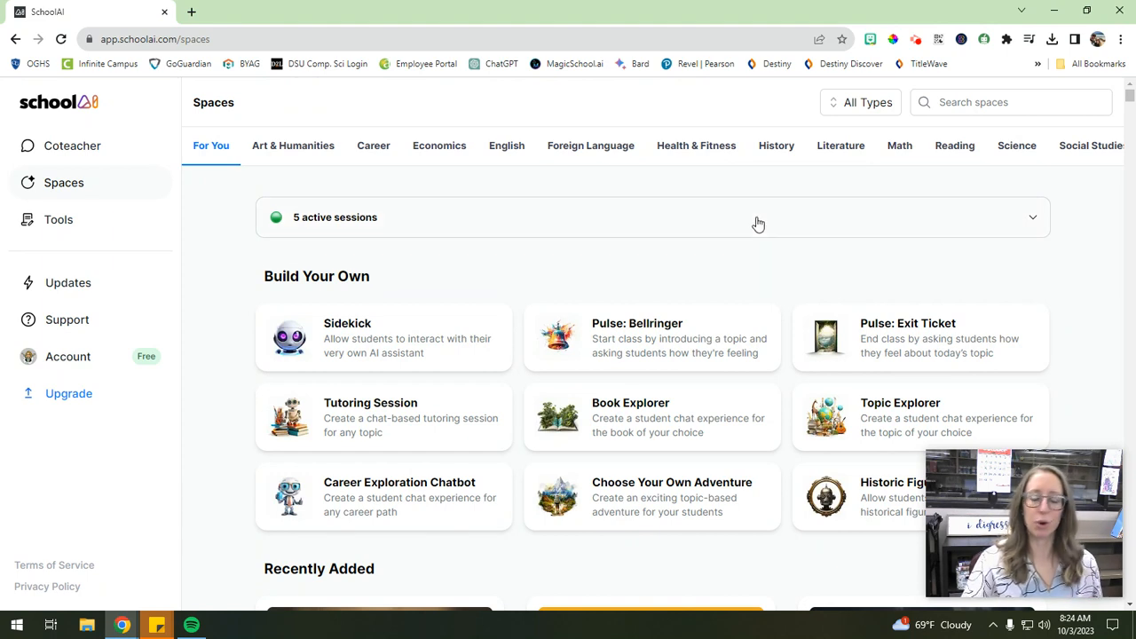
pyautogui.moveTo(454, 501)
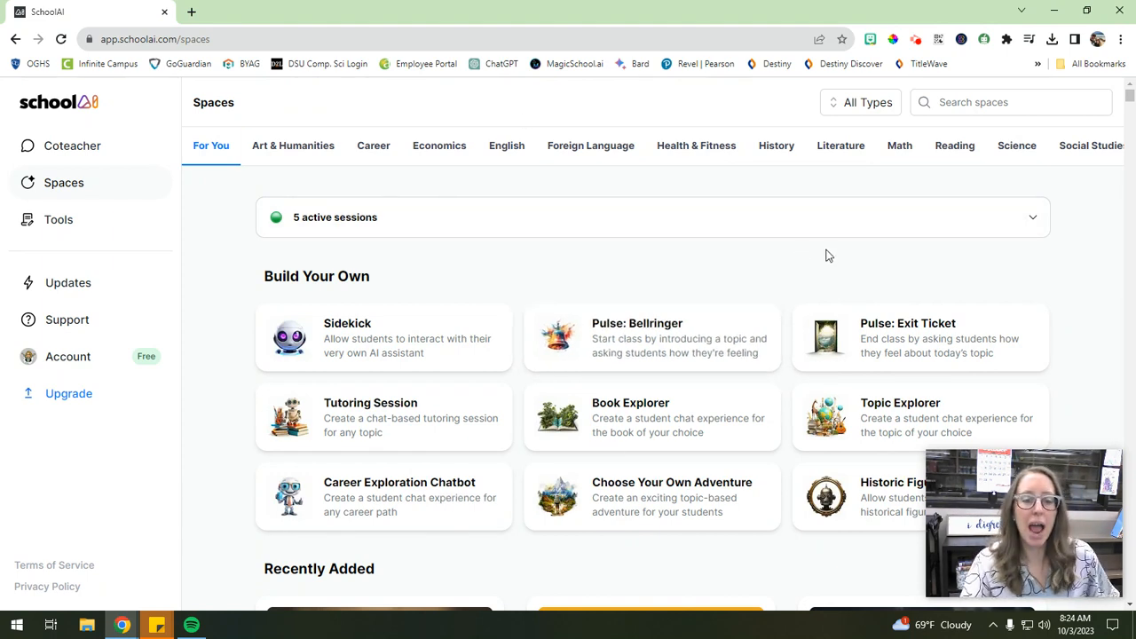
pyautogui.scroll(-3)
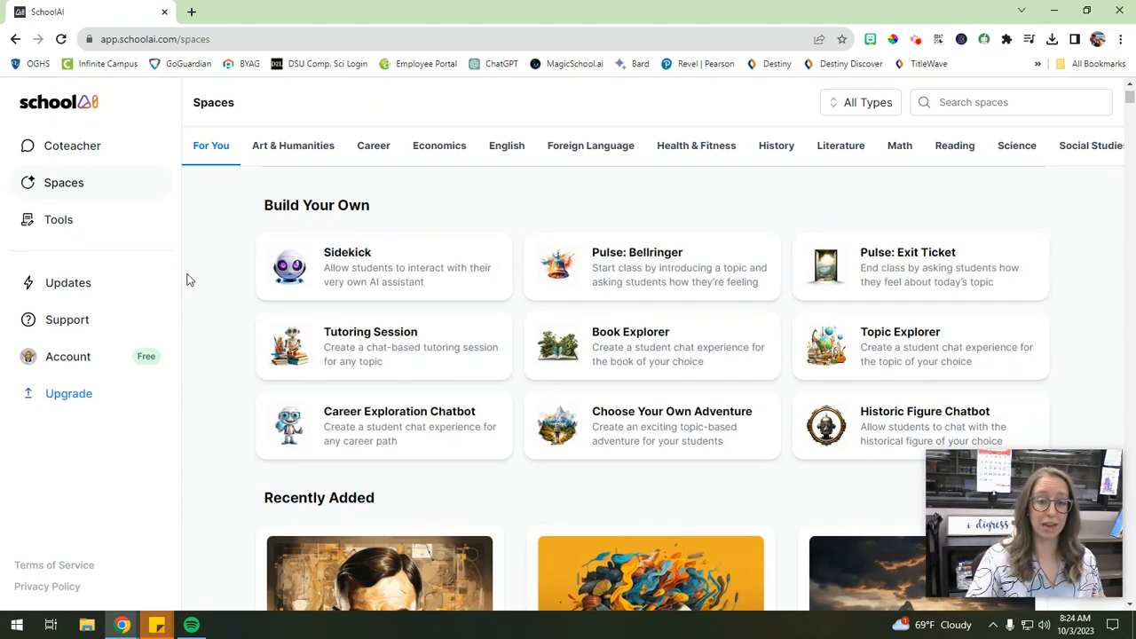
pyautogui.moveTo(410, 410)
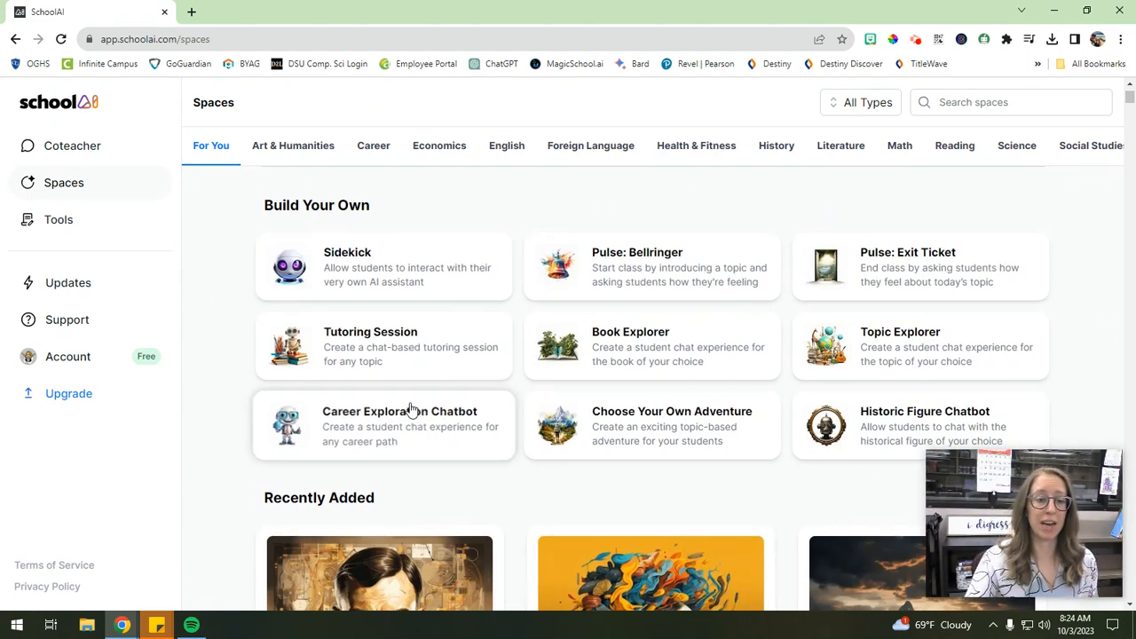
pyautogui.moveTo(669, 487)
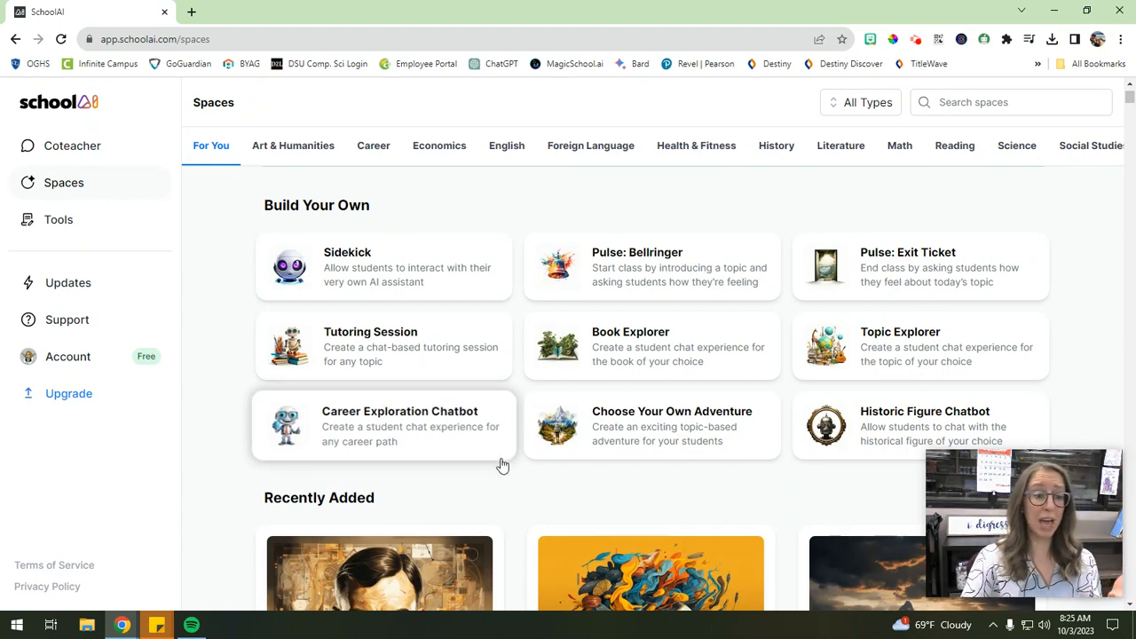
pyautogui.moveTo(513, 474)
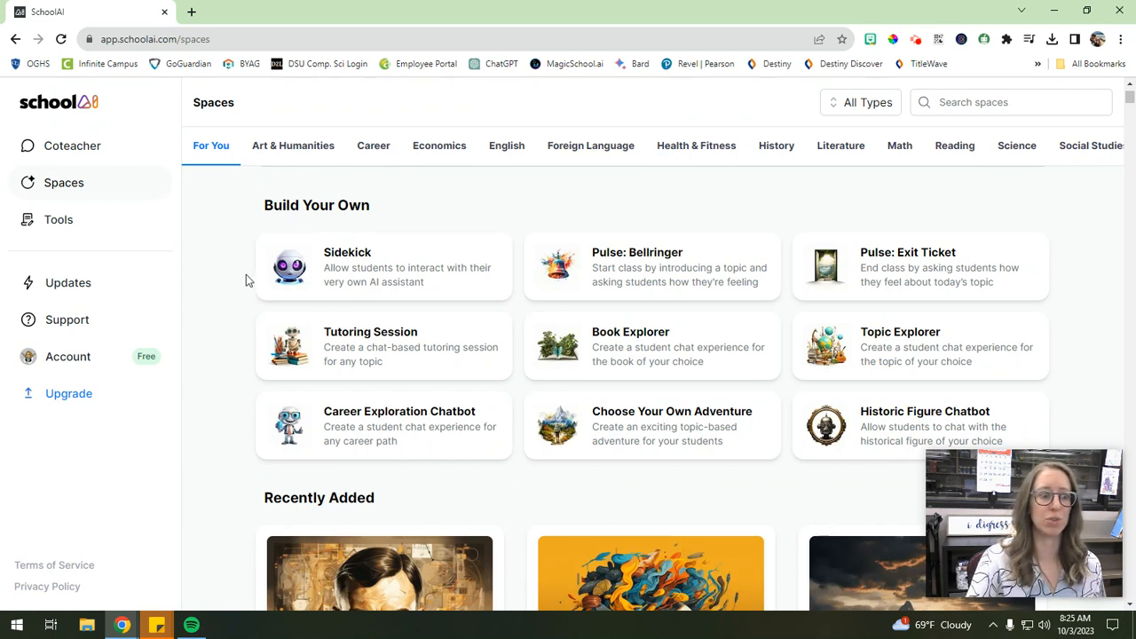
pyautogui.moveTo(461, 508)
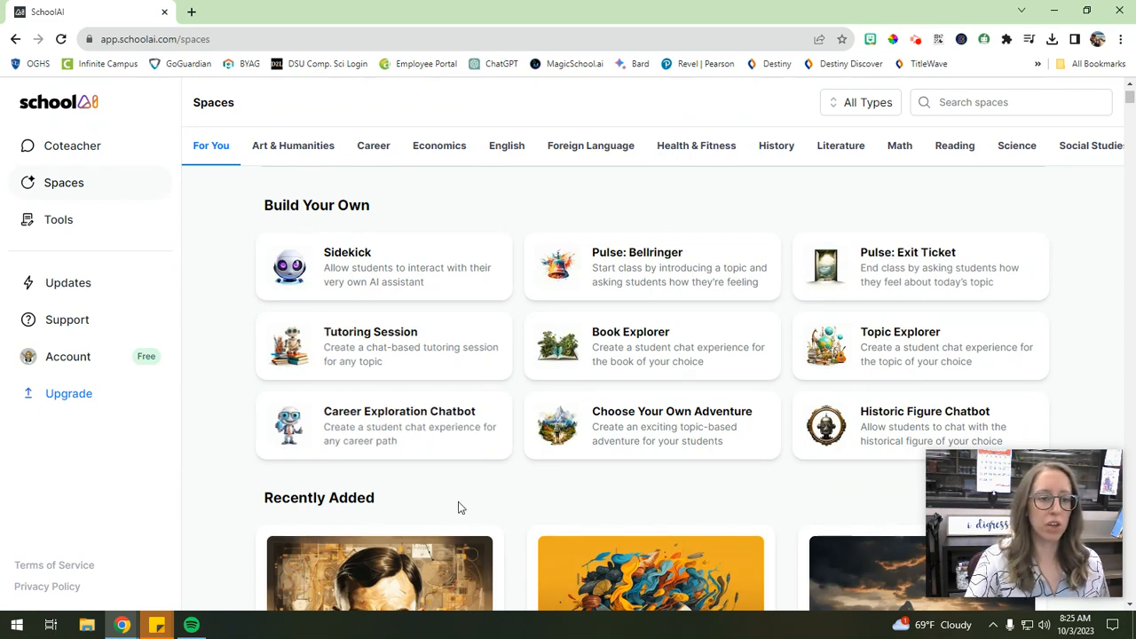
pyautogui.moveTo(708, 198)
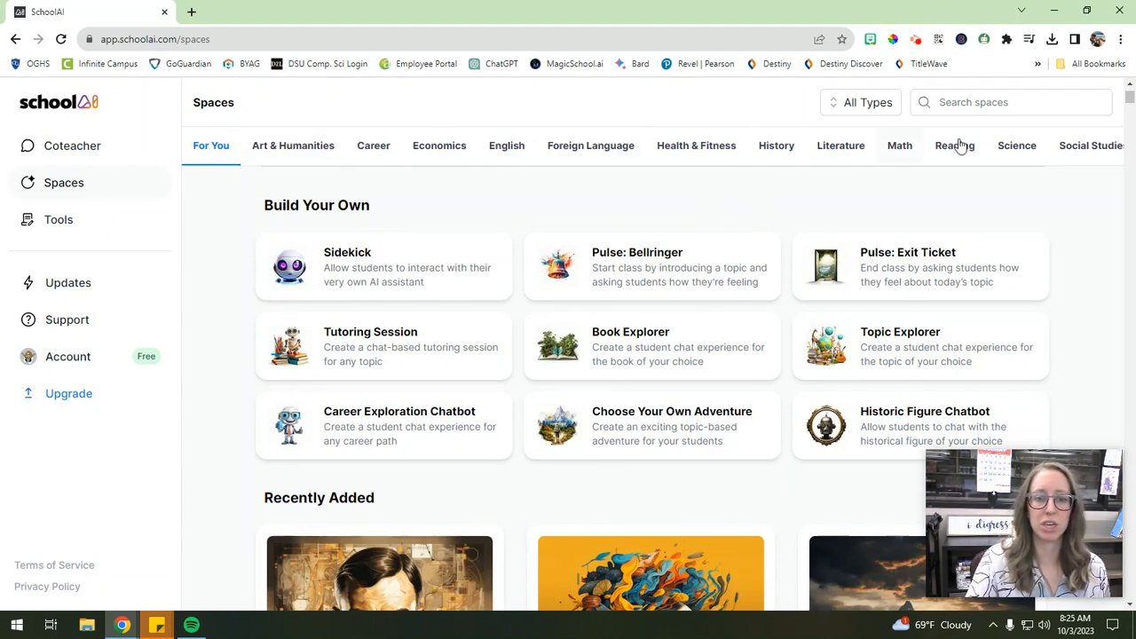
pyautogui.moveTo(651, 376)
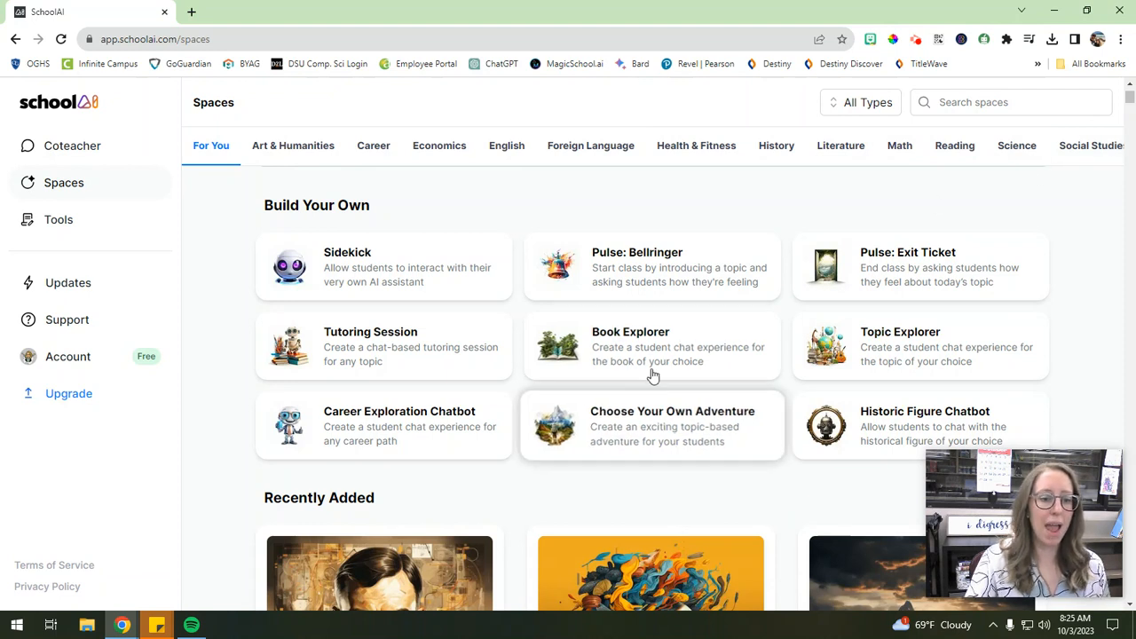
pyautogui.moveTo(794, 518)
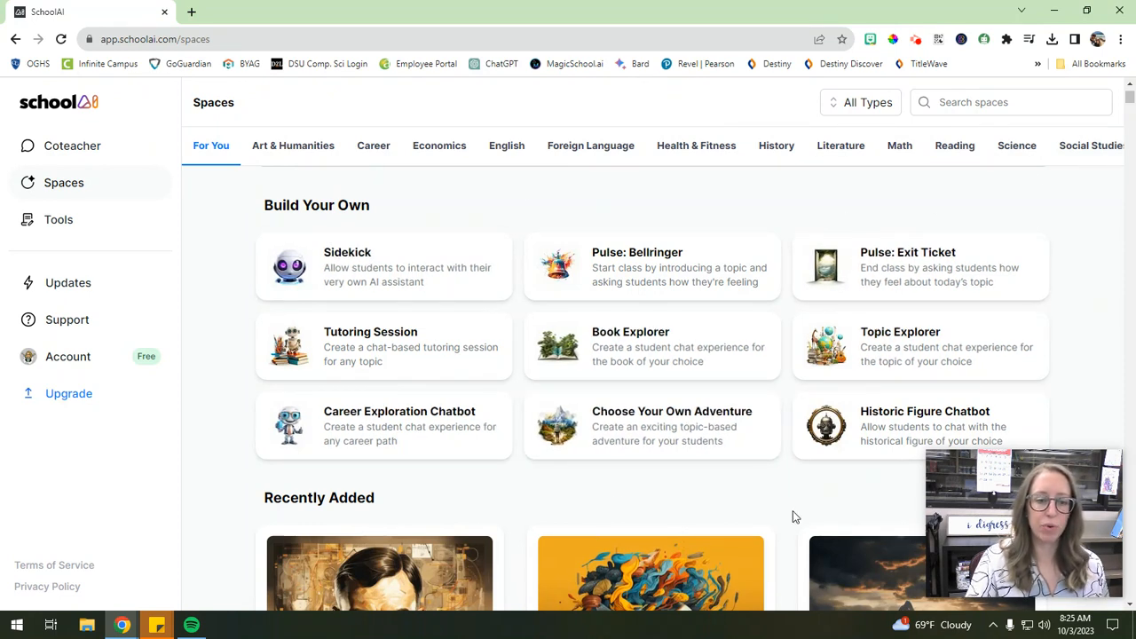
pyautogui.moveTo(420, 345)
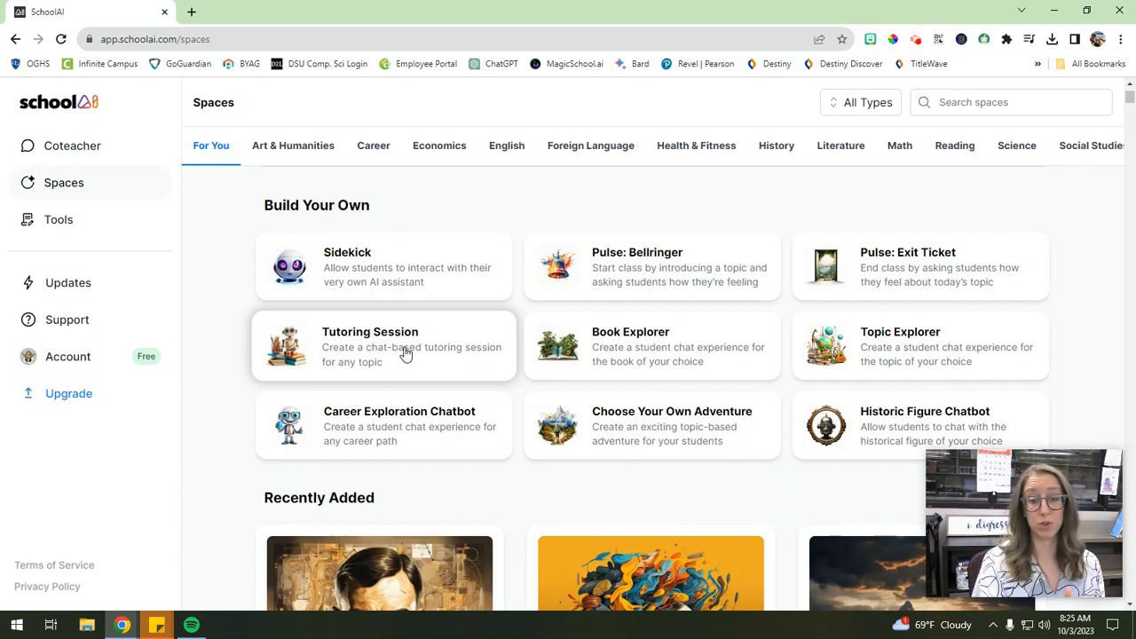
pyautogui.moveTo(397, 346)
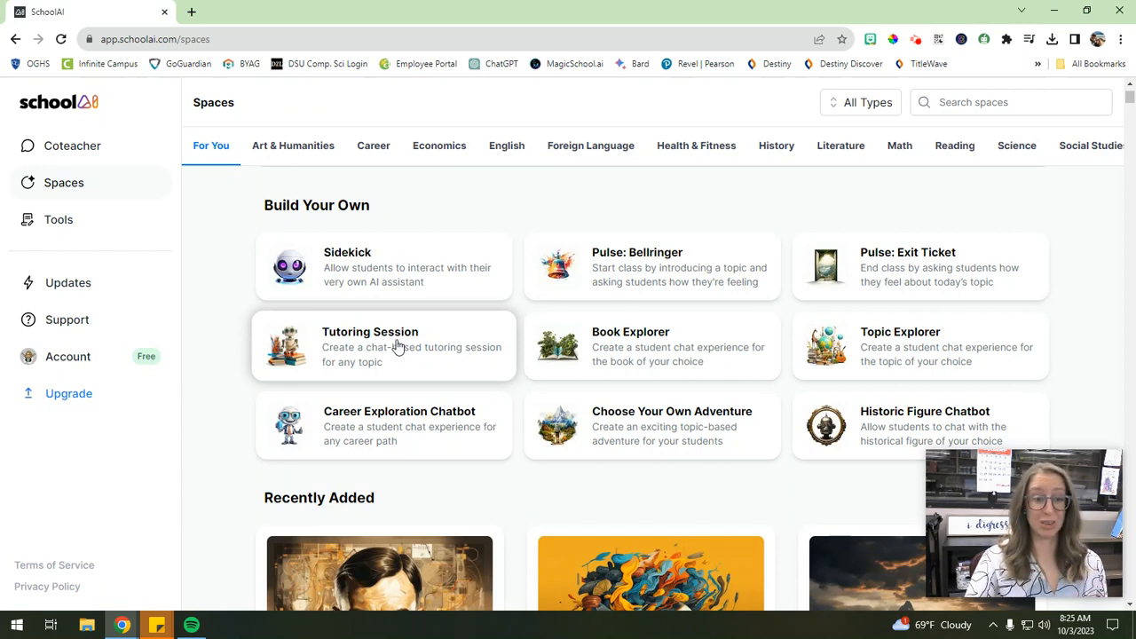
pyautogui.moveTo(751, 368)
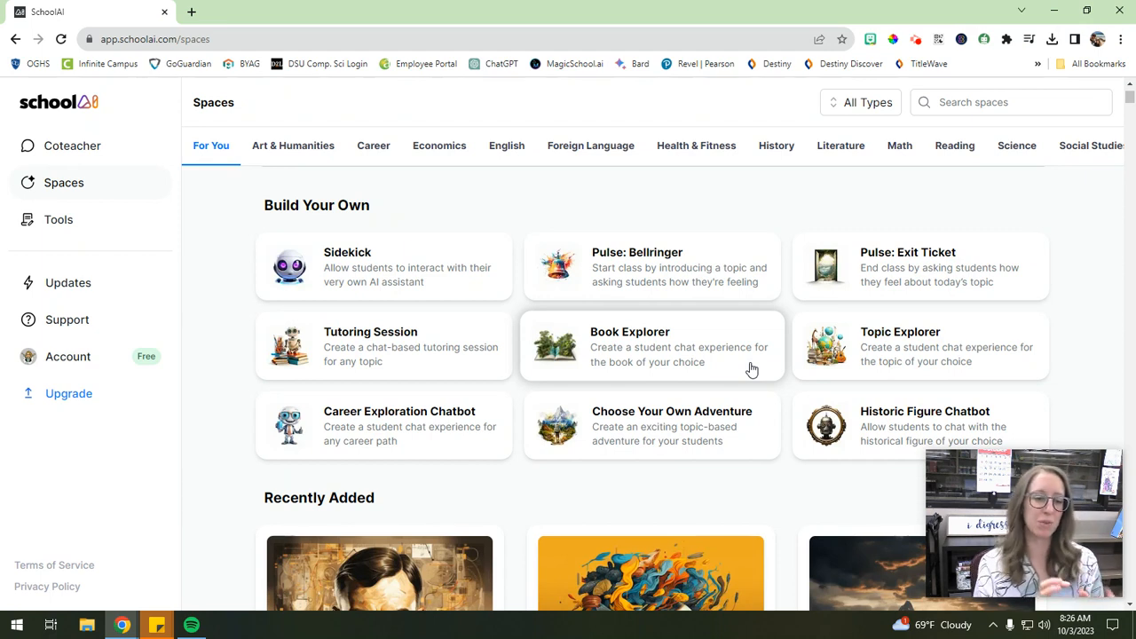
pyautogui.moveTo(739, 448)
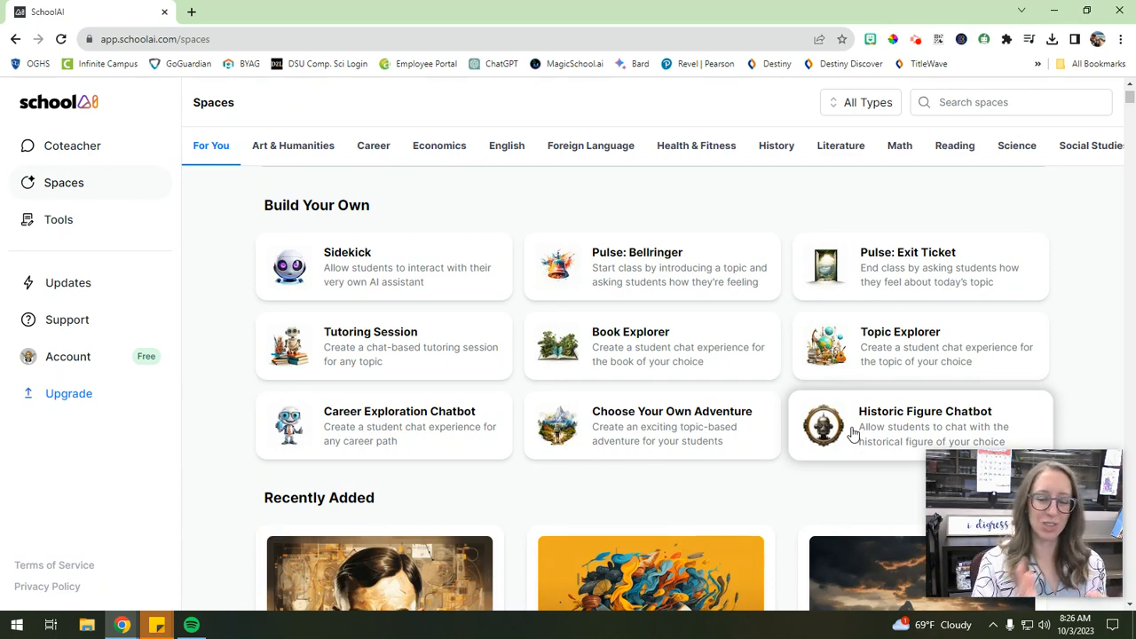
pyautogui.scroll(-3)
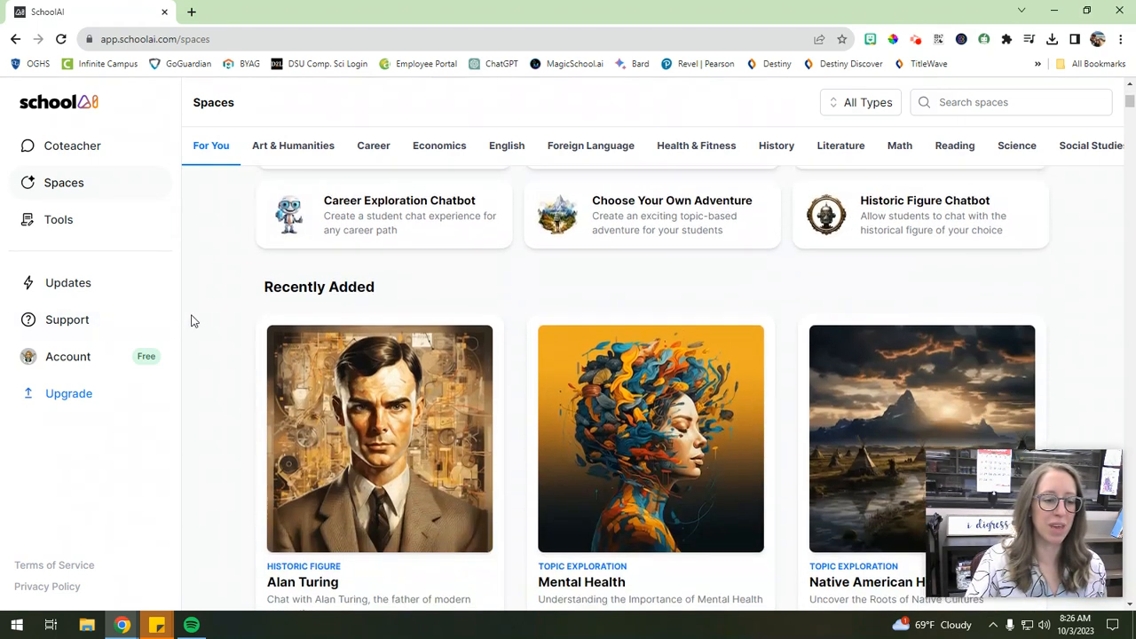
pyautogui.scroll(-3)
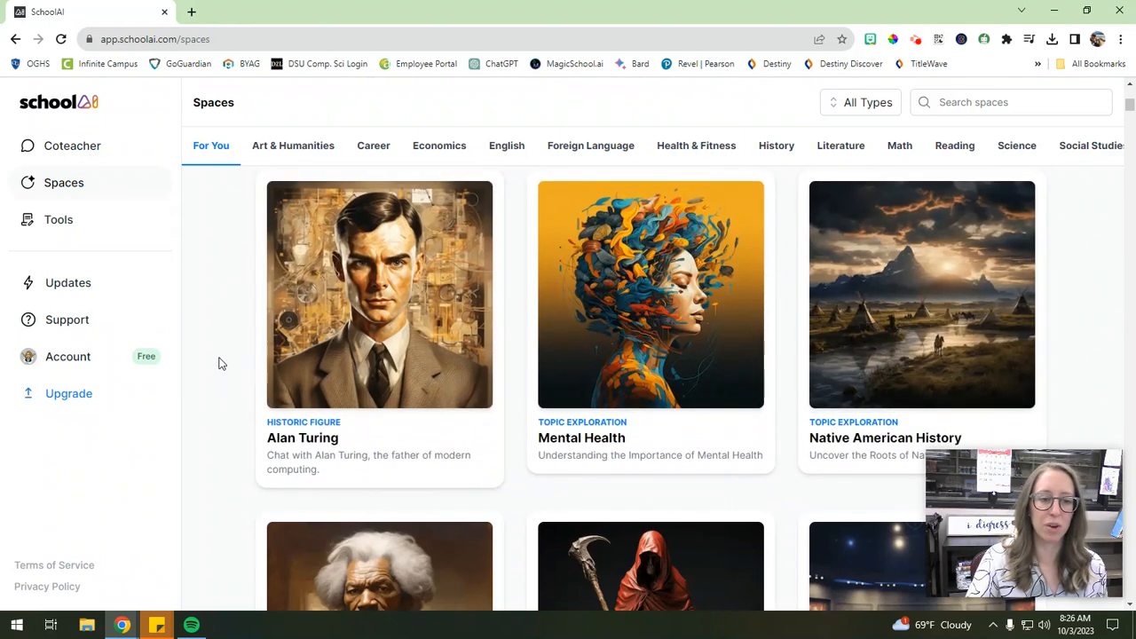
pyautogui.moveTo(379, 346)
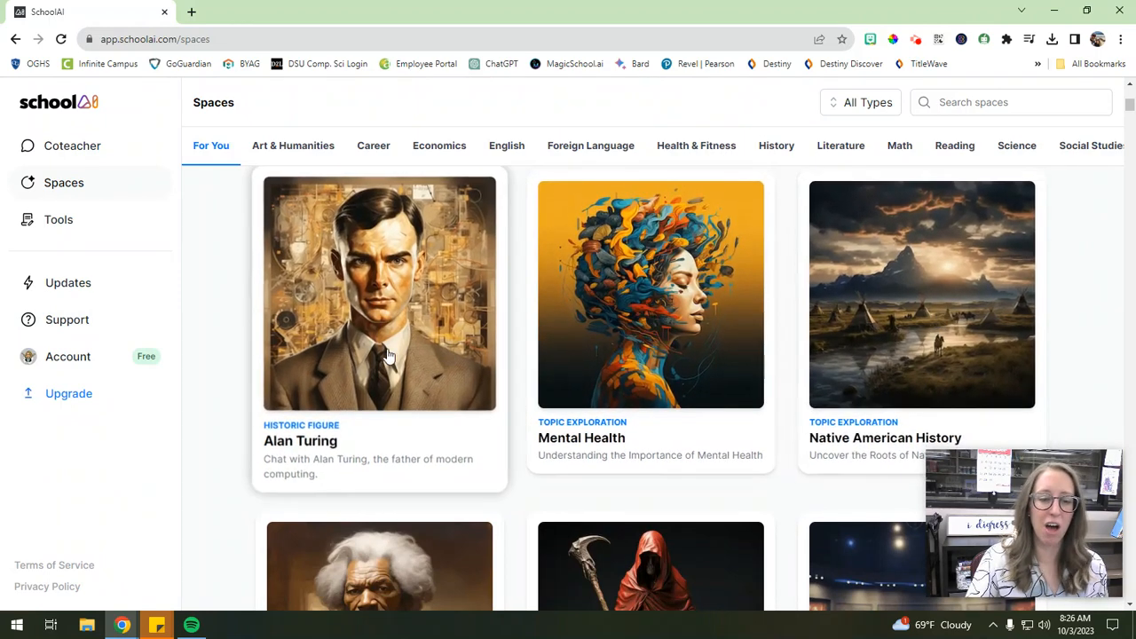
pyautogui.scroll(-3)
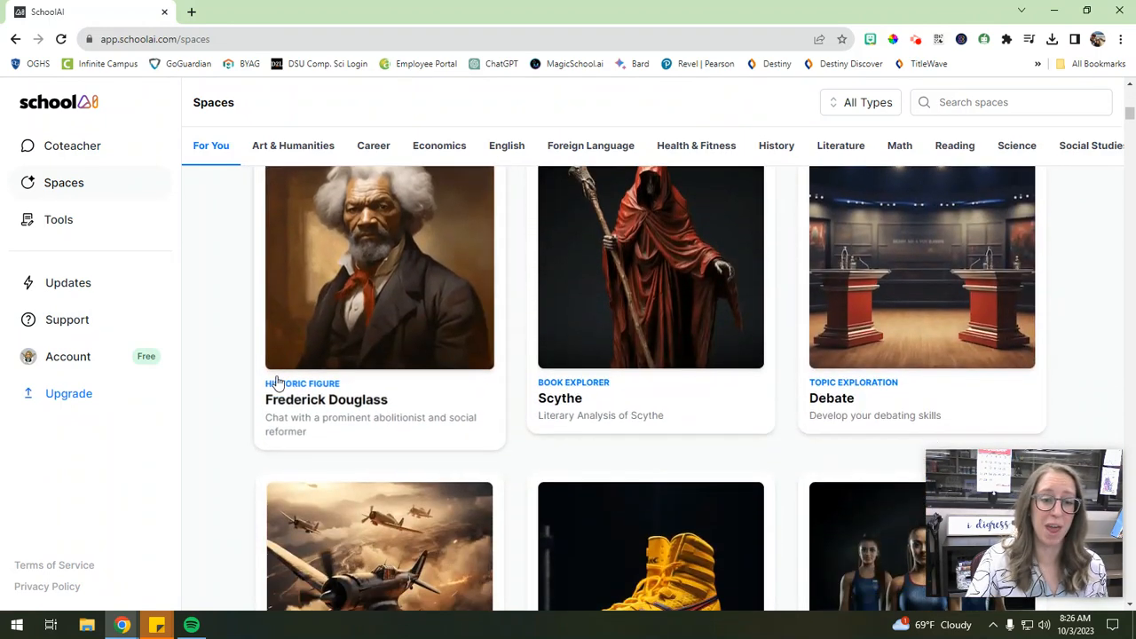
pyautogui.scroll(-3)
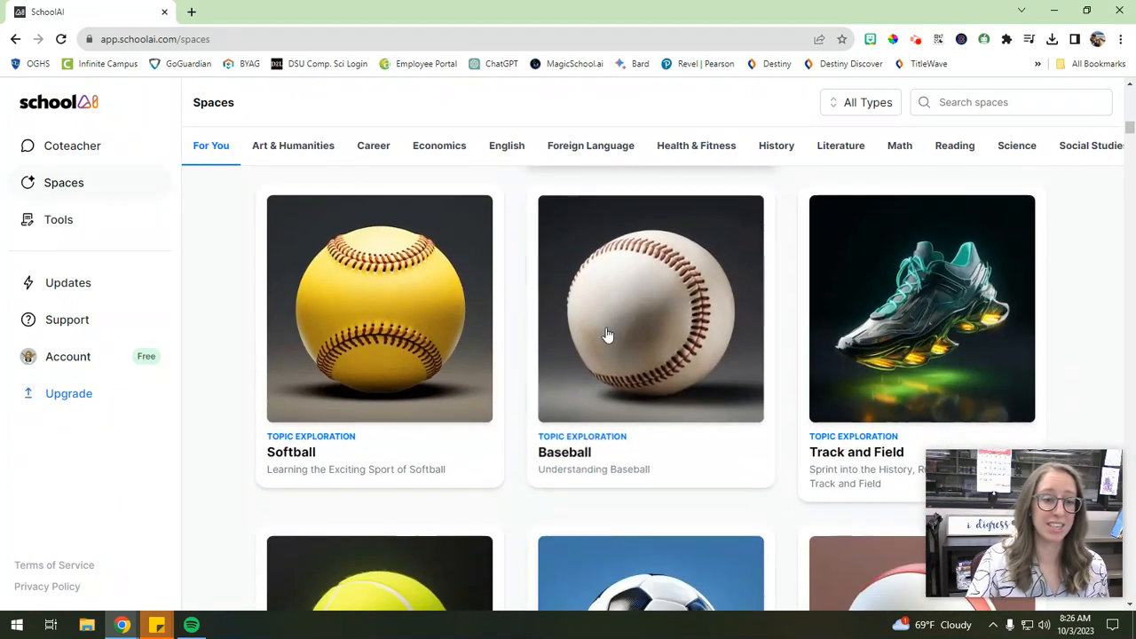
pyautogui.scroll(-3)
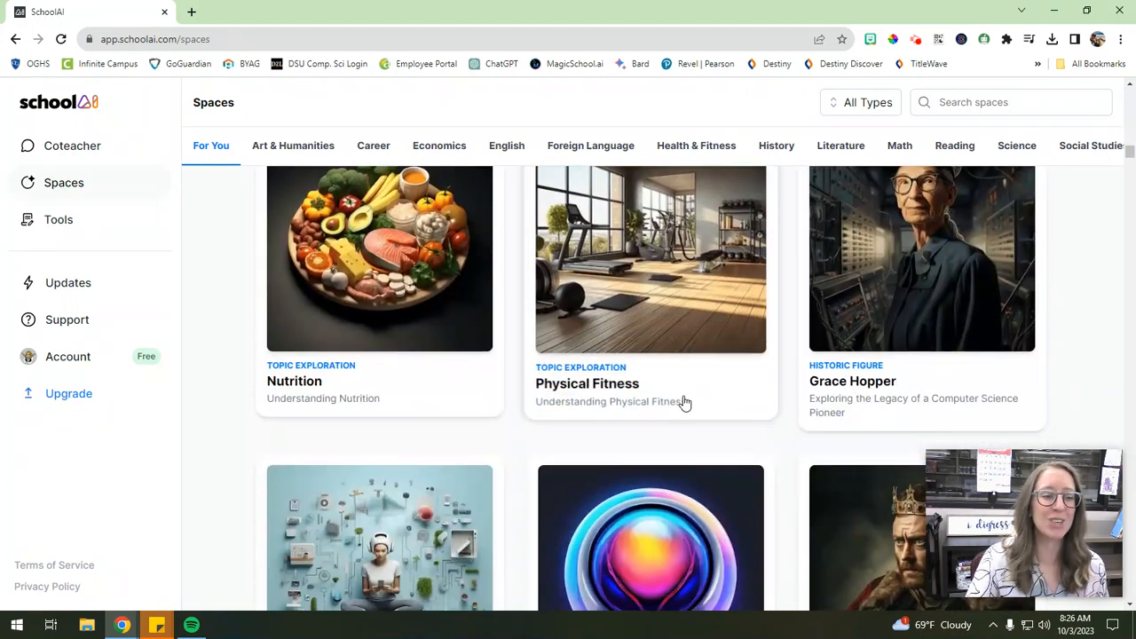
pyautogui.scroll(-3)
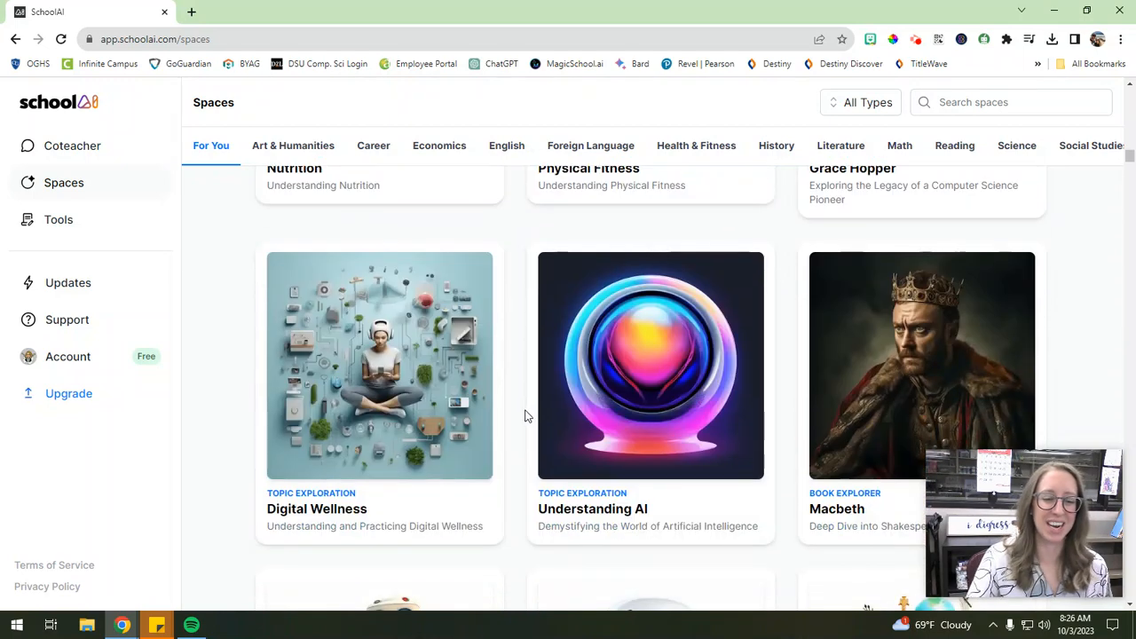
pyautogui.moveTo(852, 411)
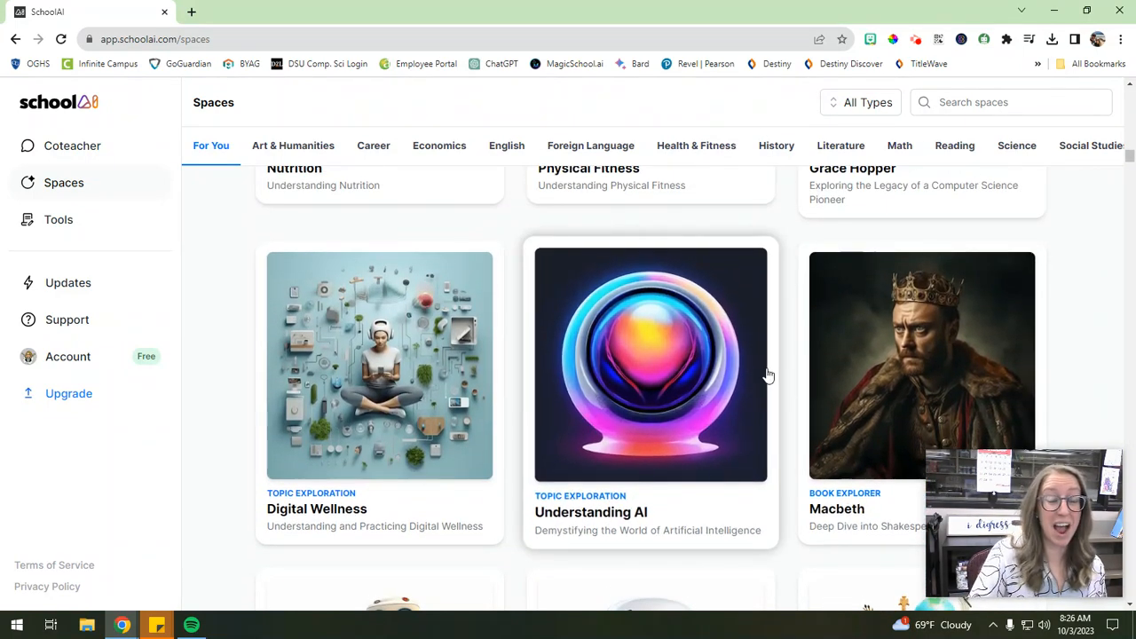
pyautogui.moveTo(768, 415)
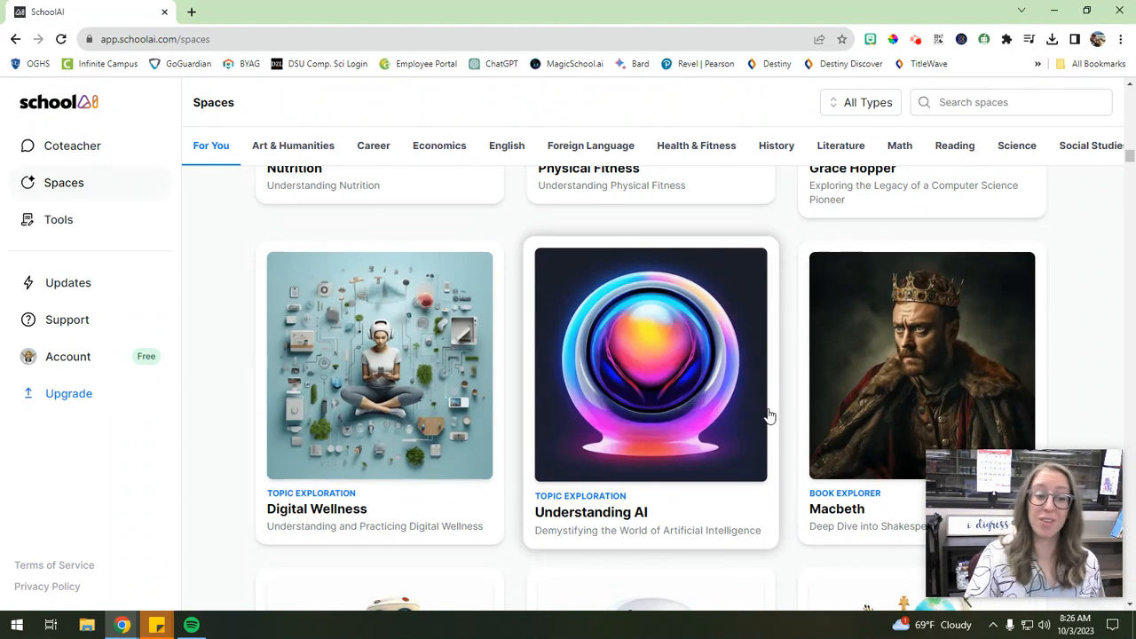
pyautogui.scroll(-3)
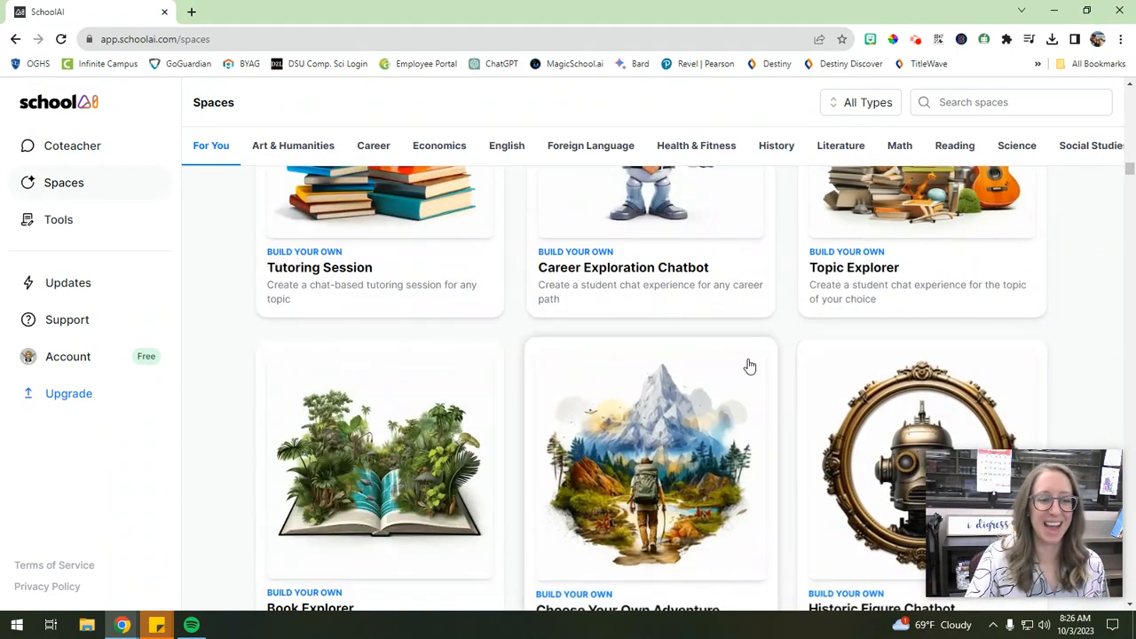
pyautogui.moveTo(759, 402)
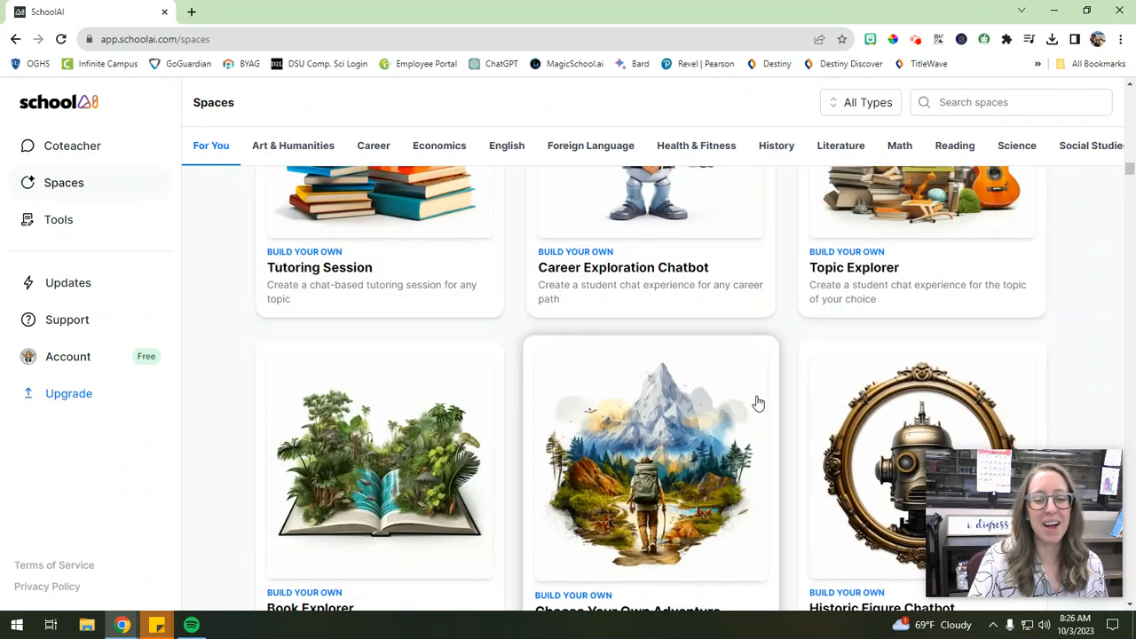
pyautogui.scroll(-3)
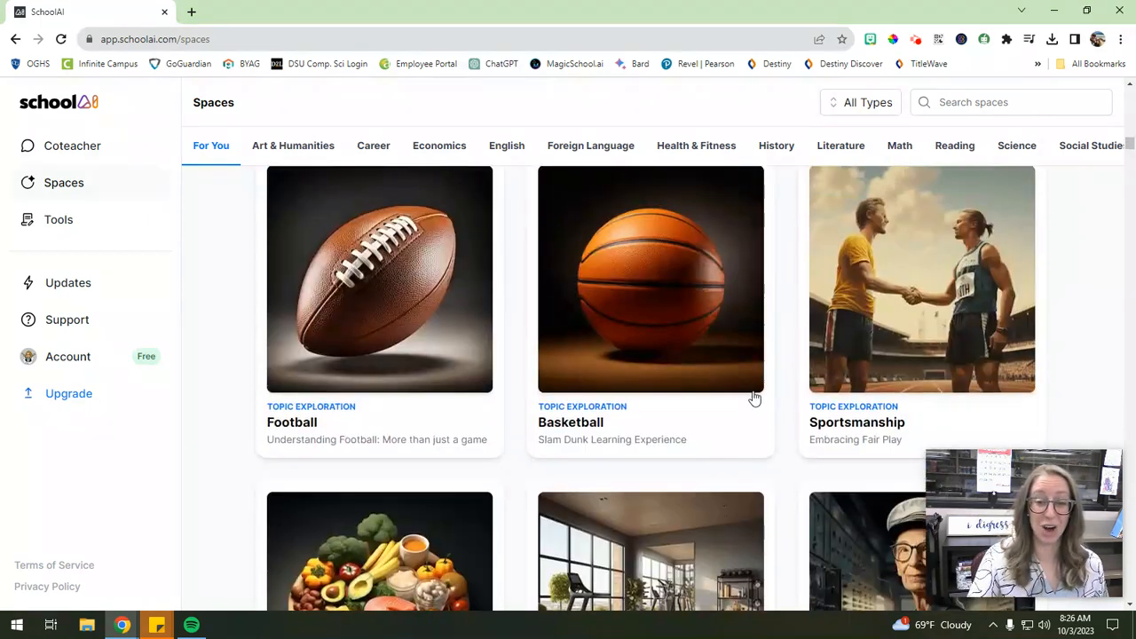
pyautogui.scroll(-3)
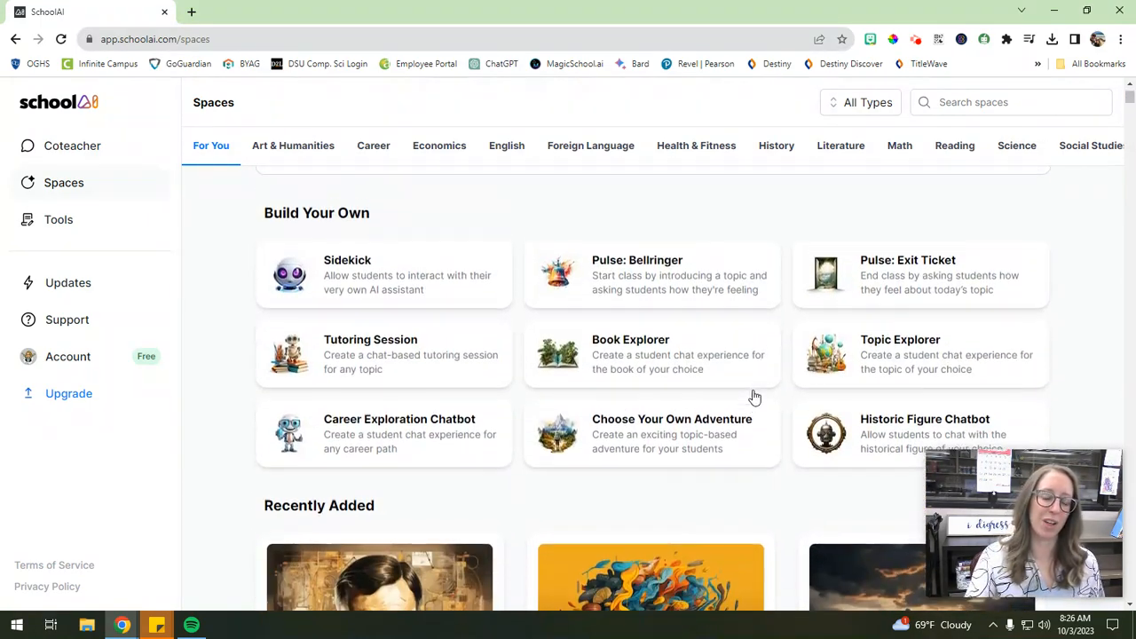
pyautogui.scroll(-3)
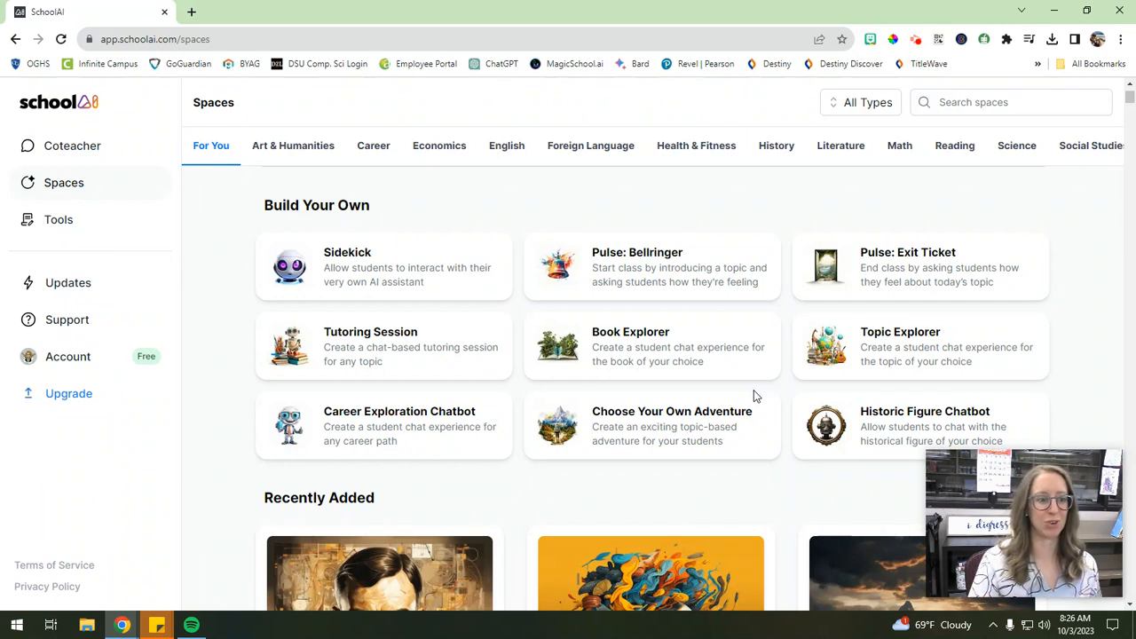
pyautogui.moveTo(408, 355)
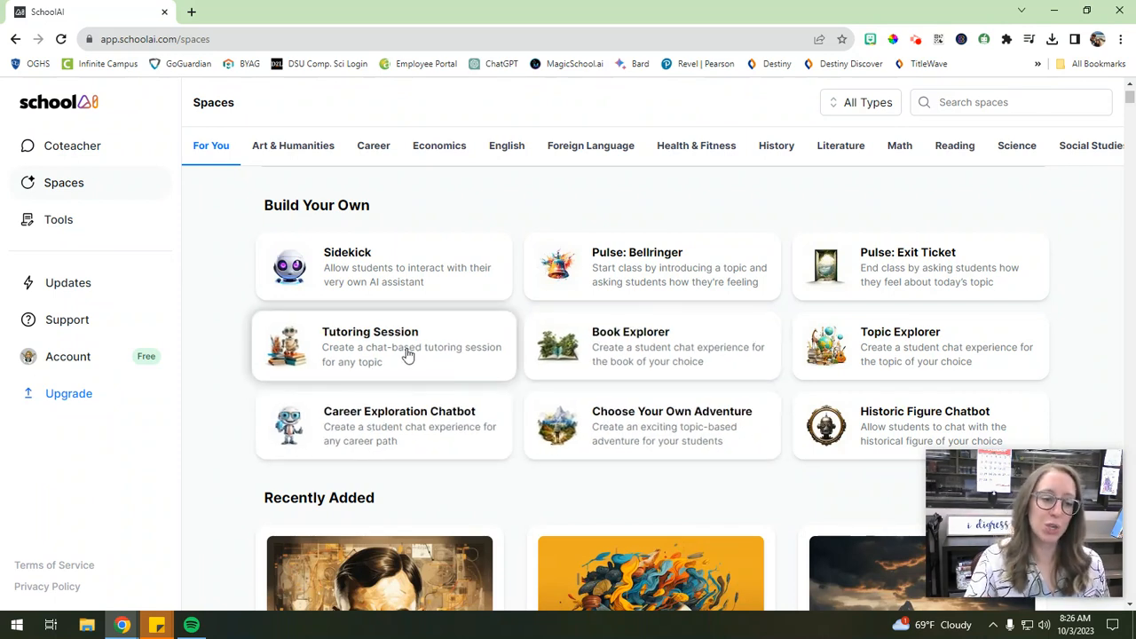
pyautogui.moveTo(340, 354)
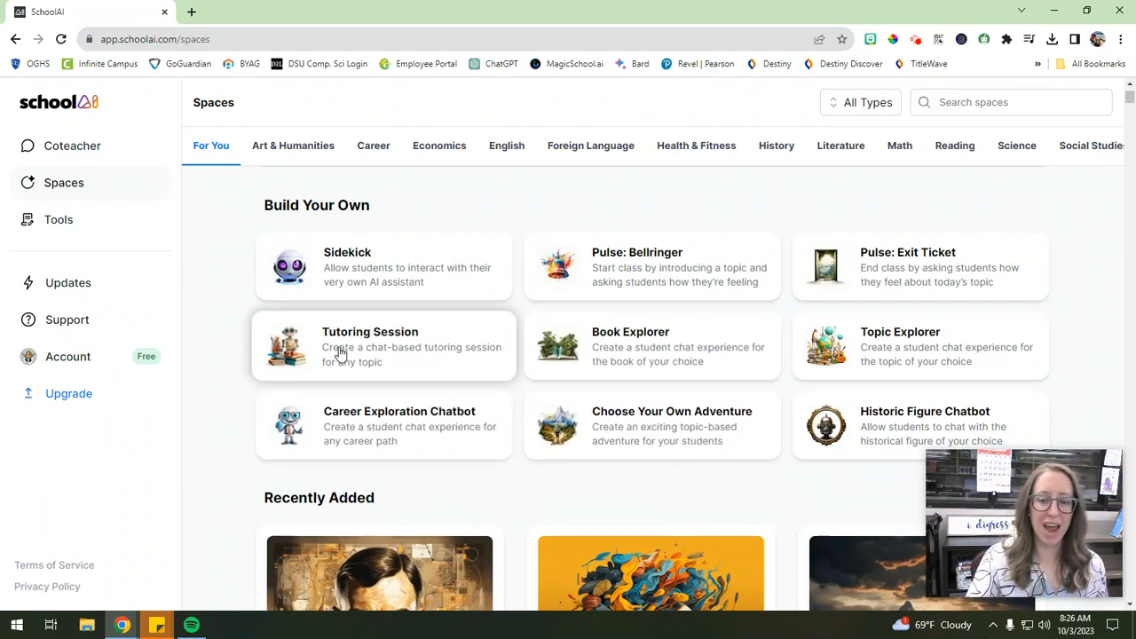
pyautogui.click(342, 353)
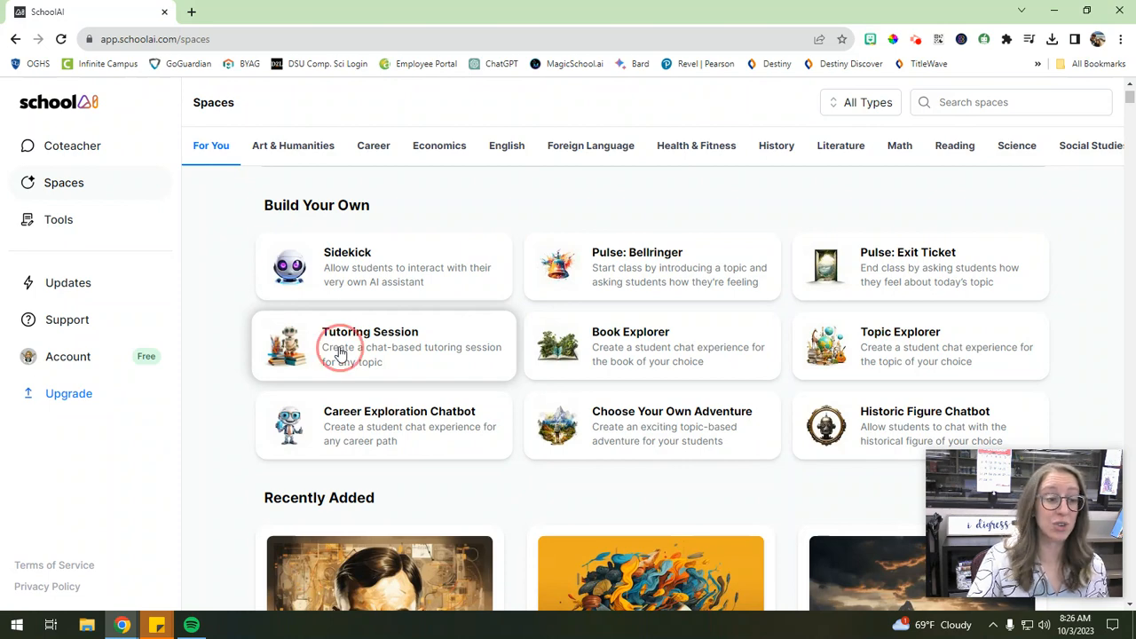
# Open the Tutoring Session template under Build Your Own.
pyautogui.click(383, 346)
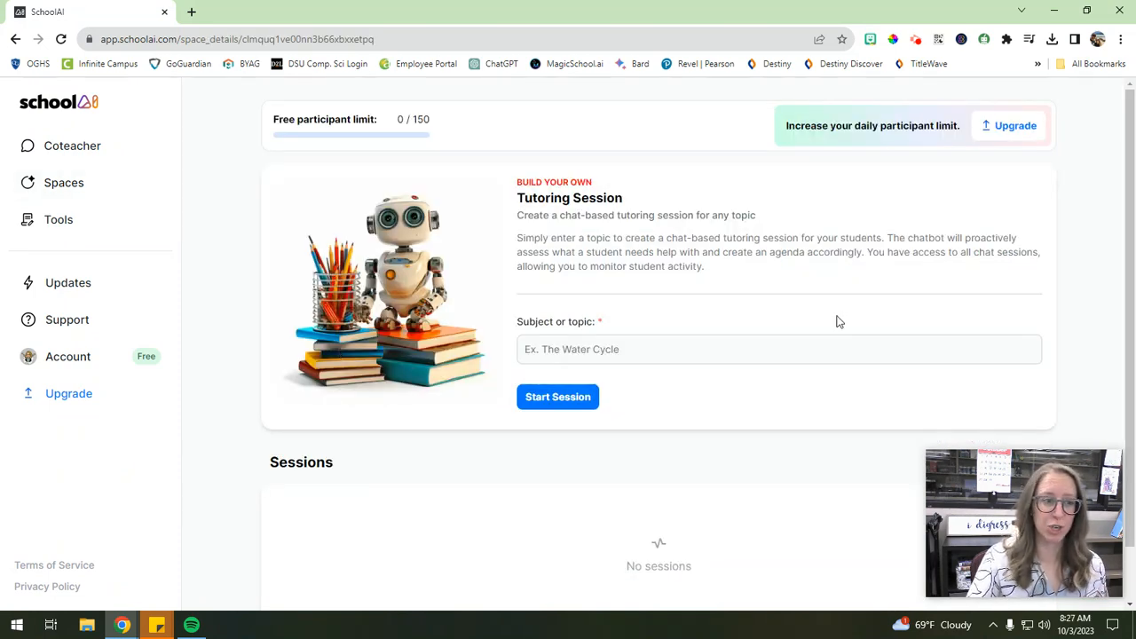
pyautogui.moveTo(1063, 172)
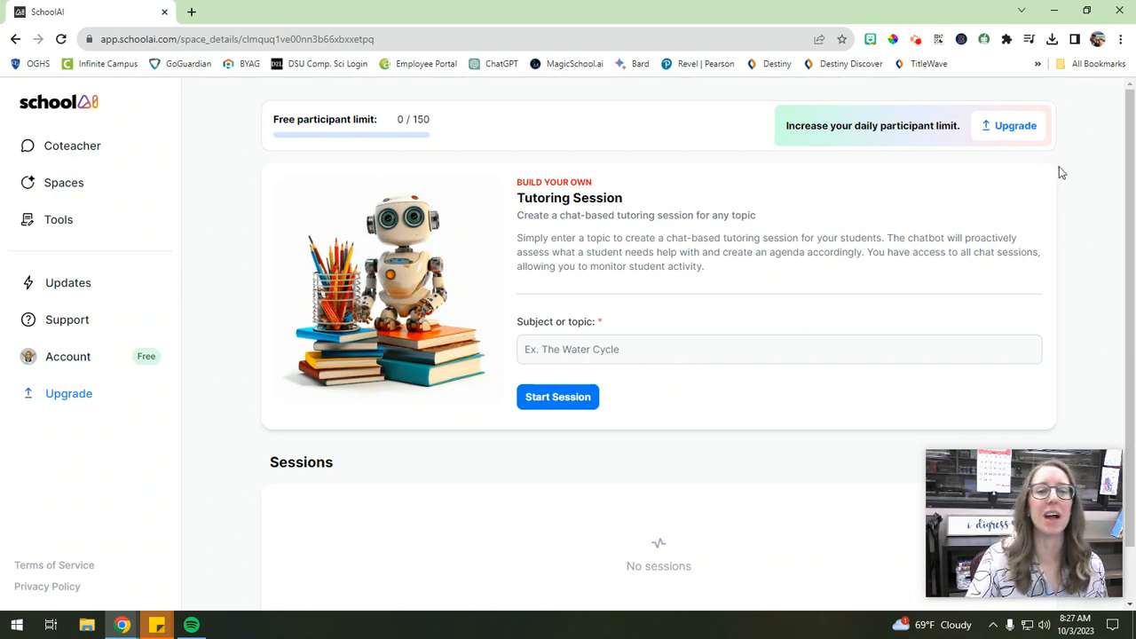
pyautogui.moveTo(922, 157)
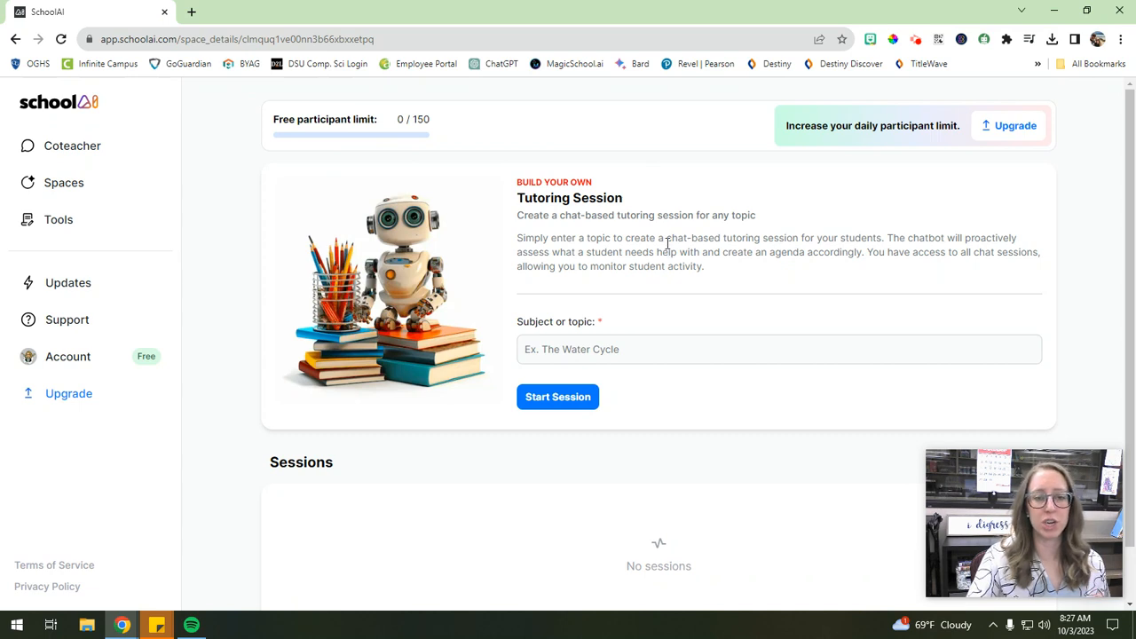
pyautogui.moveTo(435, 156)
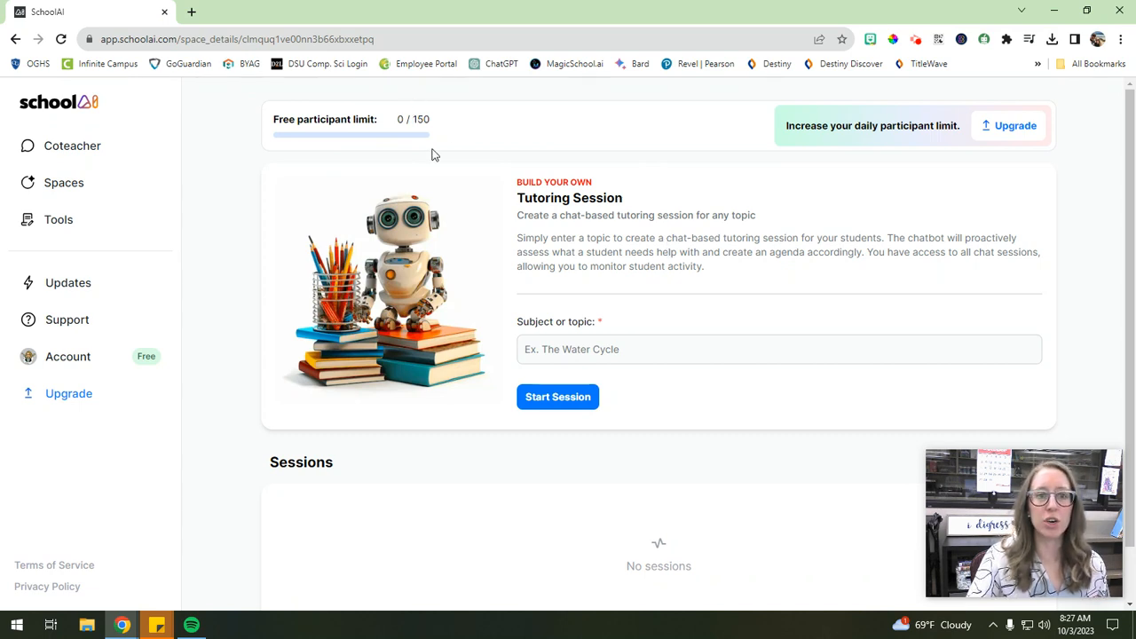
pyautogui.moveTo(439, 151)
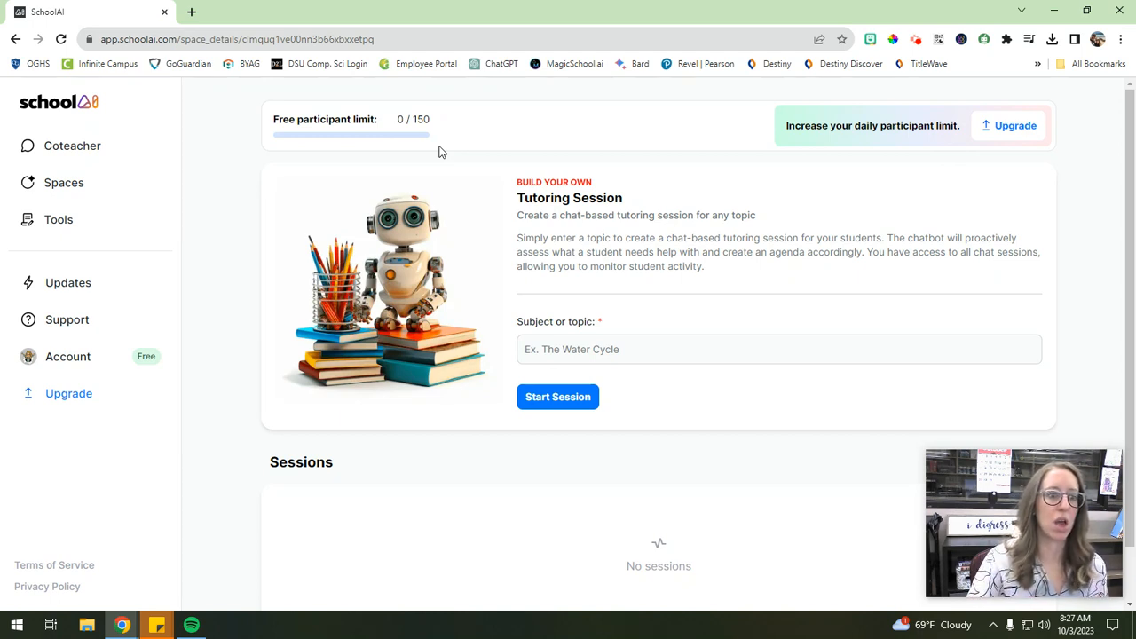
pyautogui.moveTo(495, 123)
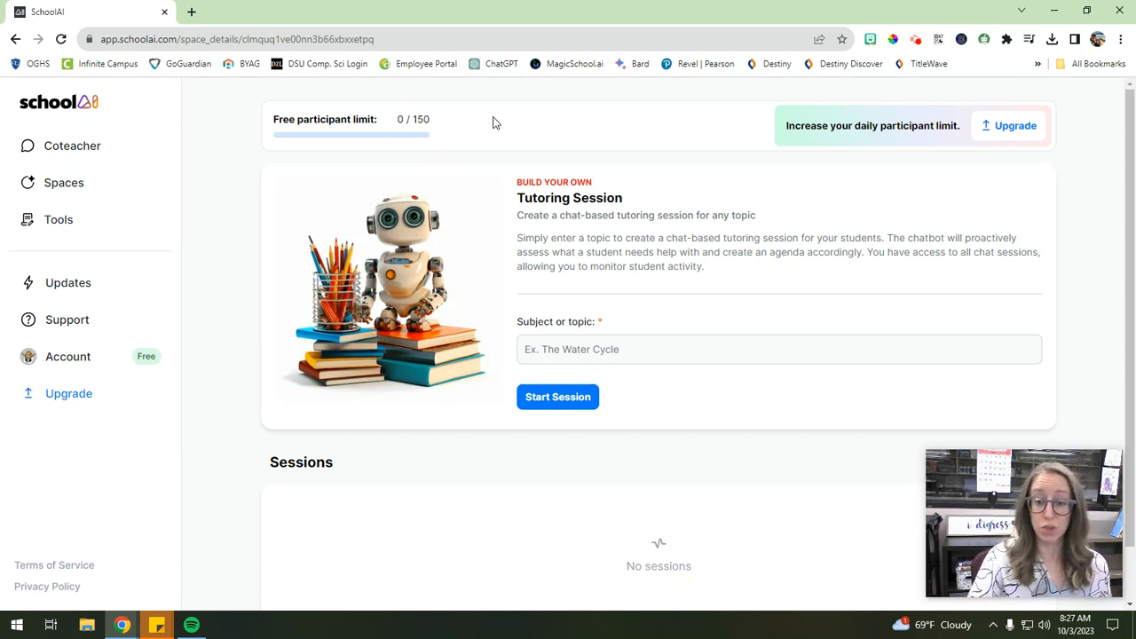
pyautogui.moveTo(625, 459)
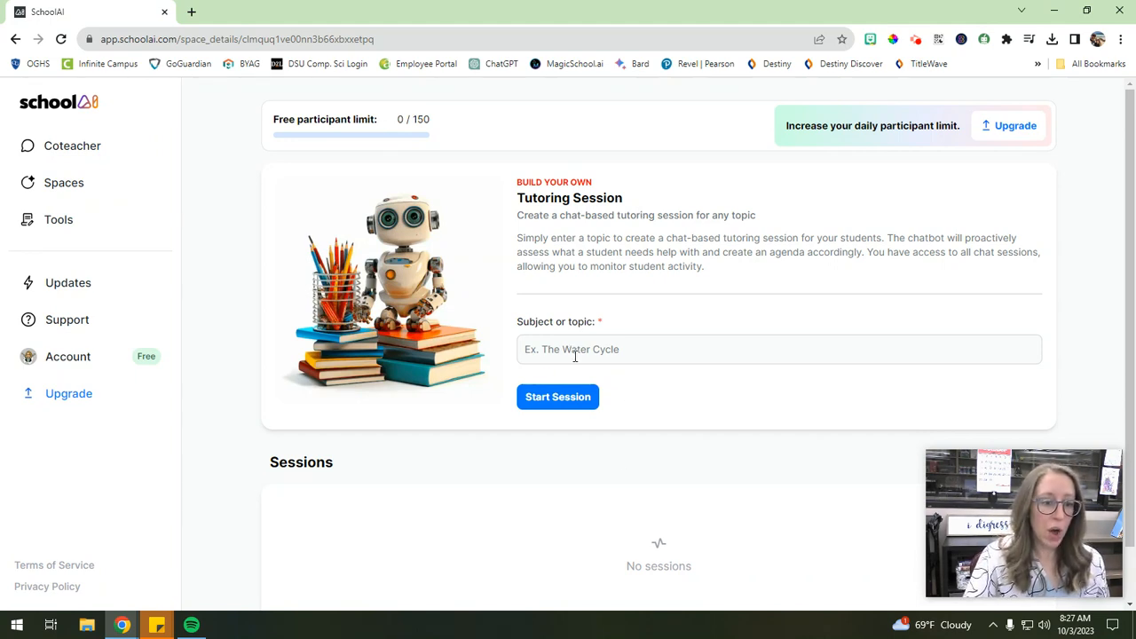
# Enter 'parts of speech grammar' as the topic and start the session.
pyautogui.click(779, 348)
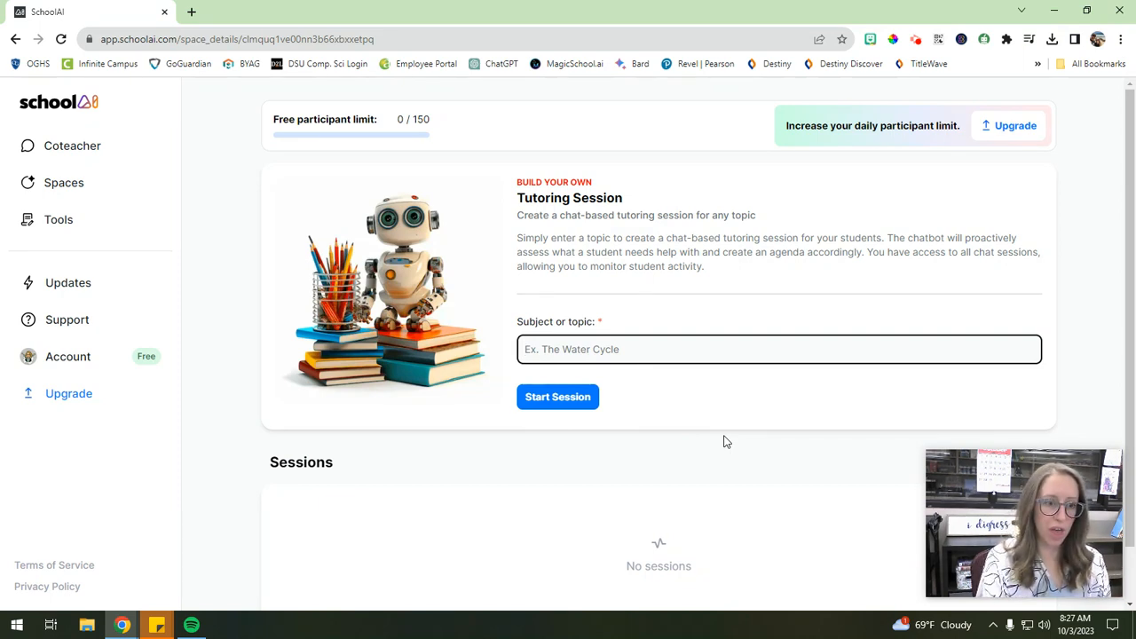
pyautogui.click(778, 349)
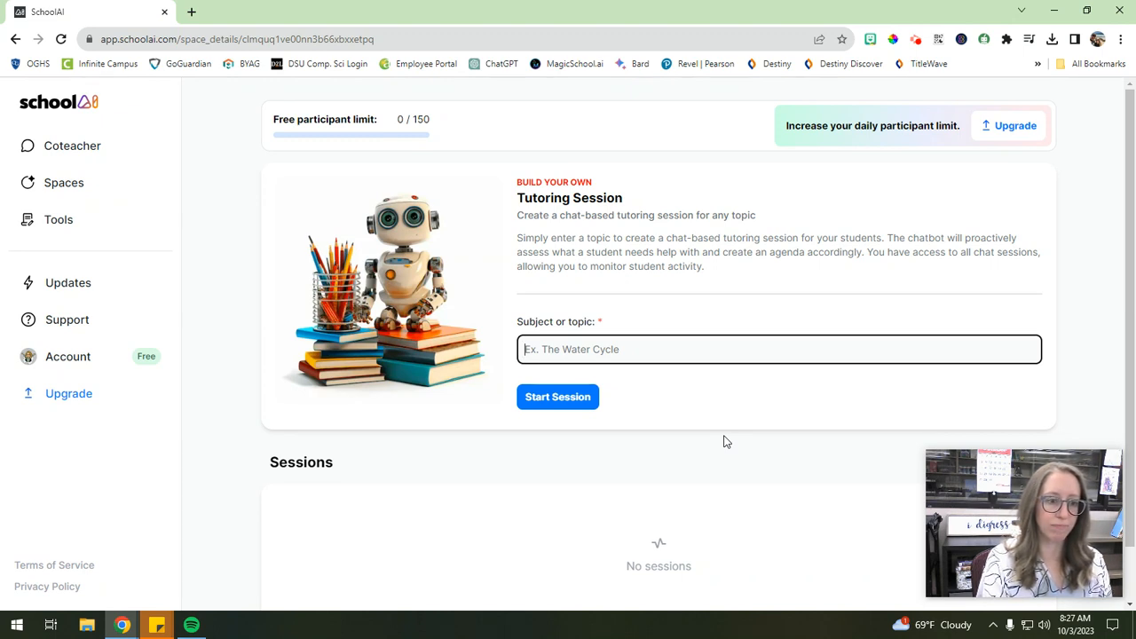
pyautogui.write('parts of speech grammar')
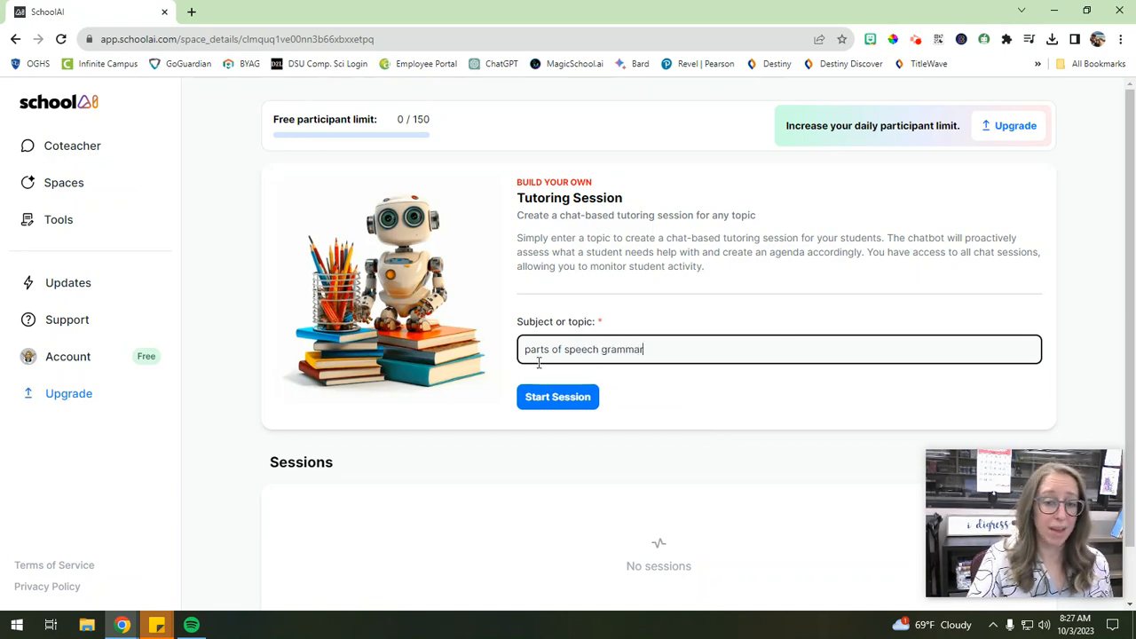
pyautogui.moveTo(606, 428)
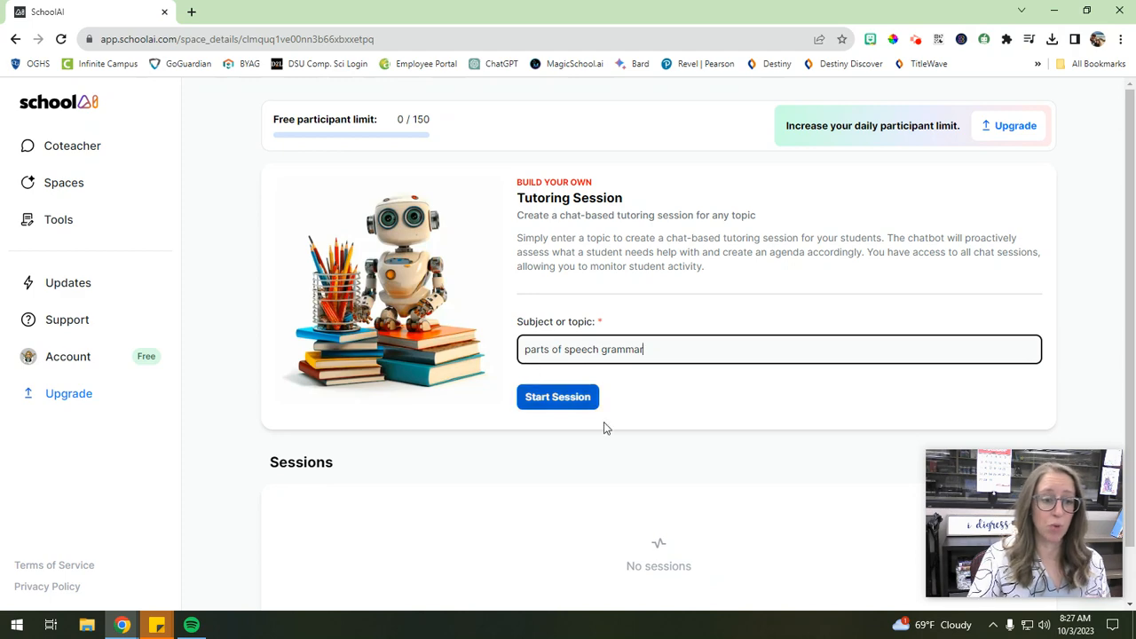
pyautogui.click(557, 397)
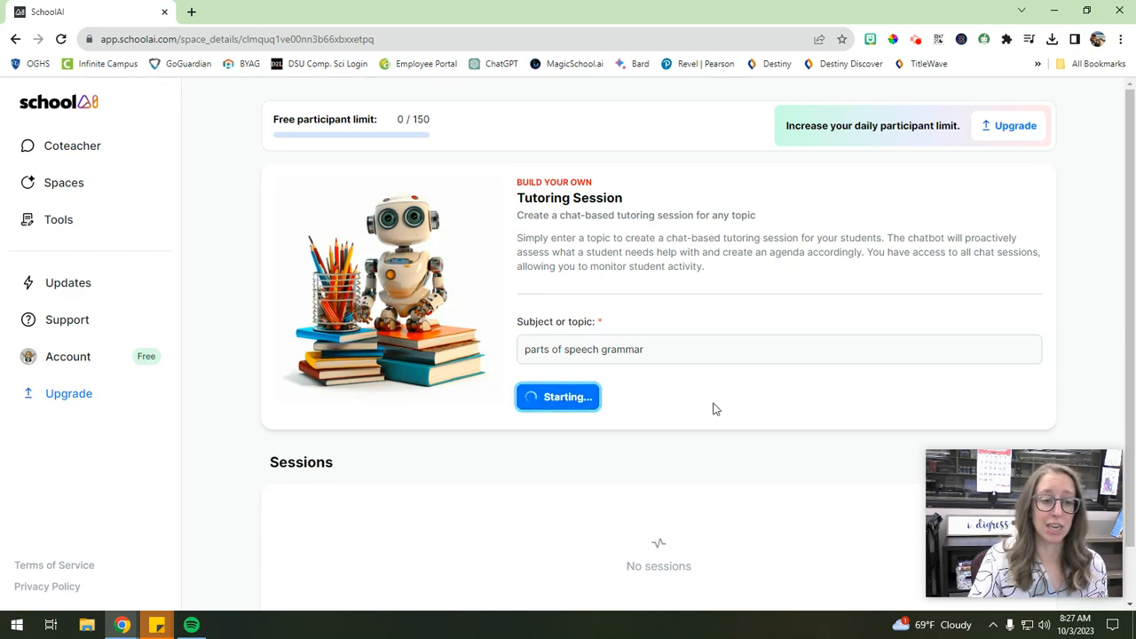
pyautogui.click(558, 396)
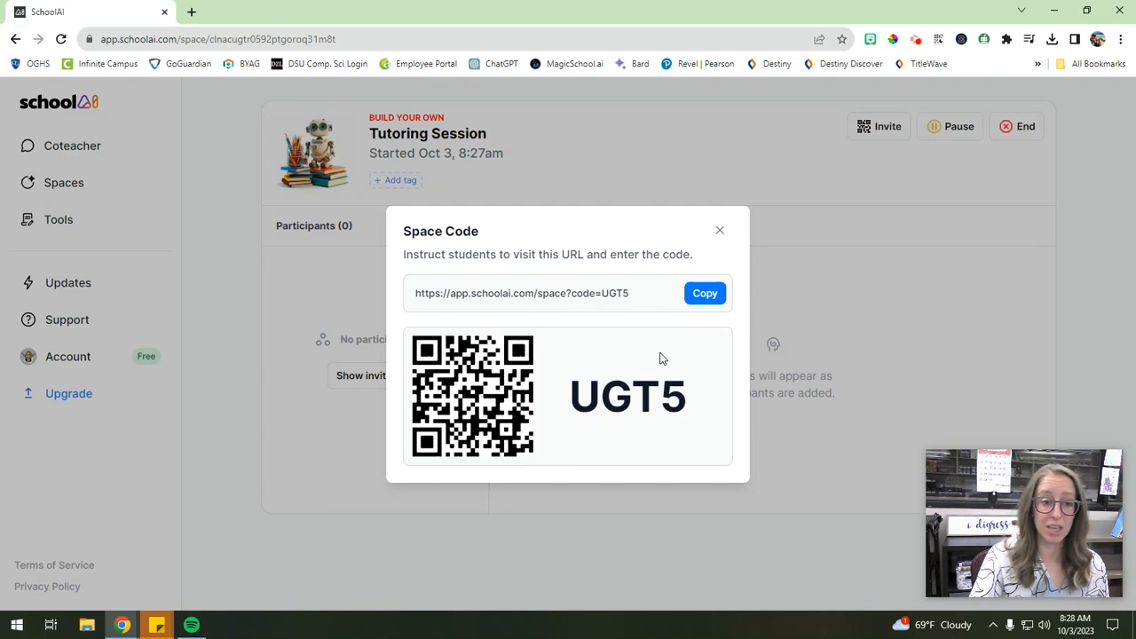
pyautogui.moveTo(672, 351)
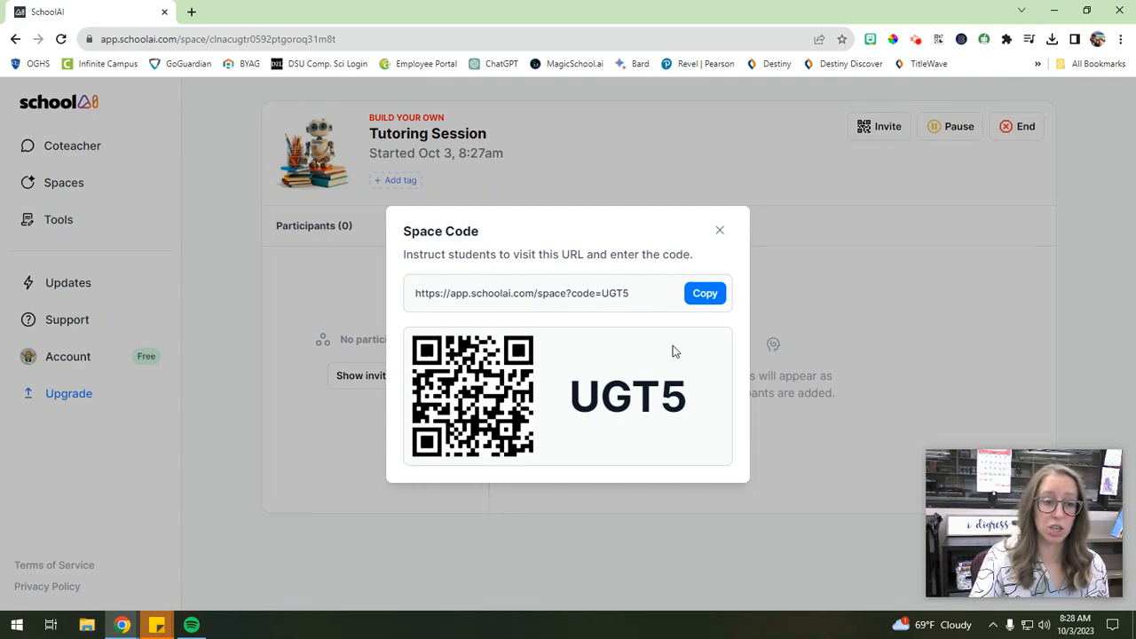
pyautogui.click(704, 293)
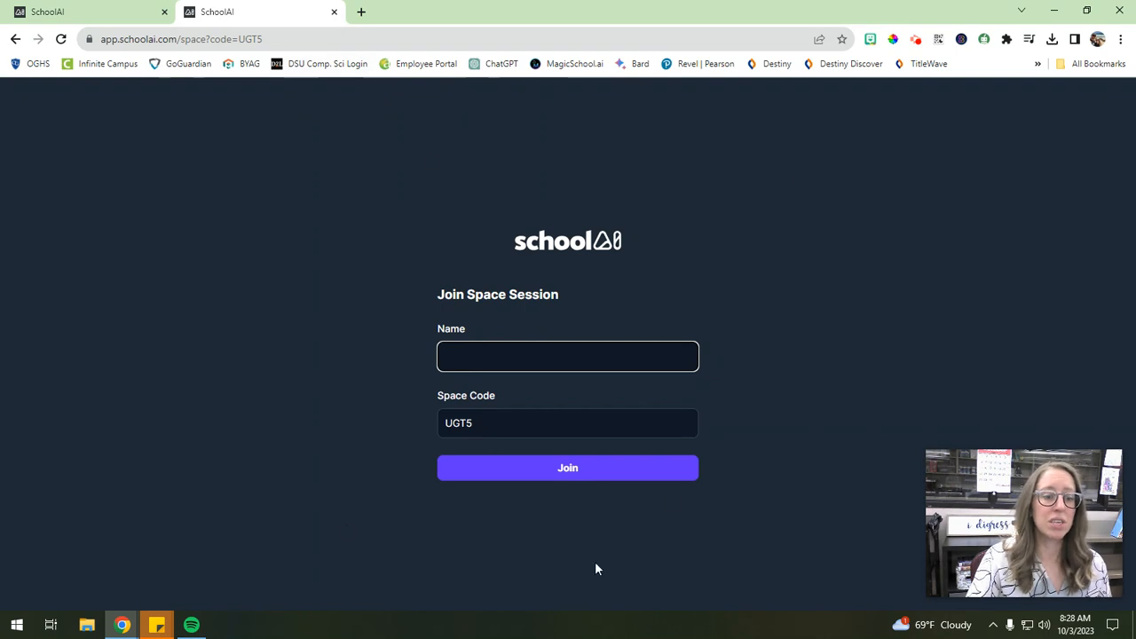
pyautogui.moveTo(653, 550)
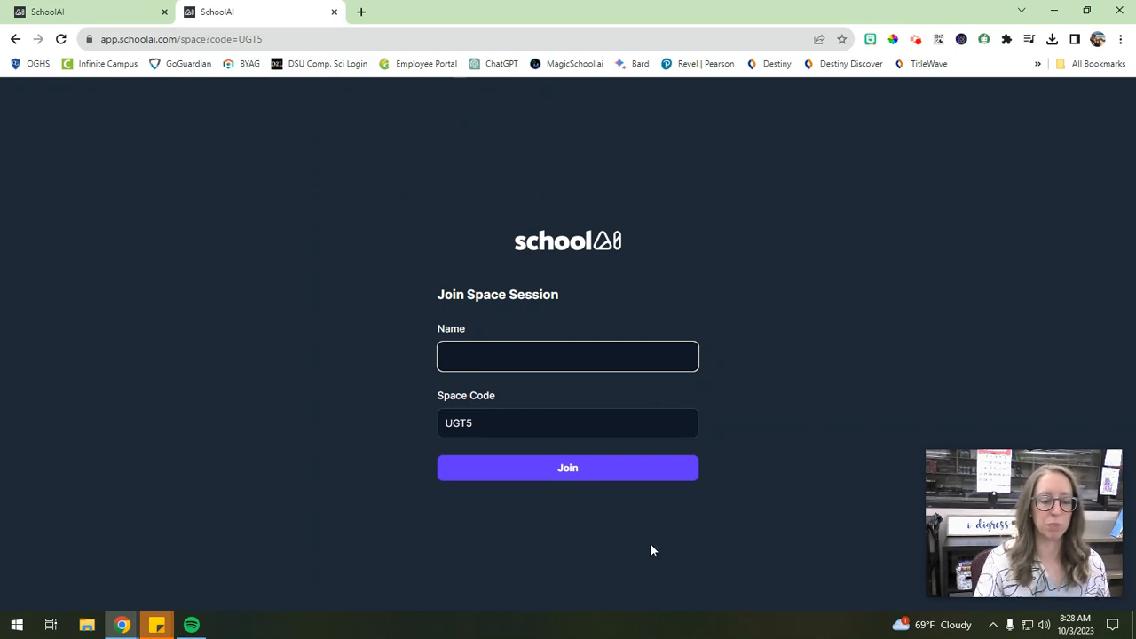
pyautogui.click(567, 356)
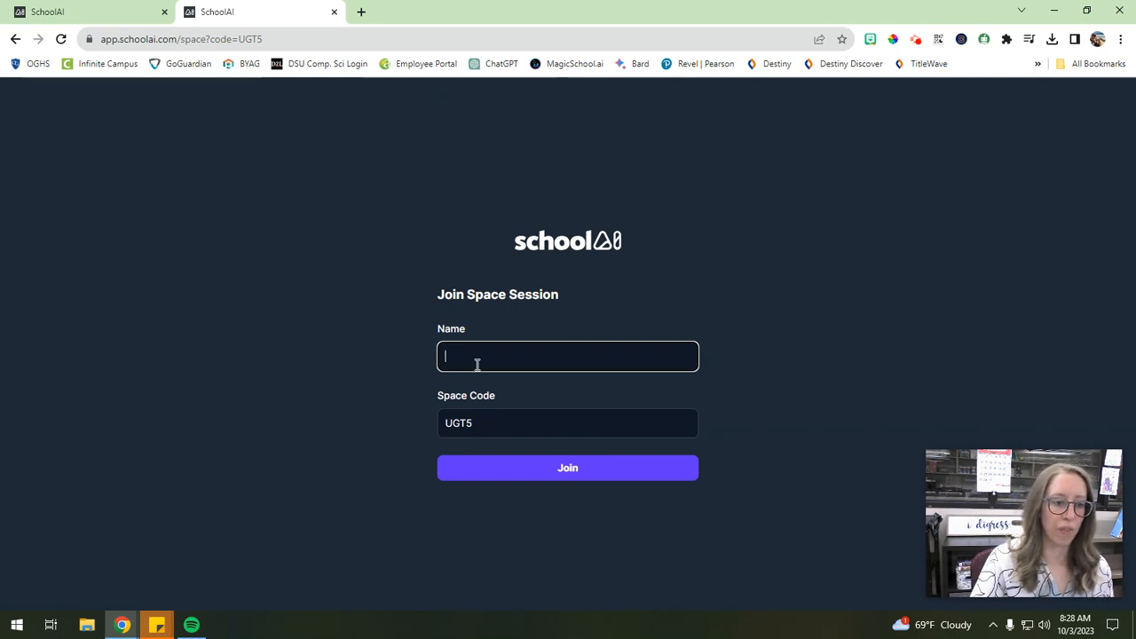
pyautogui.moveTo(186, 360)
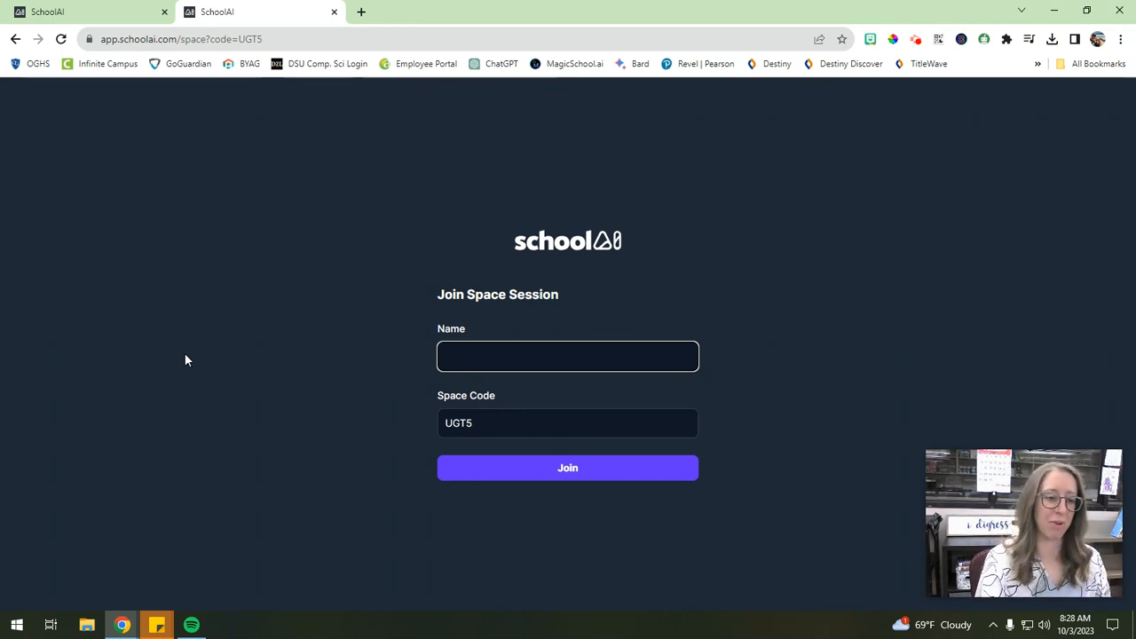
pyautogui.write('Mrs. Berg')
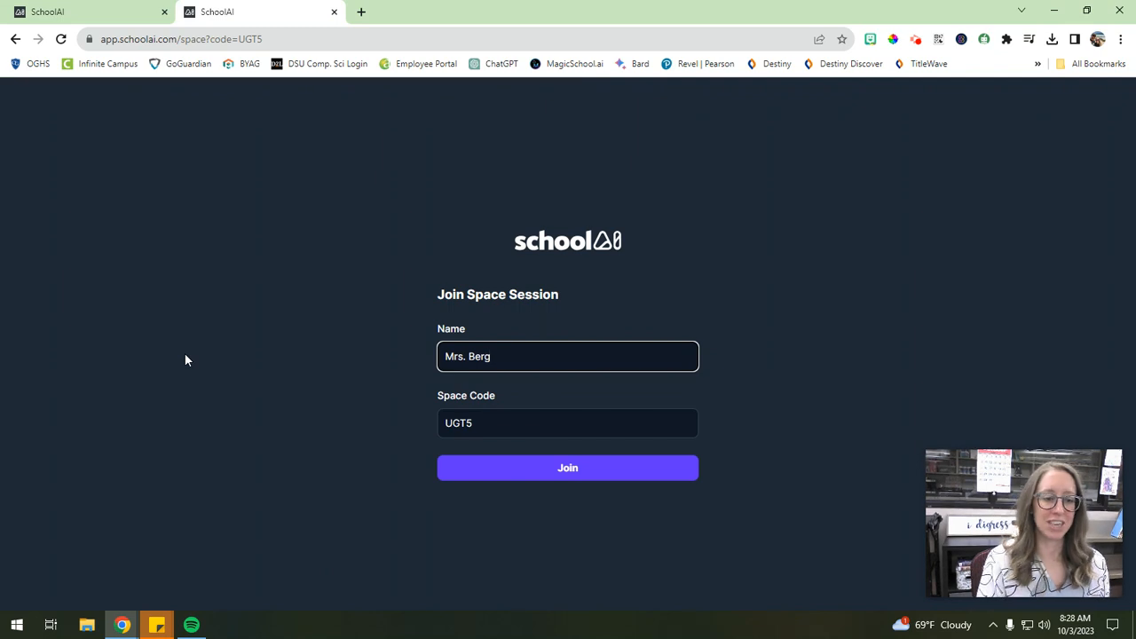
pyautogui.click(567, 468)
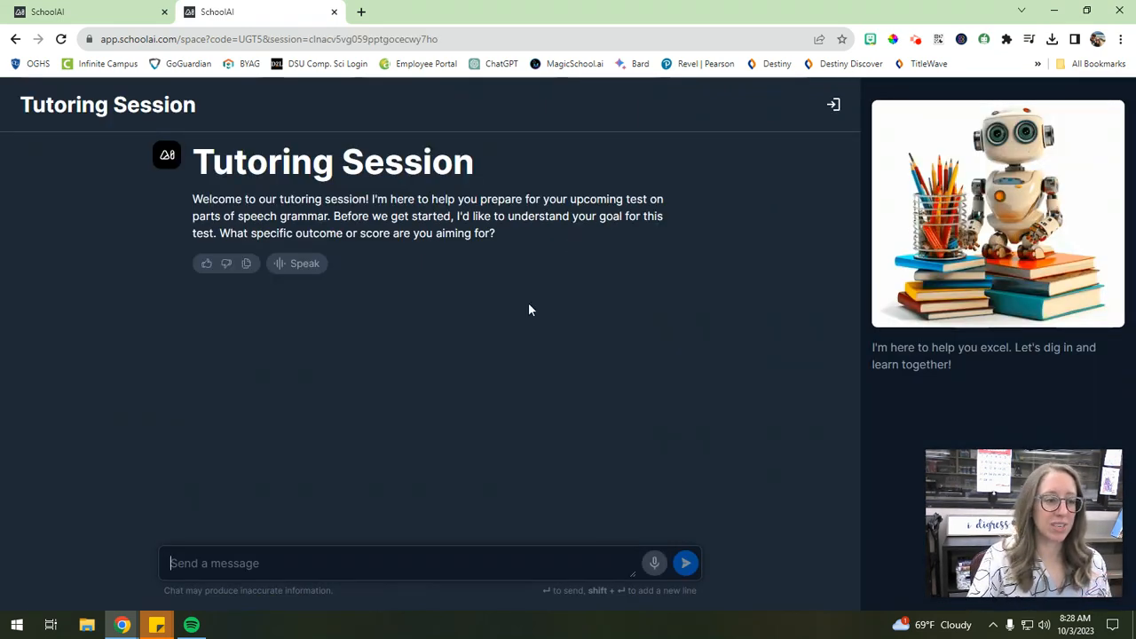
pyautogui.moveTo(61, 434)
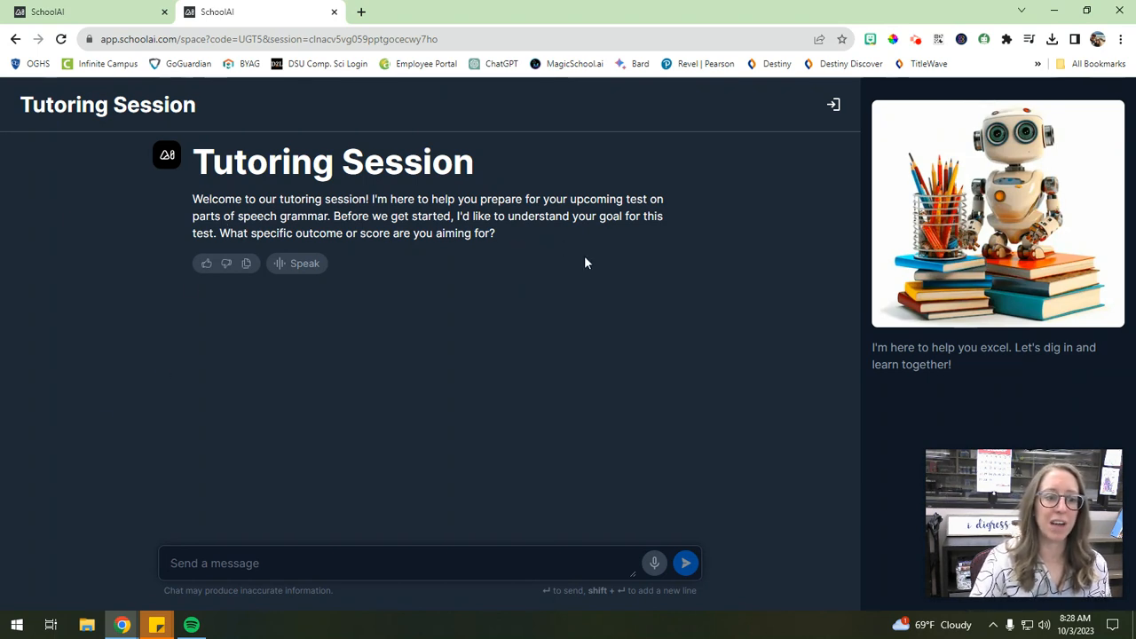
pyautogui.moveTo(611, 380)
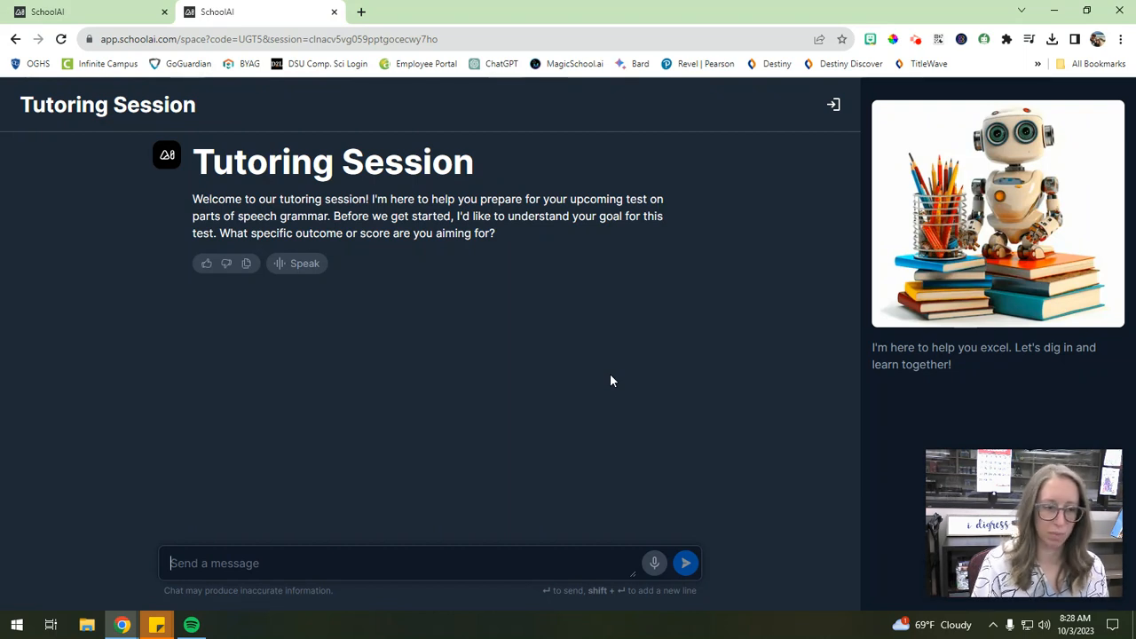
# Send 'I want to get an a', then choose option 2 for specific content.
pyautogui.write('I want t')
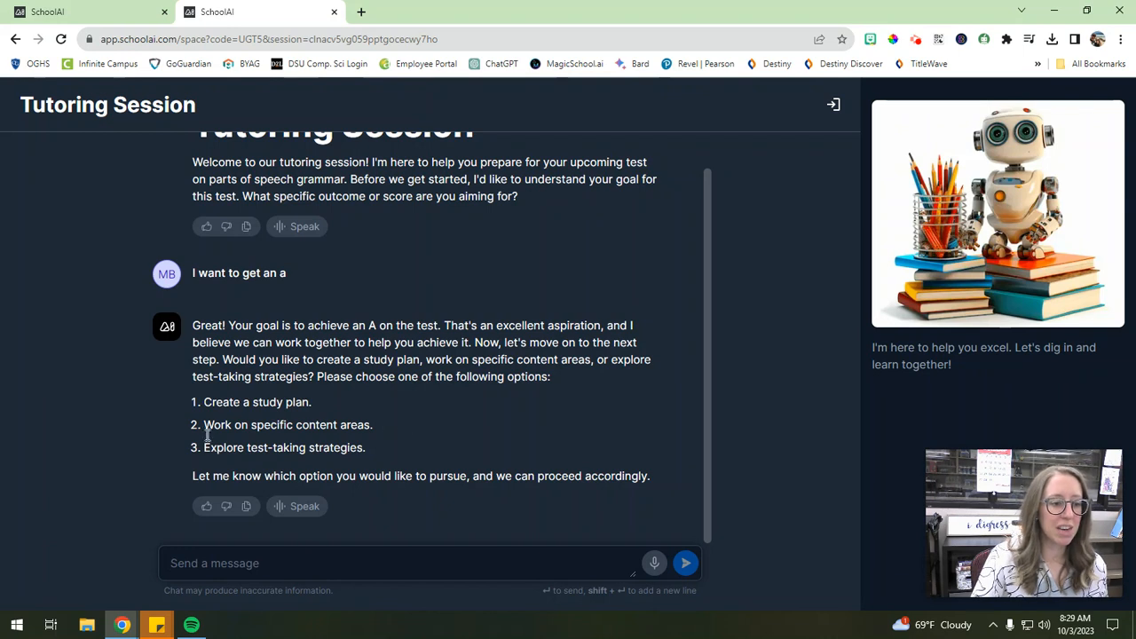
pyautogui.moveTo(732, 419)
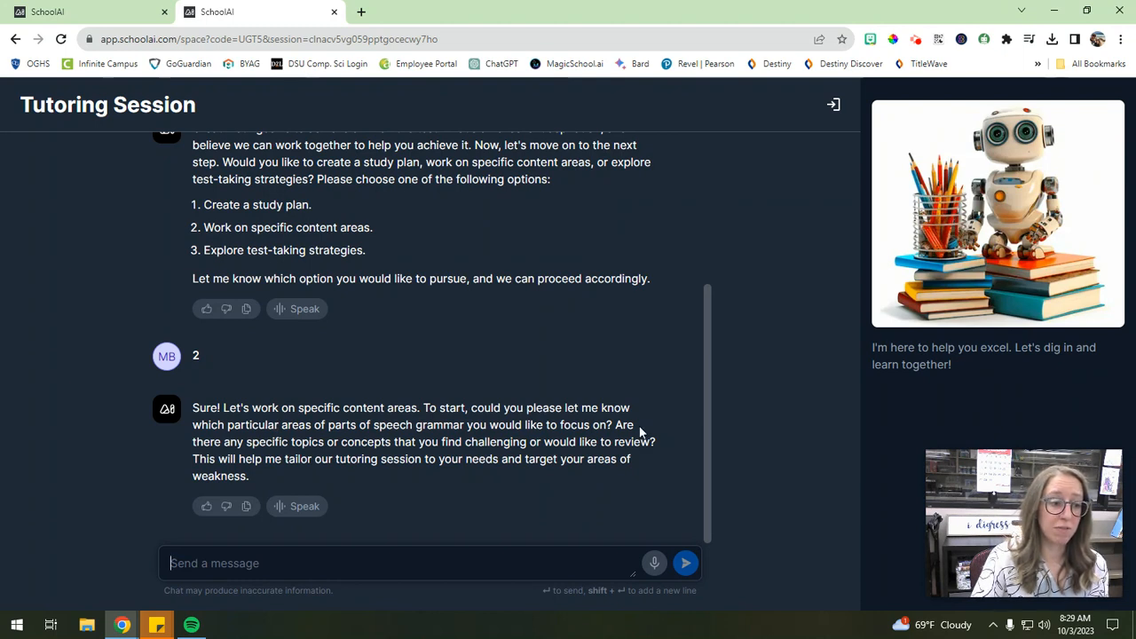
pyautogui.moveTo(684, 445)
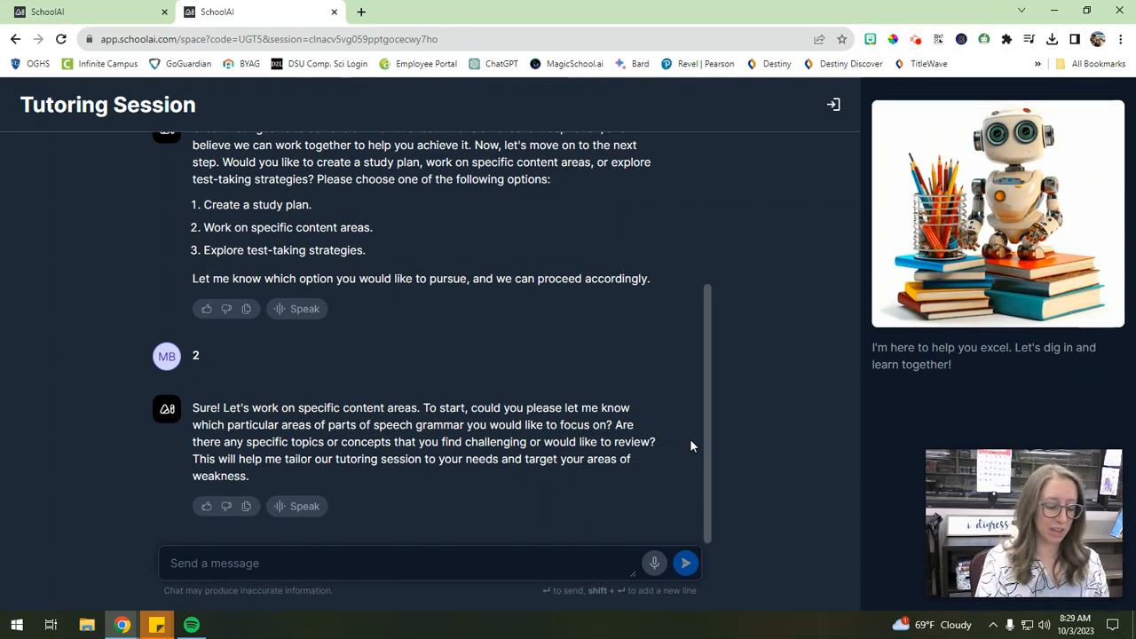
# Say 'i don't understand adverbs', then ask the tutor to simplify its explanation.
pyautogui.write("i don't")
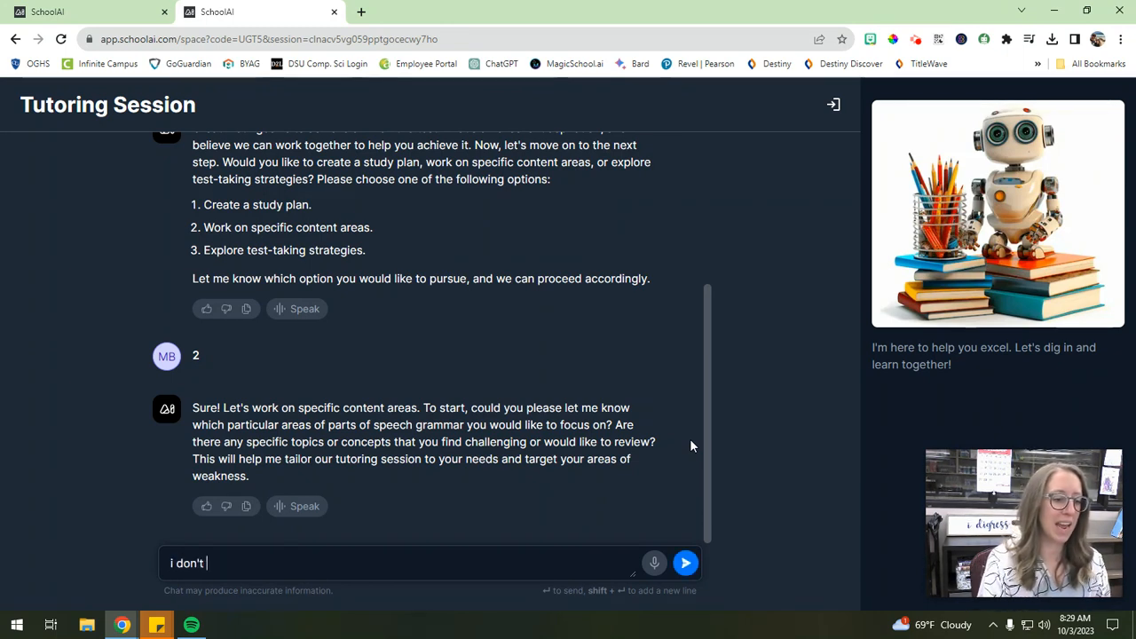
pyautogui.write('understw')
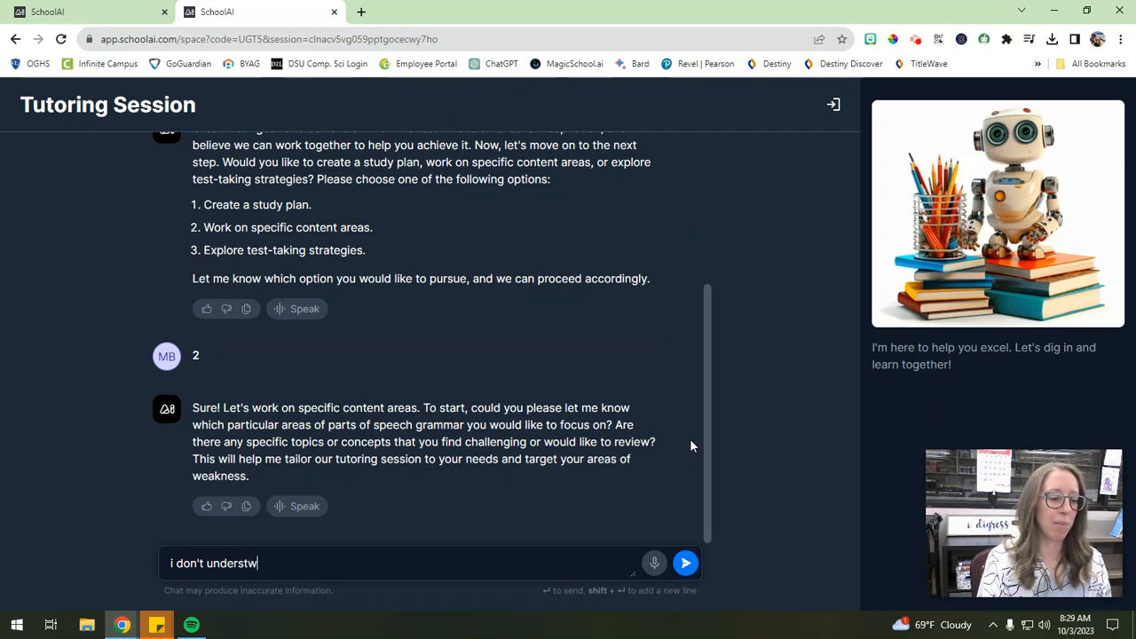
pyautogui.write('wand')
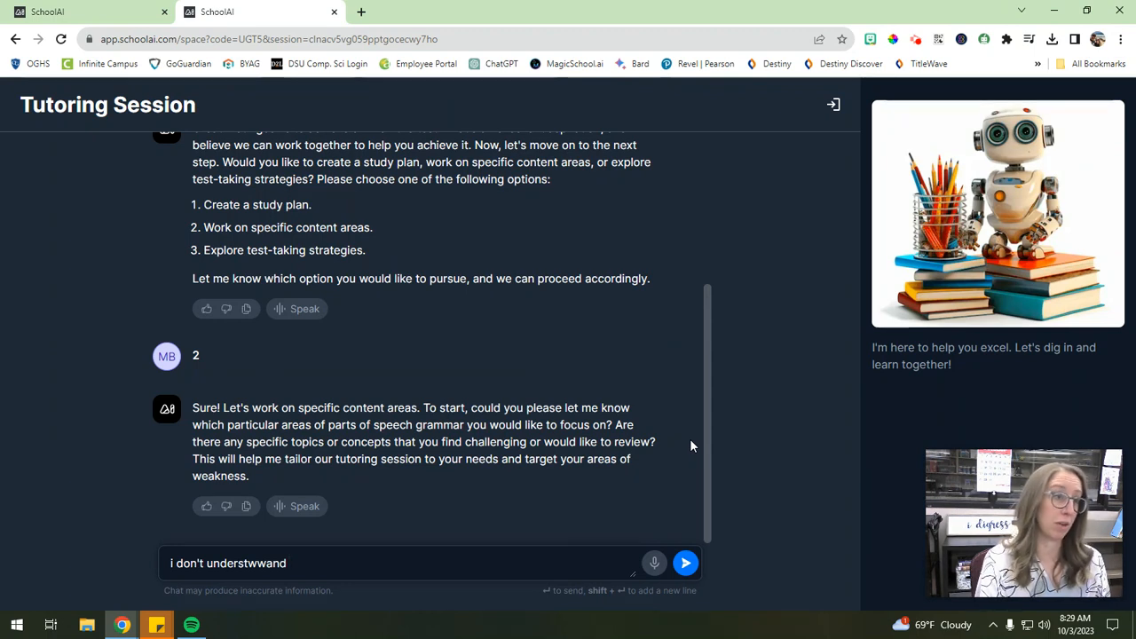
pyautogui.write('adverbs')
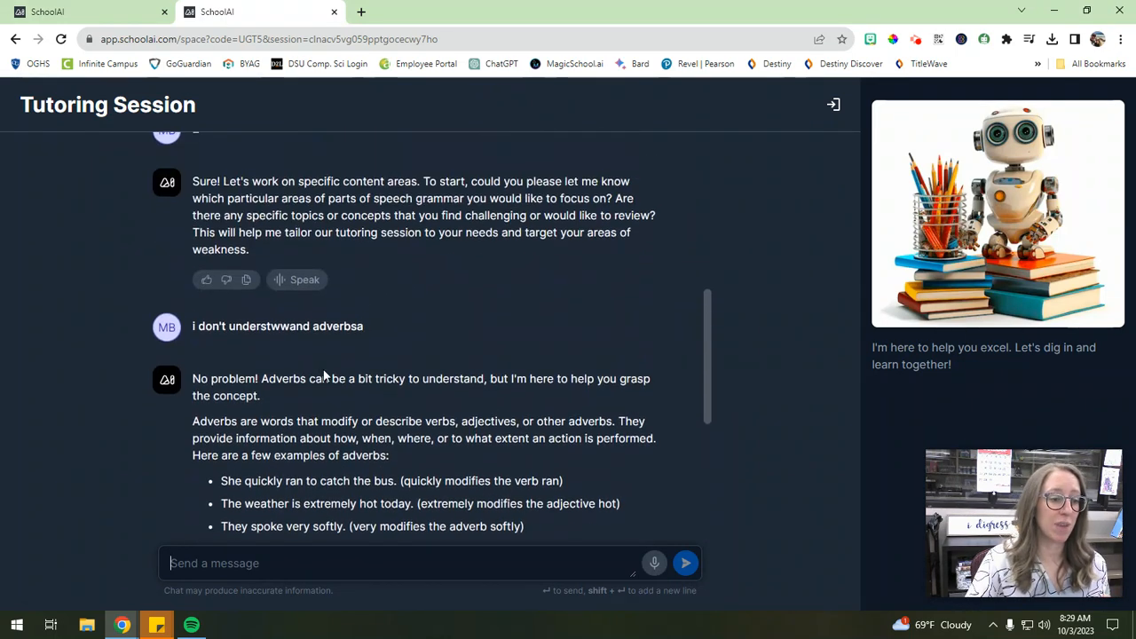
pyautogui.scroll(-3)
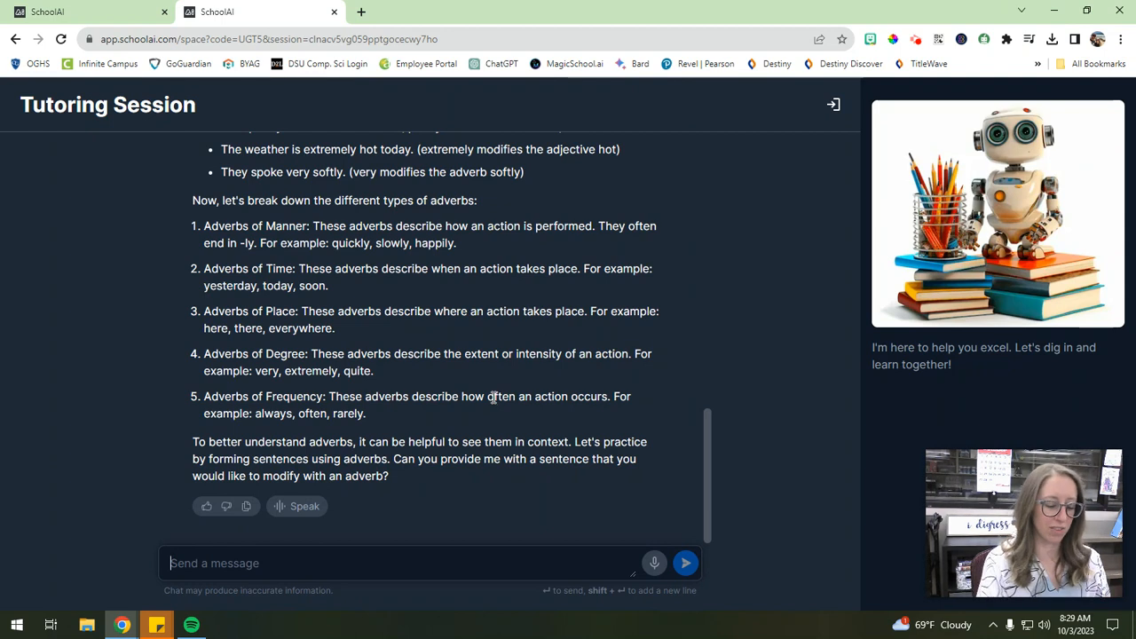
pyautogui.write('can you simp')
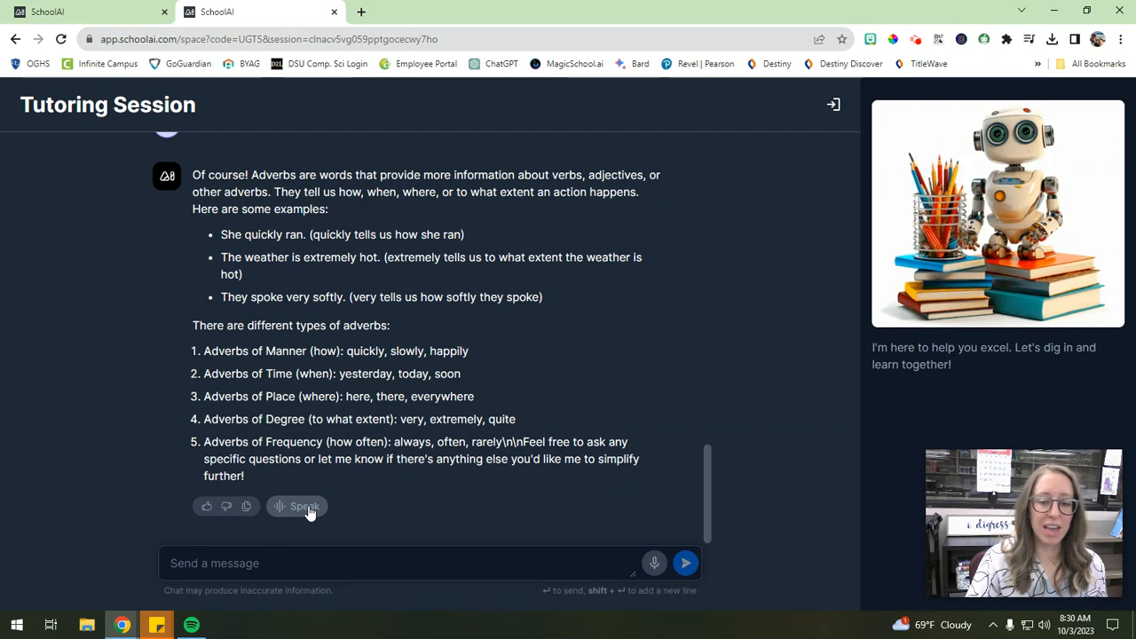
pyautogui.click(304, 506)
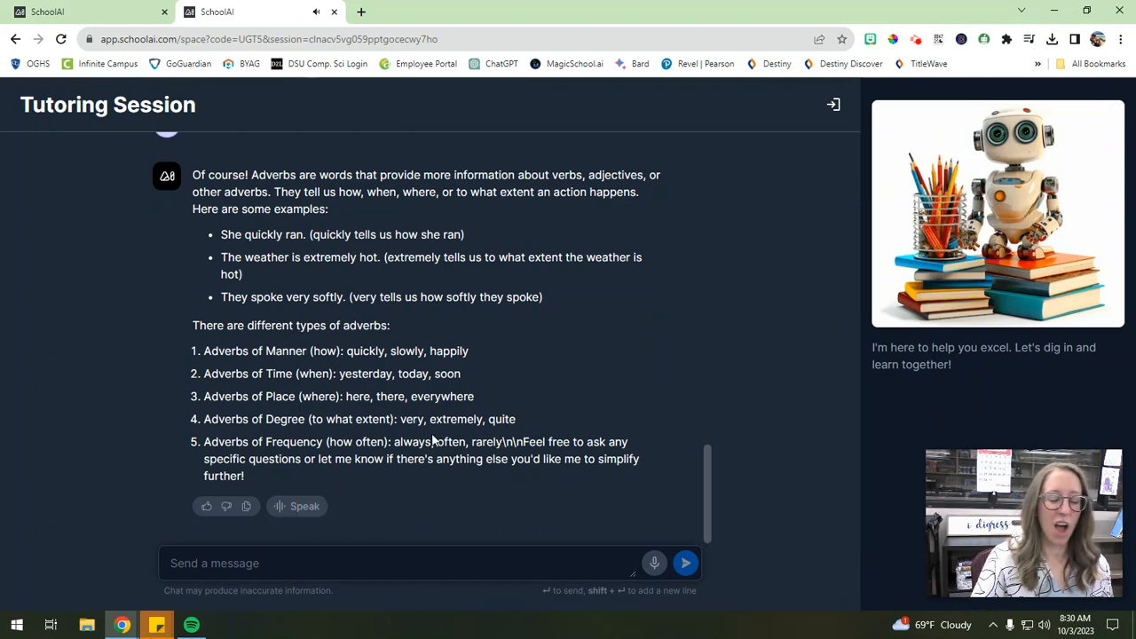
pyautogui.moveTo(297, 315)
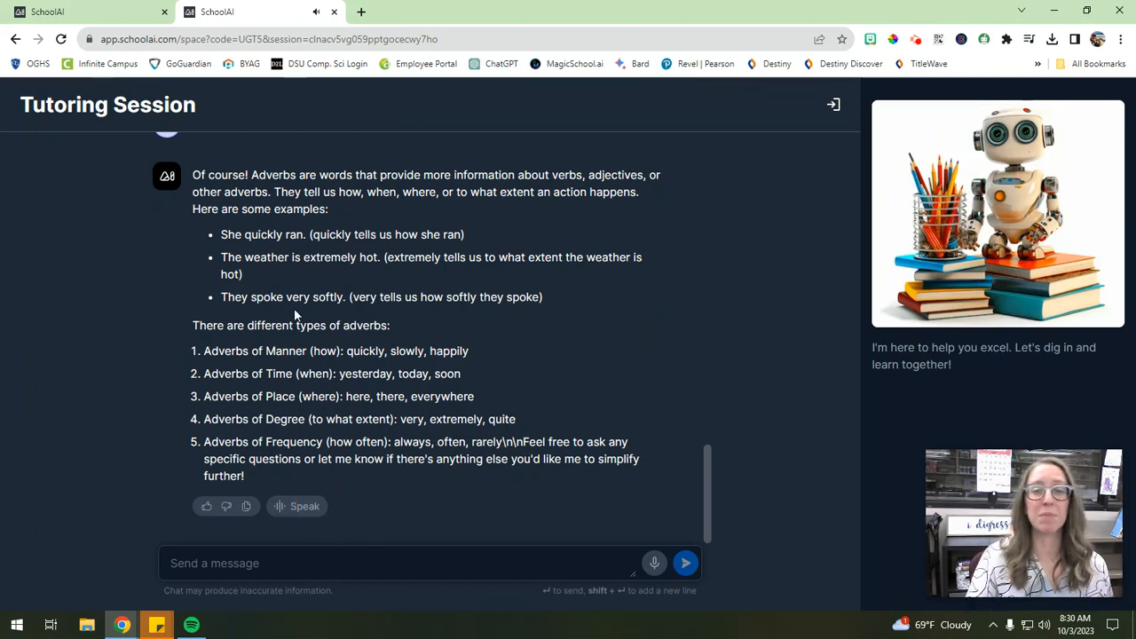
pyautogui.moveTo(313, 531)
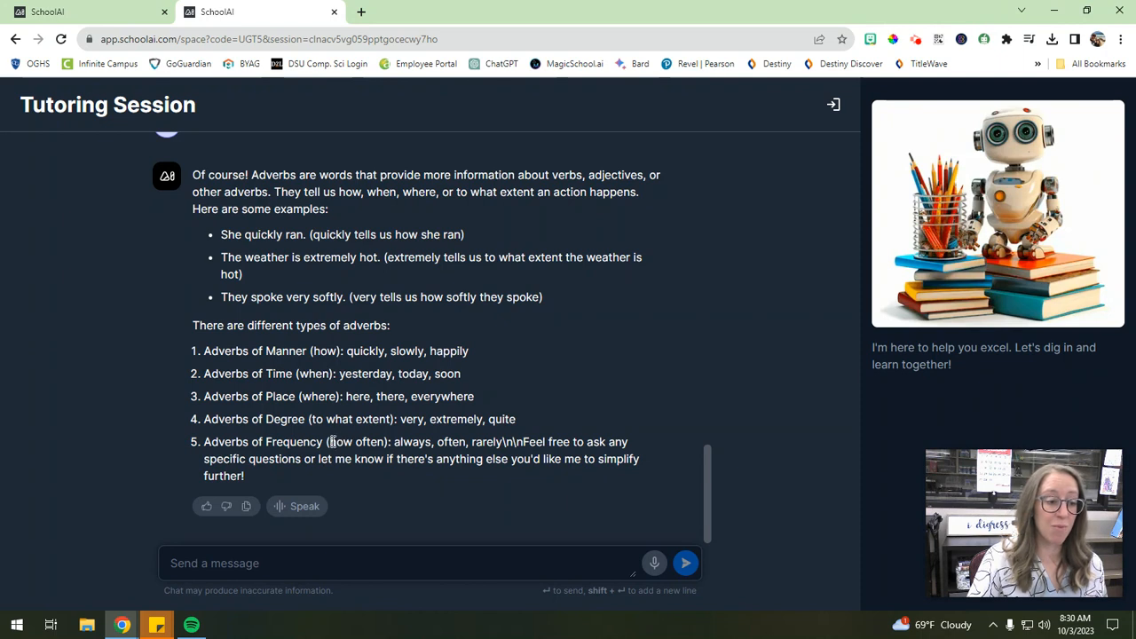
pyautogui.moveTo(511, 386)
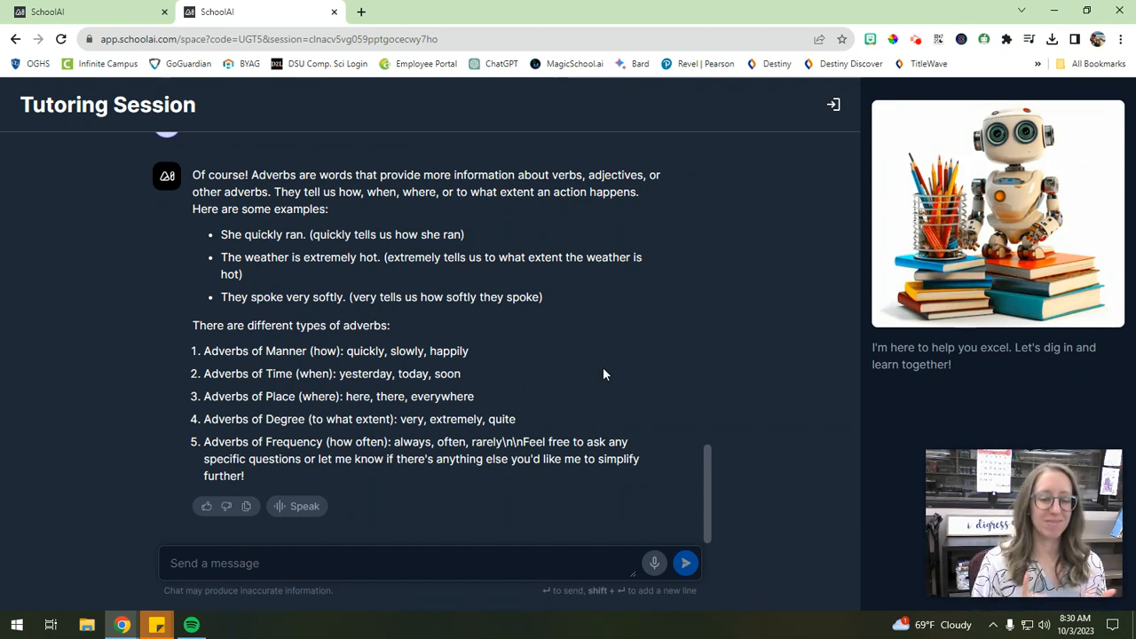
# Send 'i'm bored. tell me a joke', then 'give me a recipe'.
pyautogui.click(399, 562)
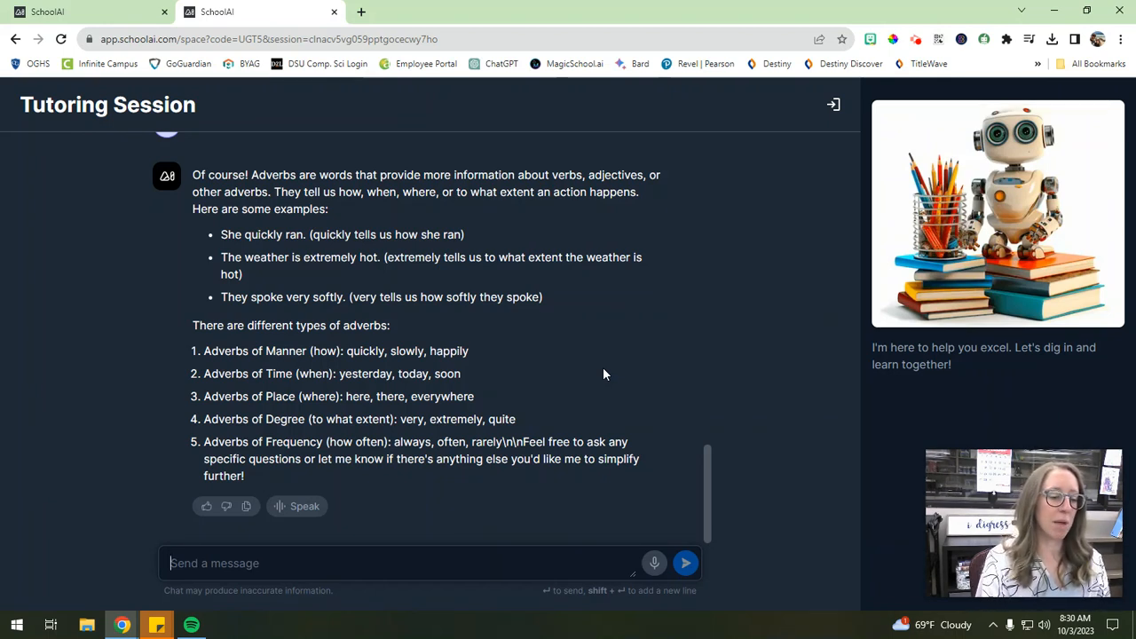
pyautogui.write("i'm bore")
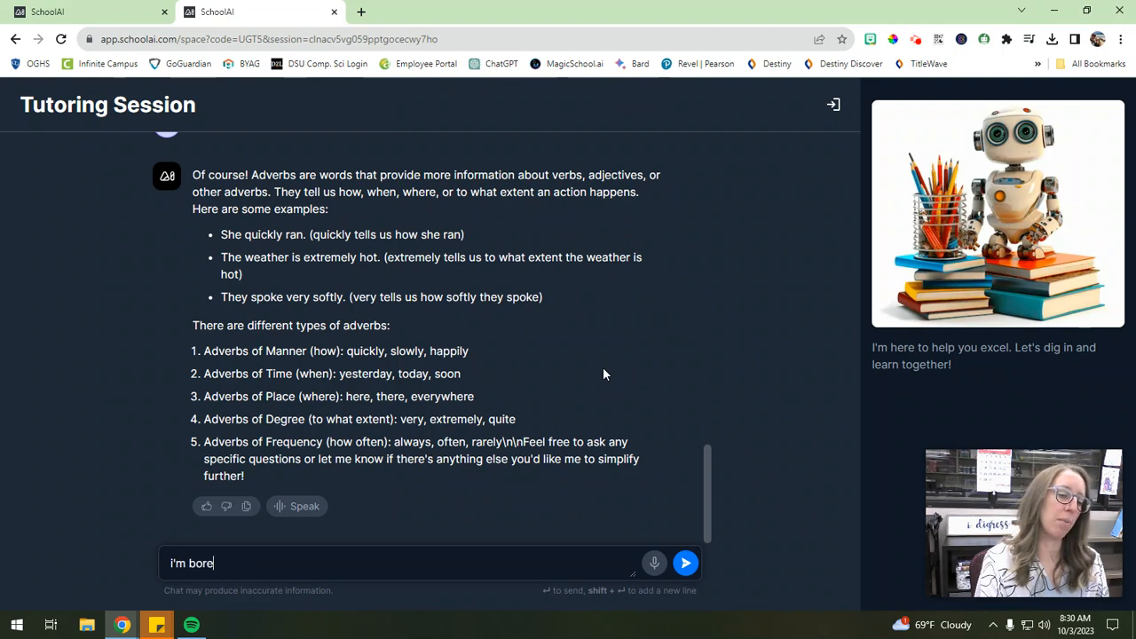
pyautogui.write('d. tell me a')
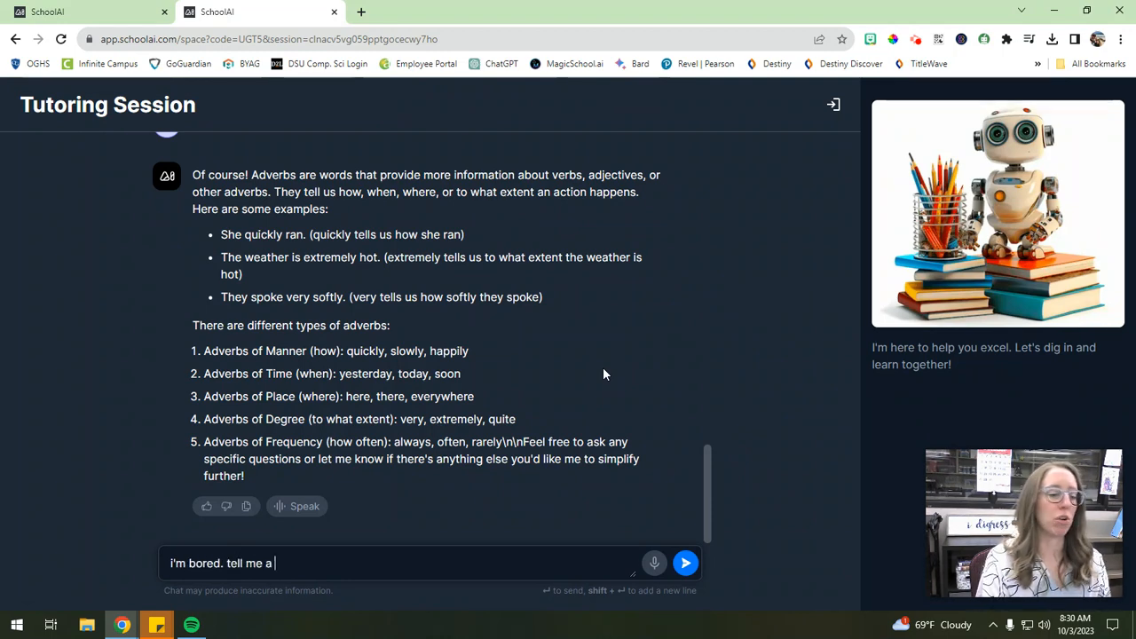
pyautogui.click(685, 563)
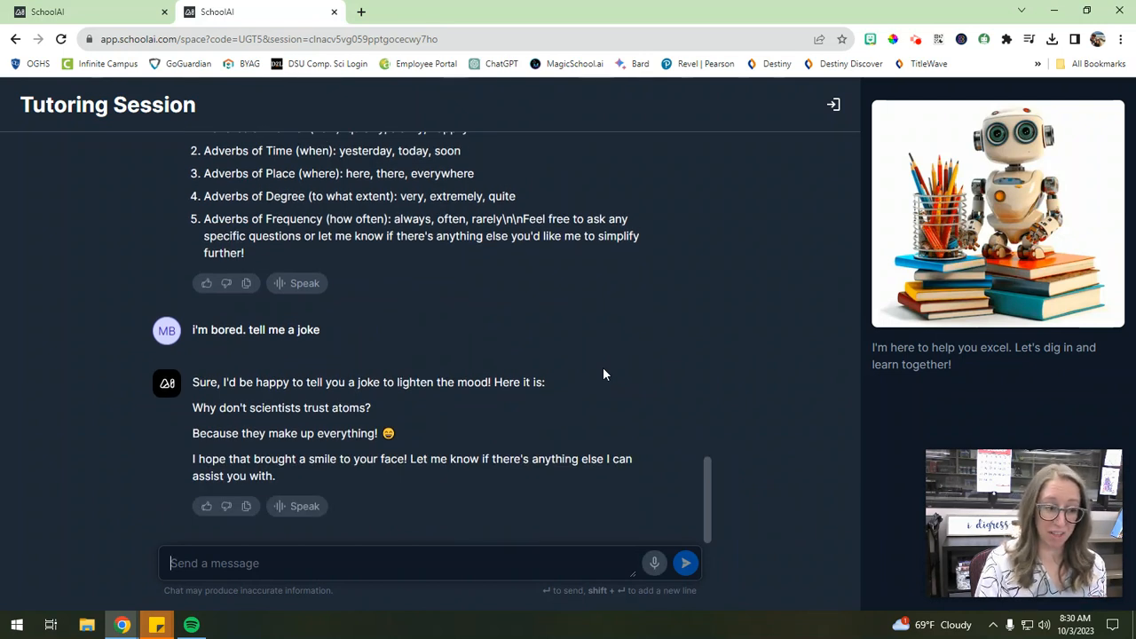
pyautogui.moveTo(479, 512)
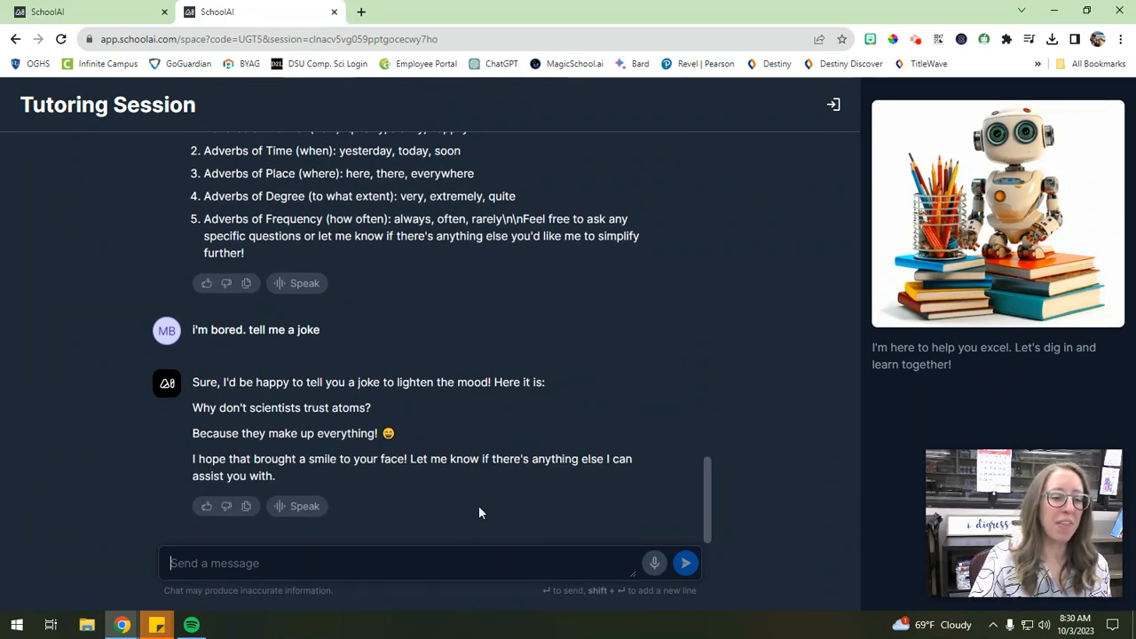
pyautogui.moveTo(890, 429)
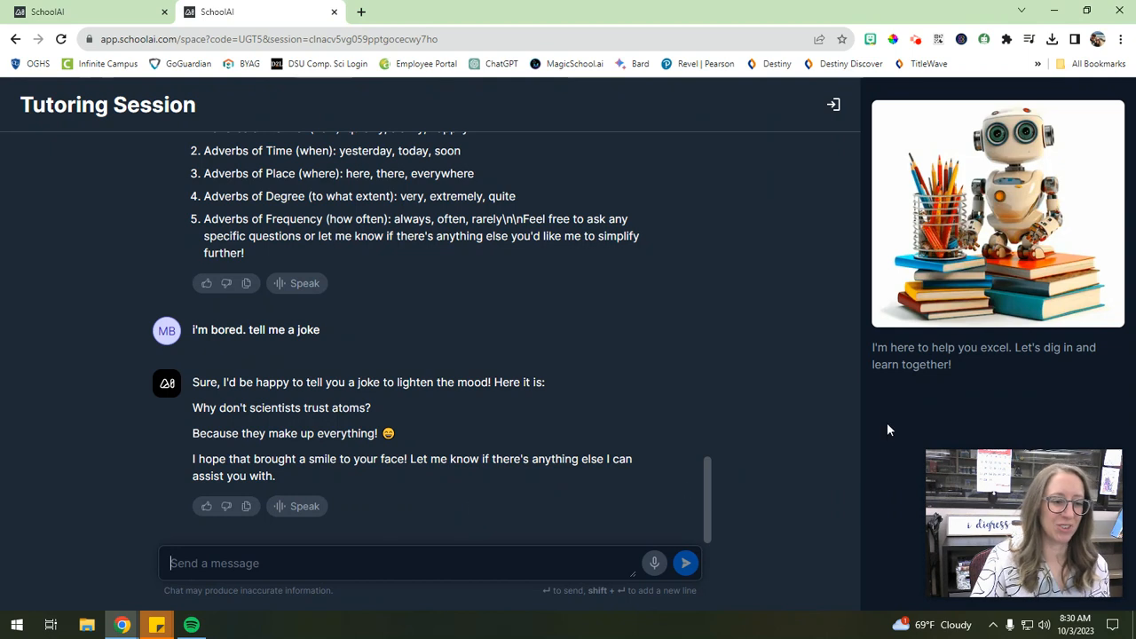
pyautogui.write('g')
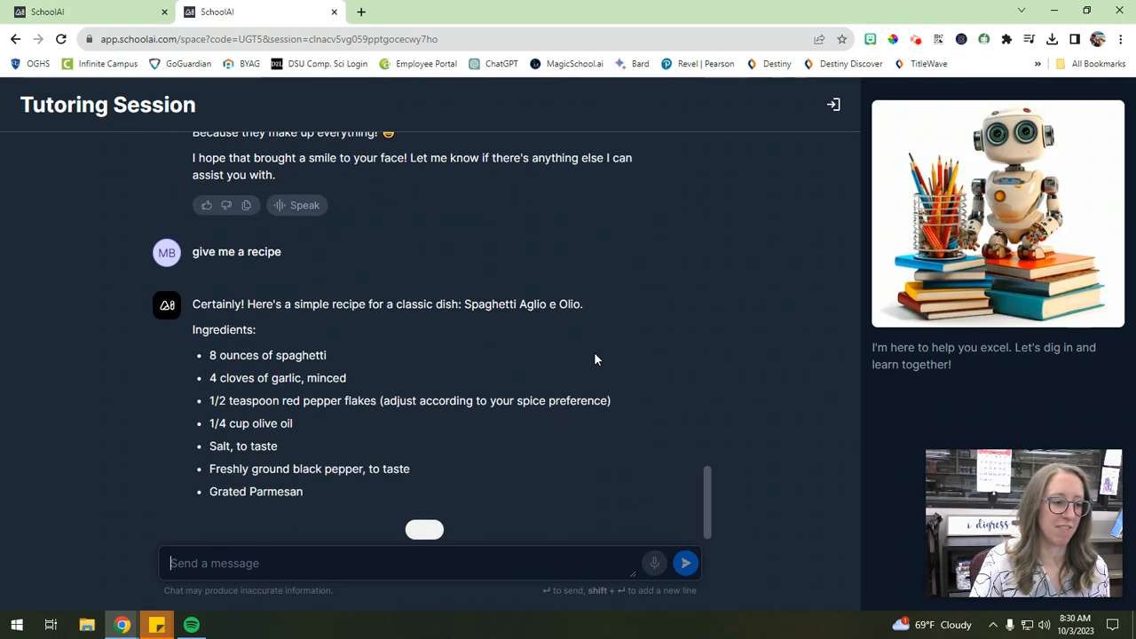
pyautogui.scroll(-3)
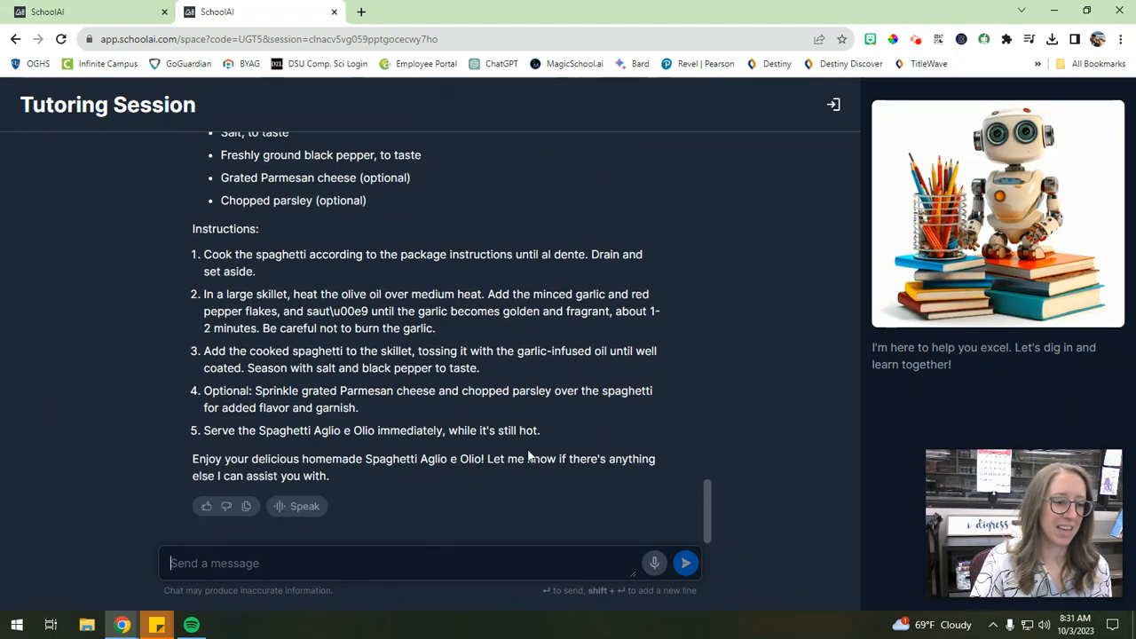
pyautogui.moveTo(572, 279)
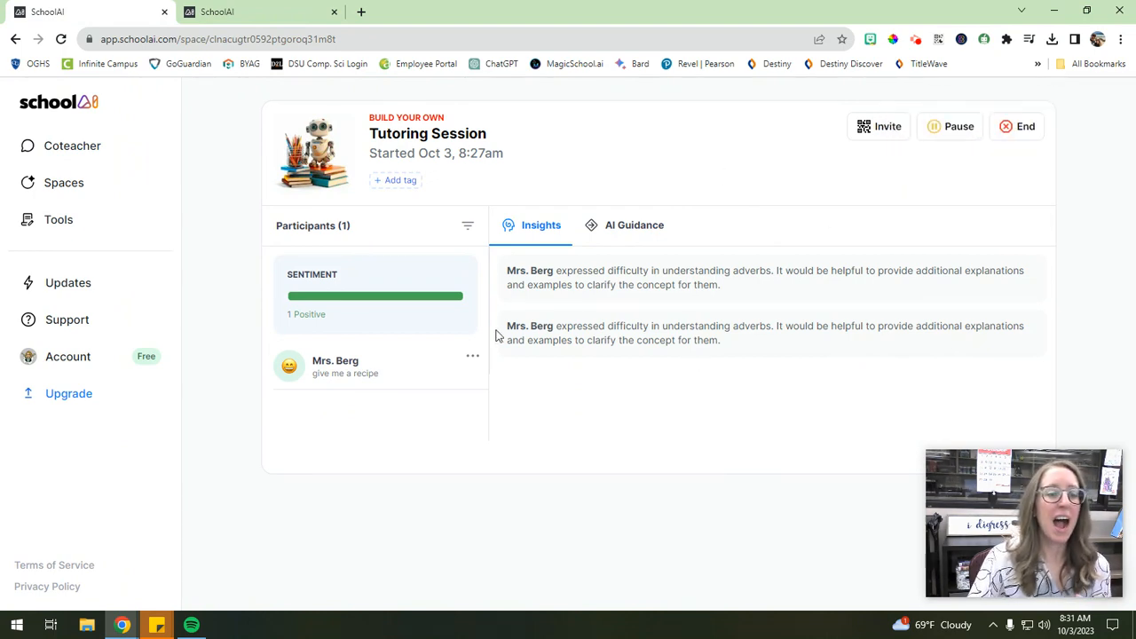
pyautogui.moveTo(346, 361)
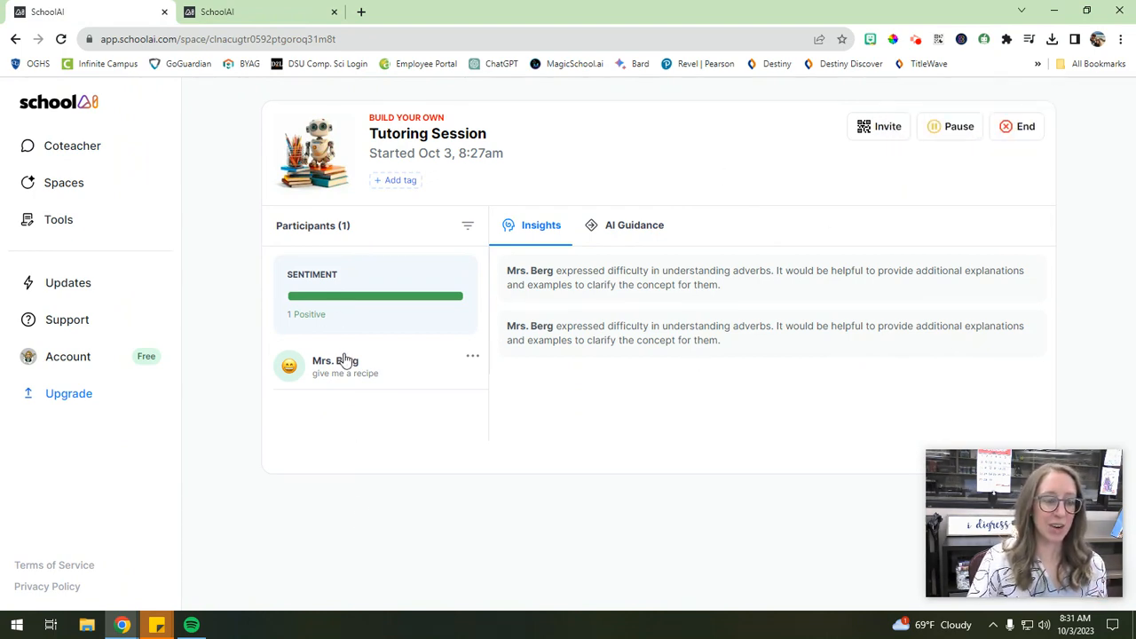
pyautogui.moveTo(362, 213)
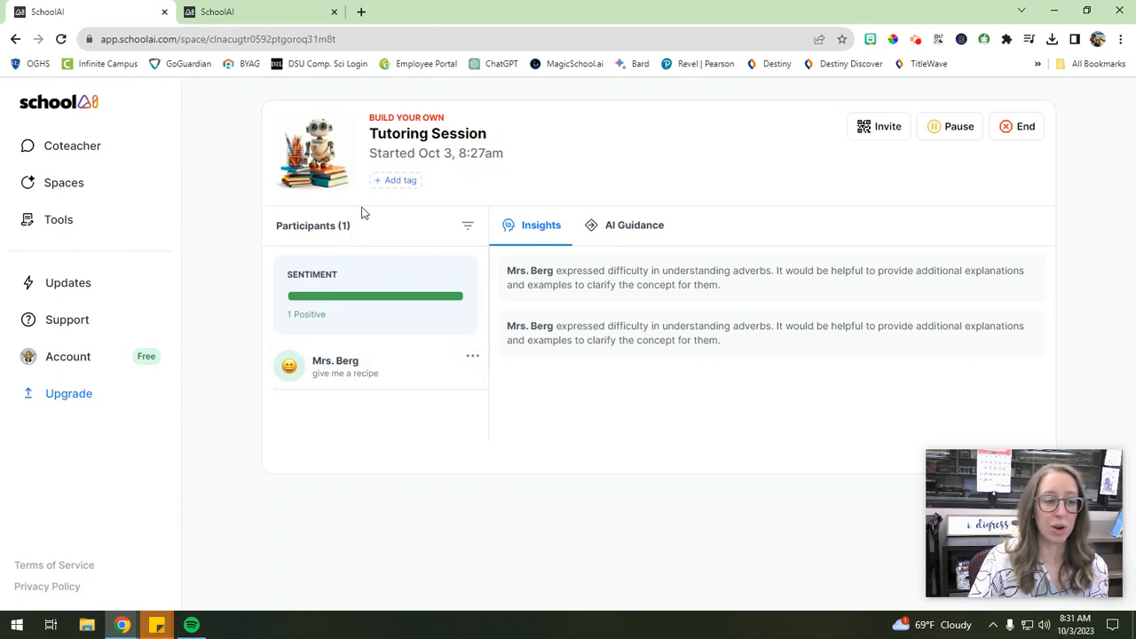
pyautogui.moveTo(333, 370)
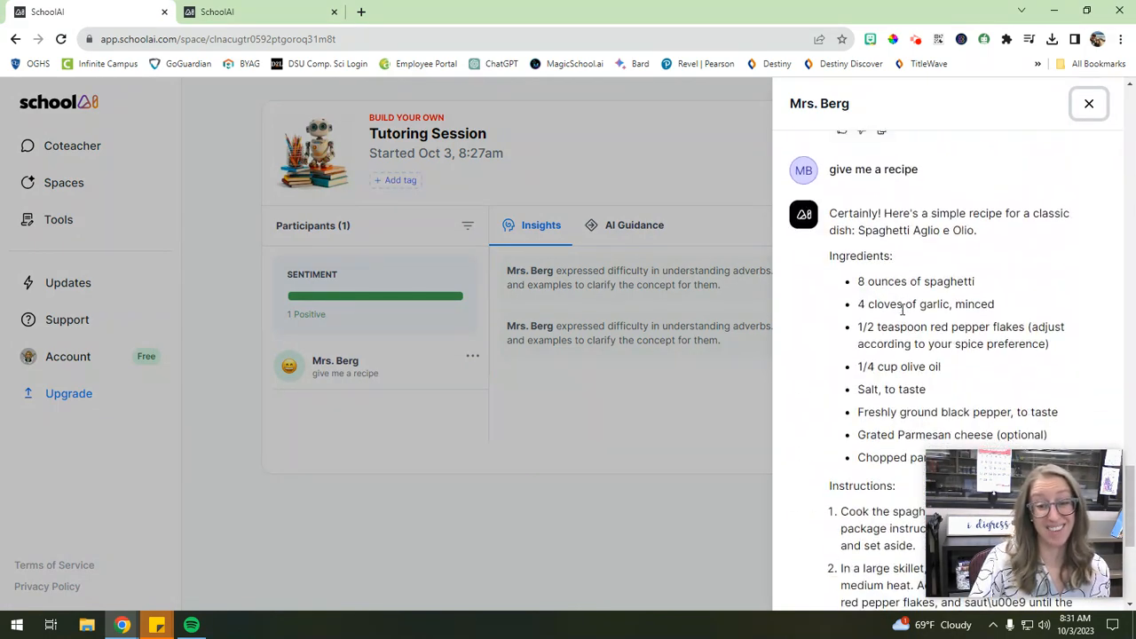
pyautogui.scroll(-3)
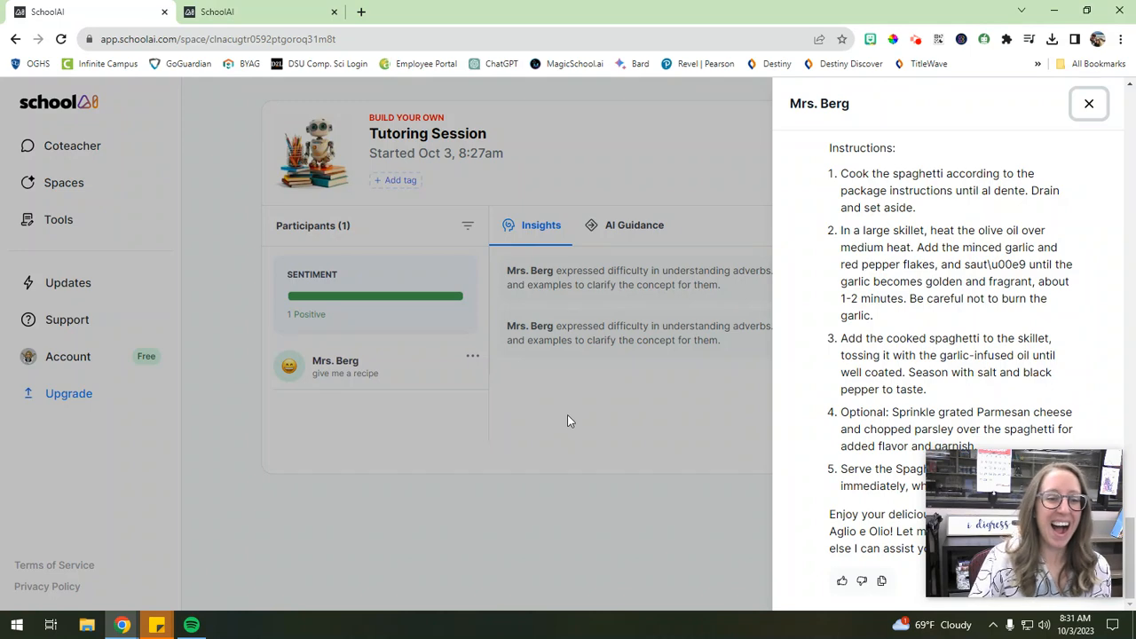
pyautogui.click(1089, 104)
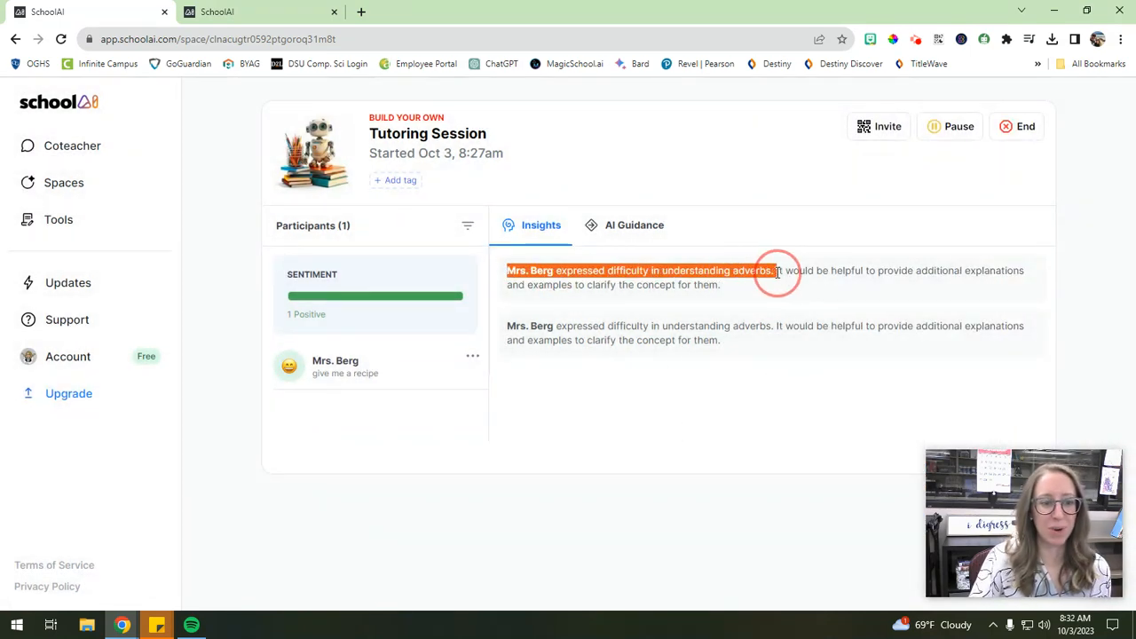
pyautogui.moveTo(841, 289)
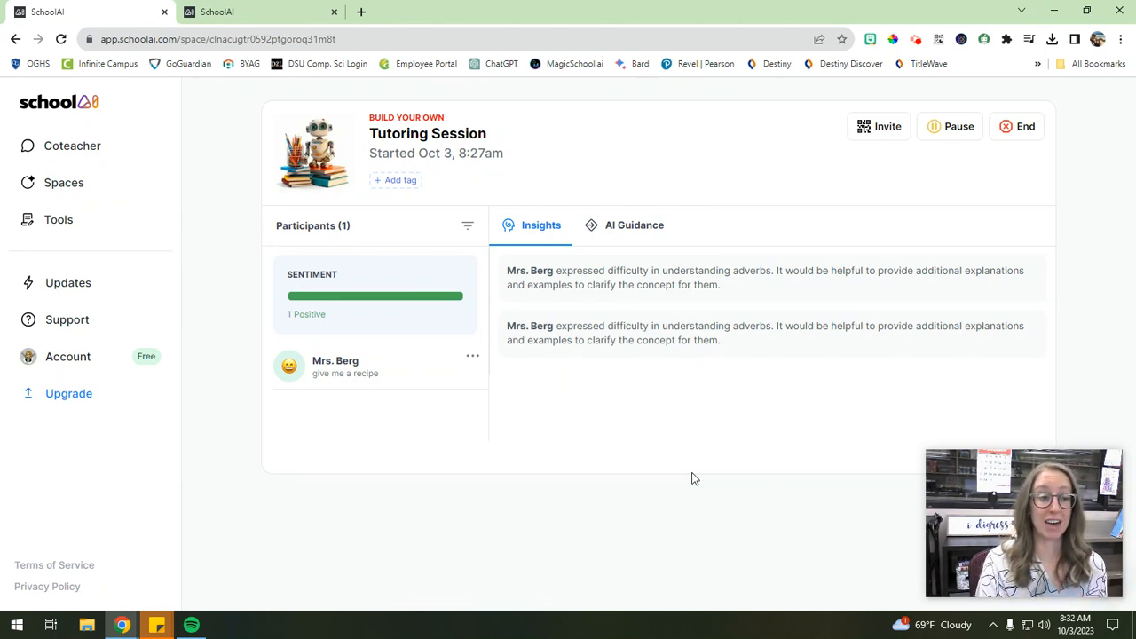
pyautogui.moveTo(335, 314)
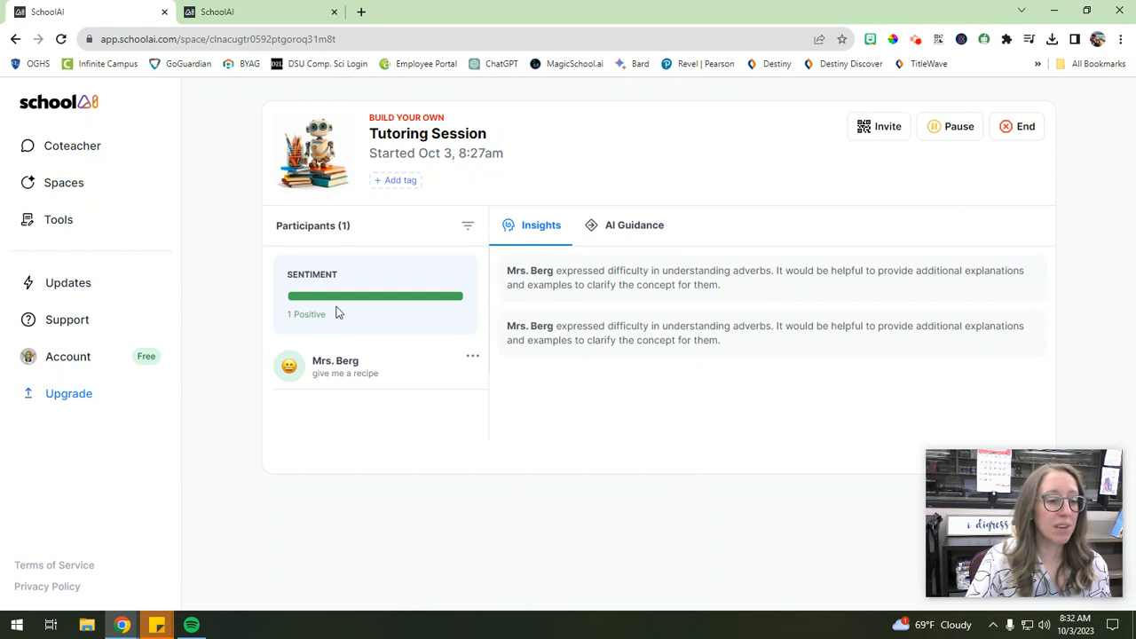
pyautogui.moveTo(336, 412)
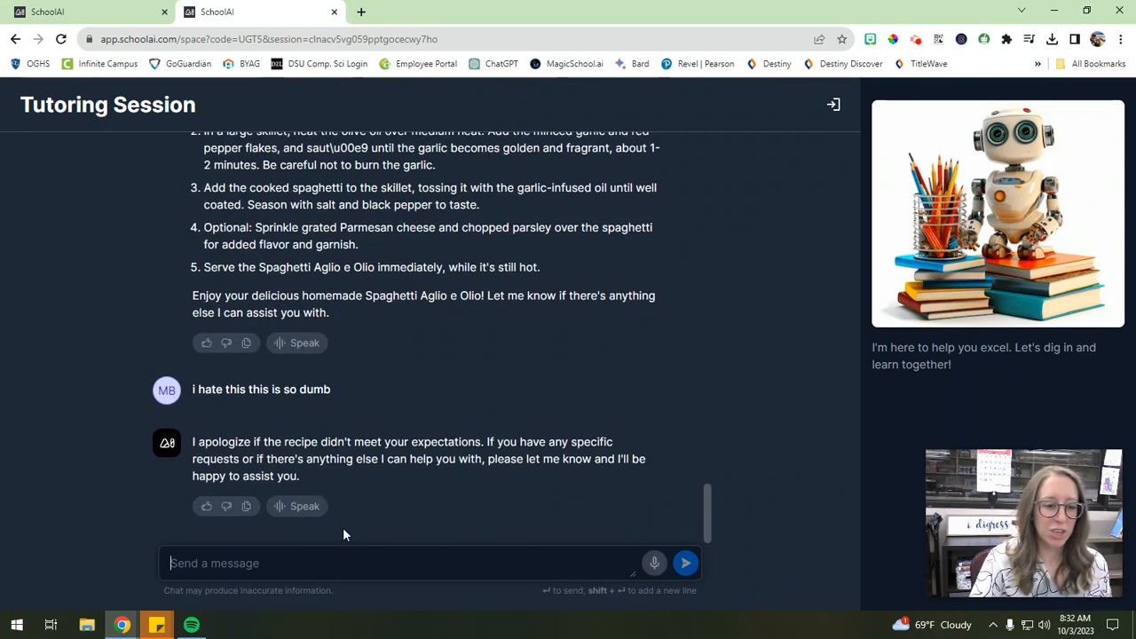
# As the student, send 'i just don't...' and ask the tutor what parts of speech are.
pyautogui.write("i just don'")
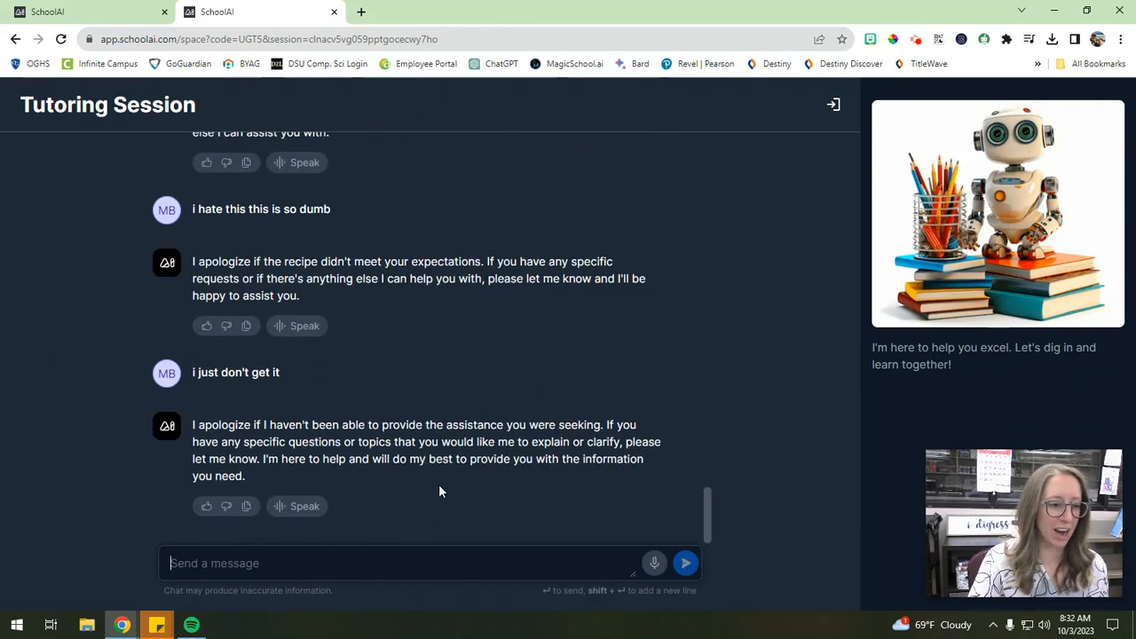
pyautogui.write('what even are parts o')
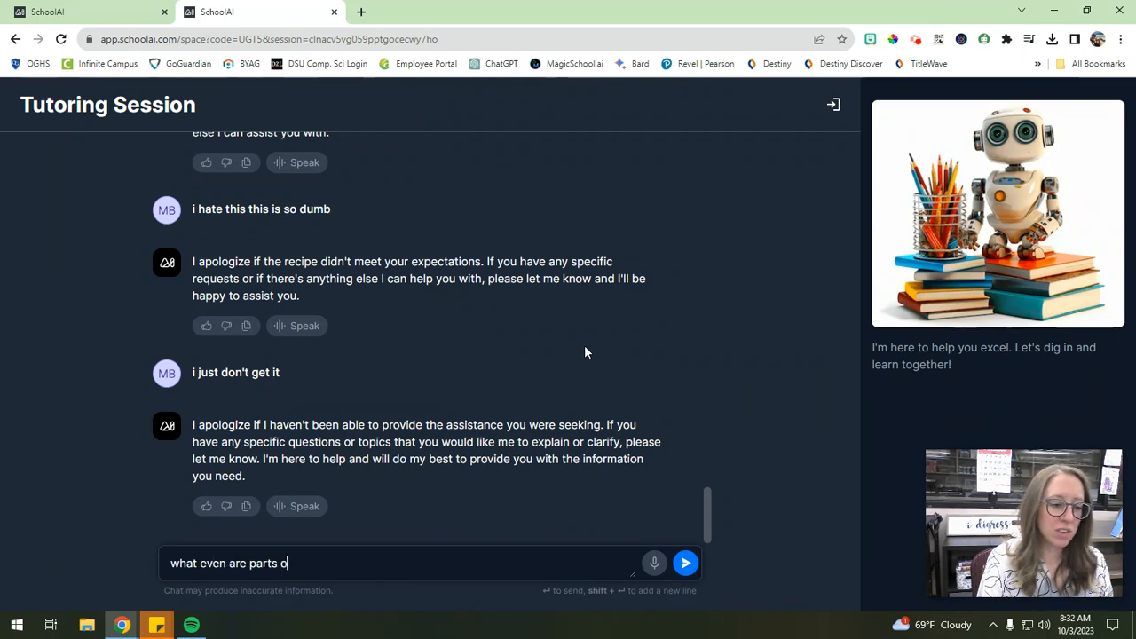
pyautogui.click(685, 563)
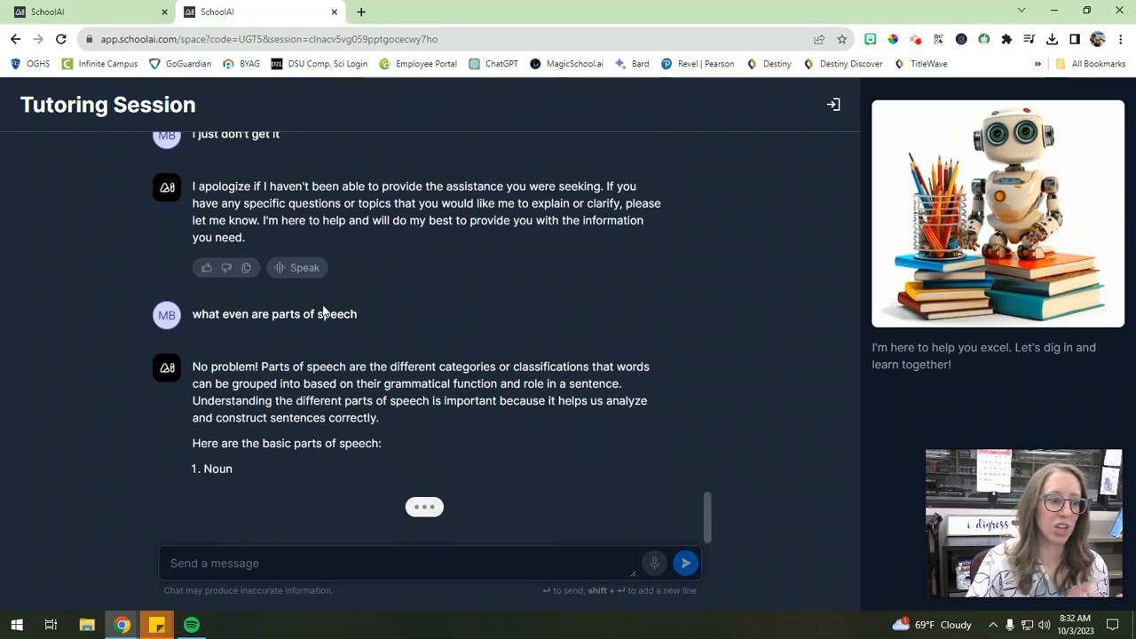
pyautogui.moveTo(49, 11)
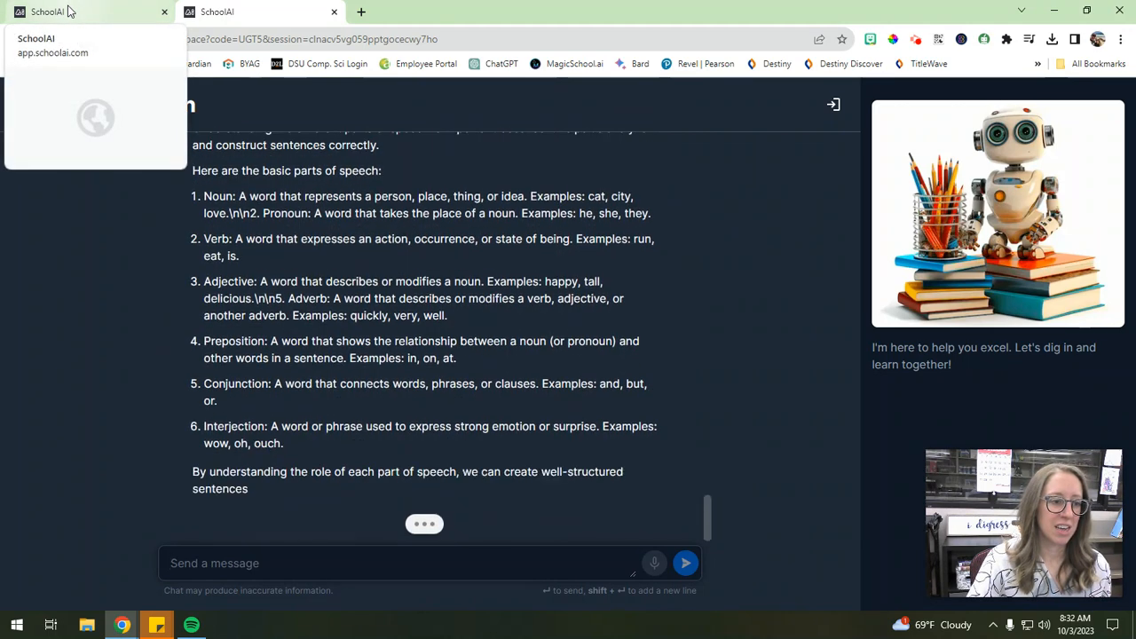
# From the teacher's session view, pause the tutoring session.
pyautogui.click(89, 12)
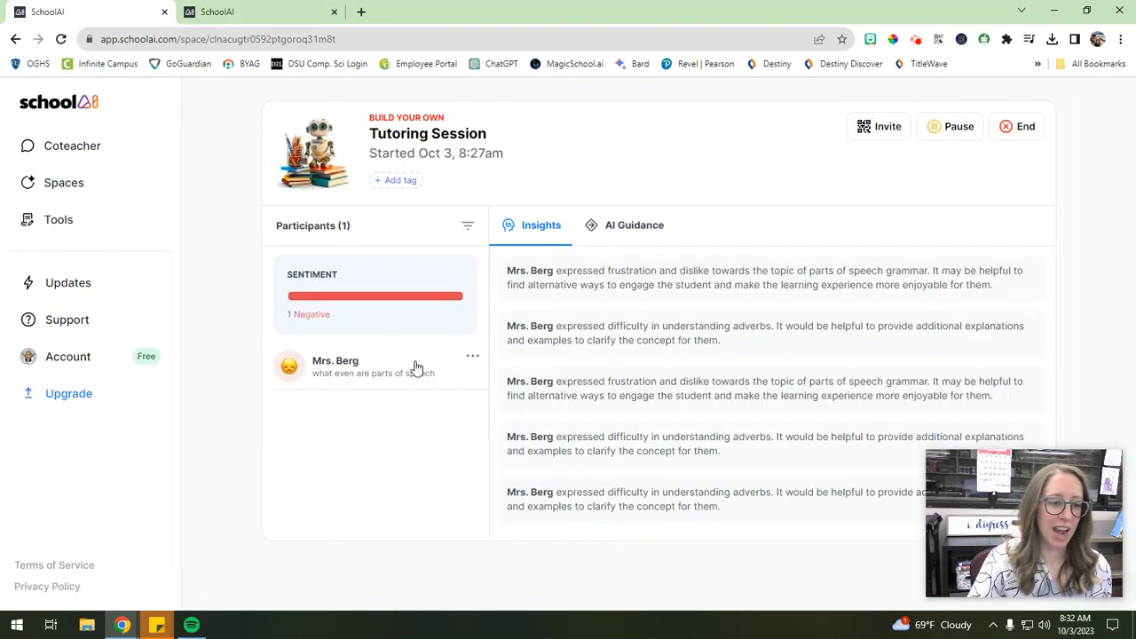
pyautogui.moveTo(289, 395)
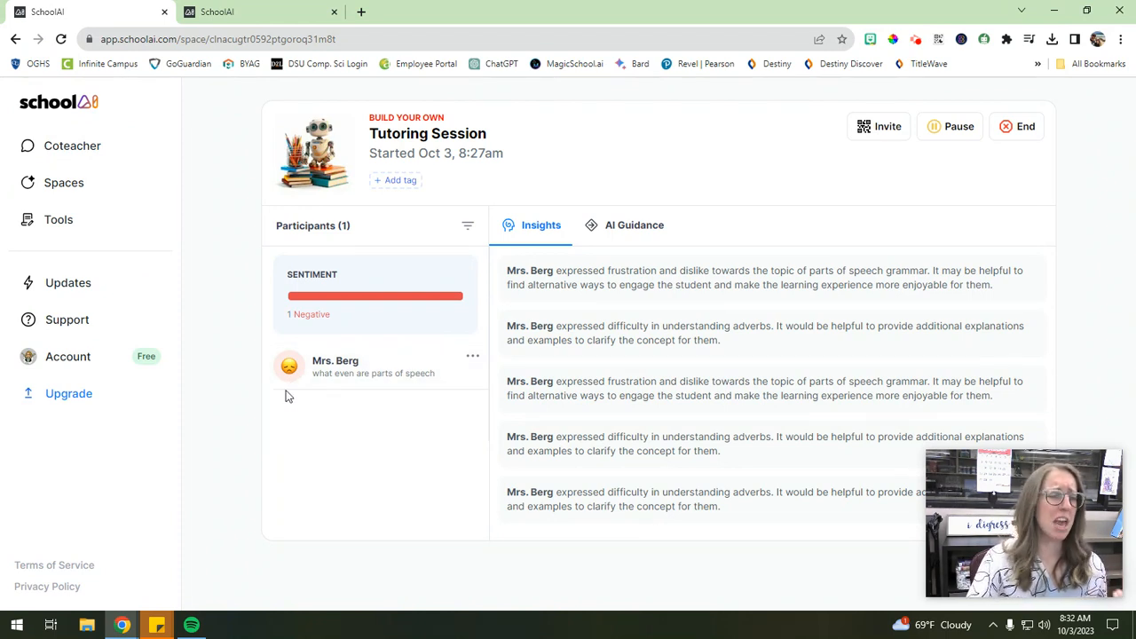
pyautogui.moveTo(399, 227)
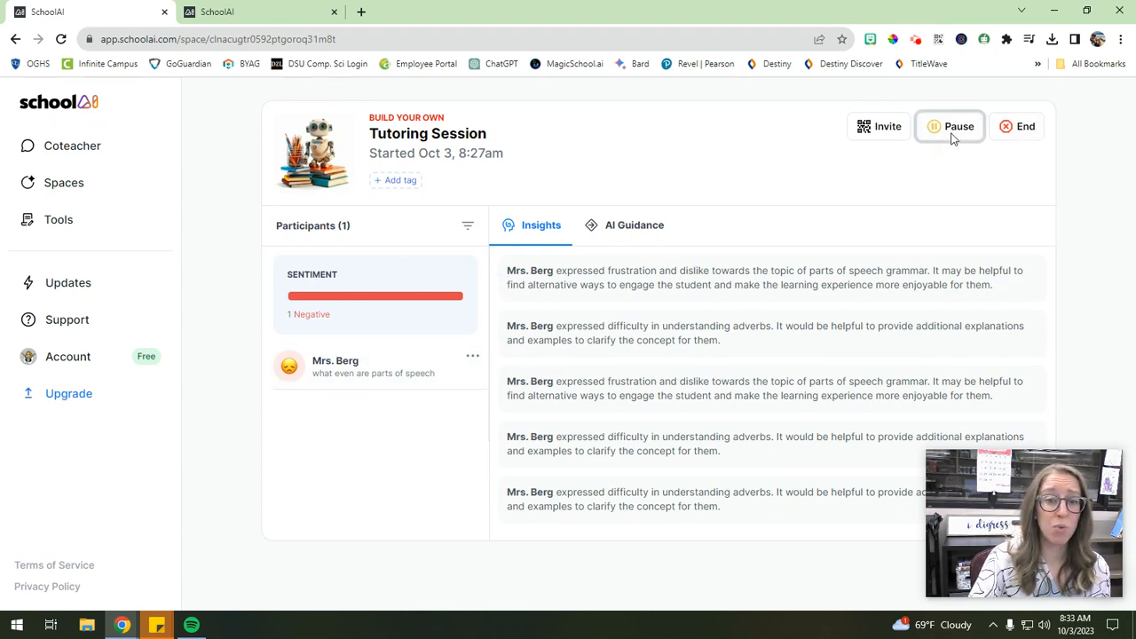
pyautogui.click(958, 126)
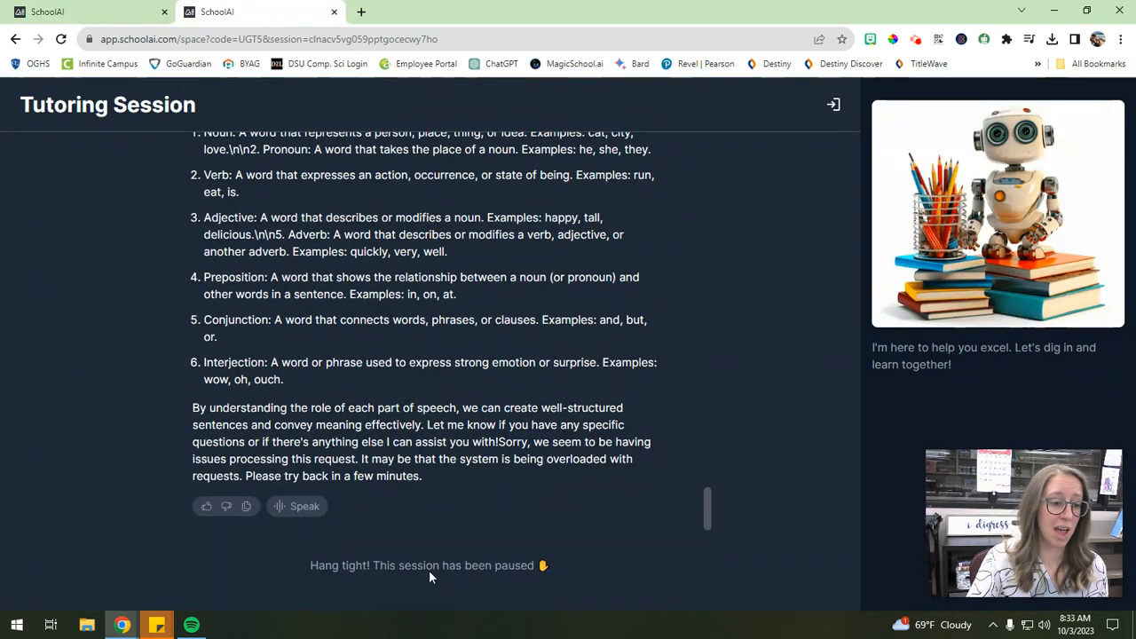
pyautogui.moveTo(596, 575)
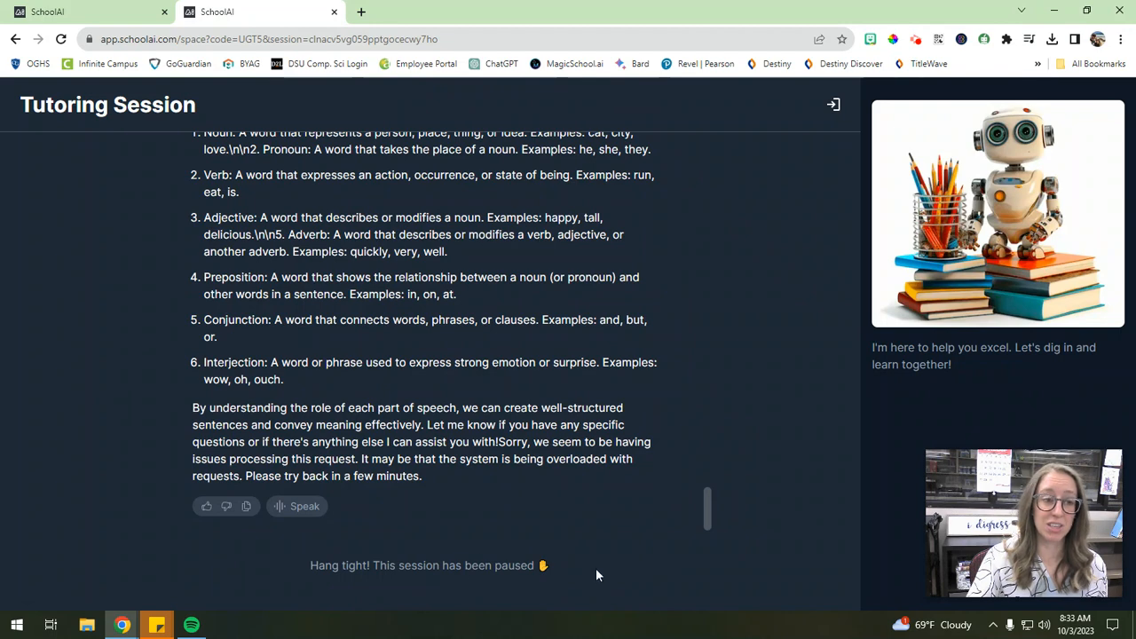
pyautogui.moveTo(657, 585)
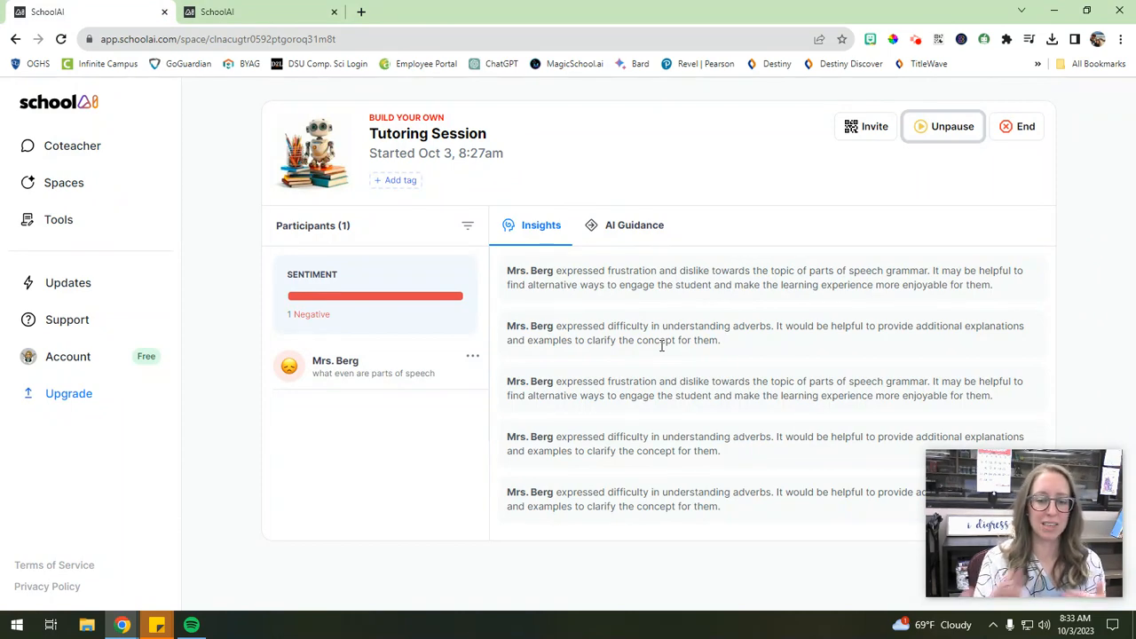
# End the tutoring session and confirm ending it.
pyautogui.click(1025, 126)
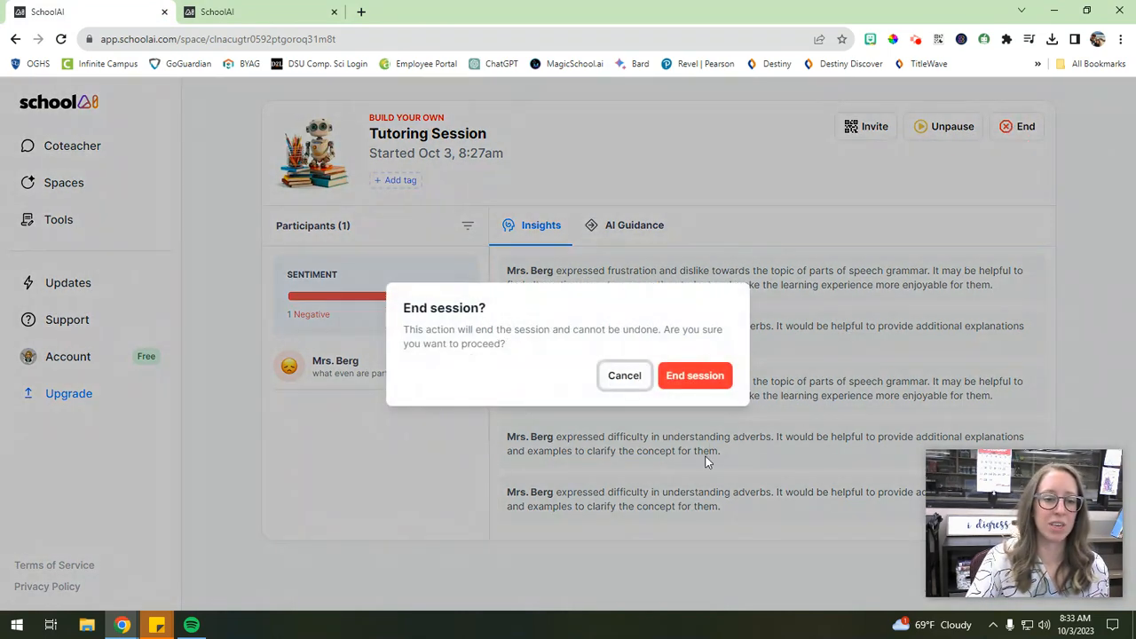
pyautogui.click(695, 374)
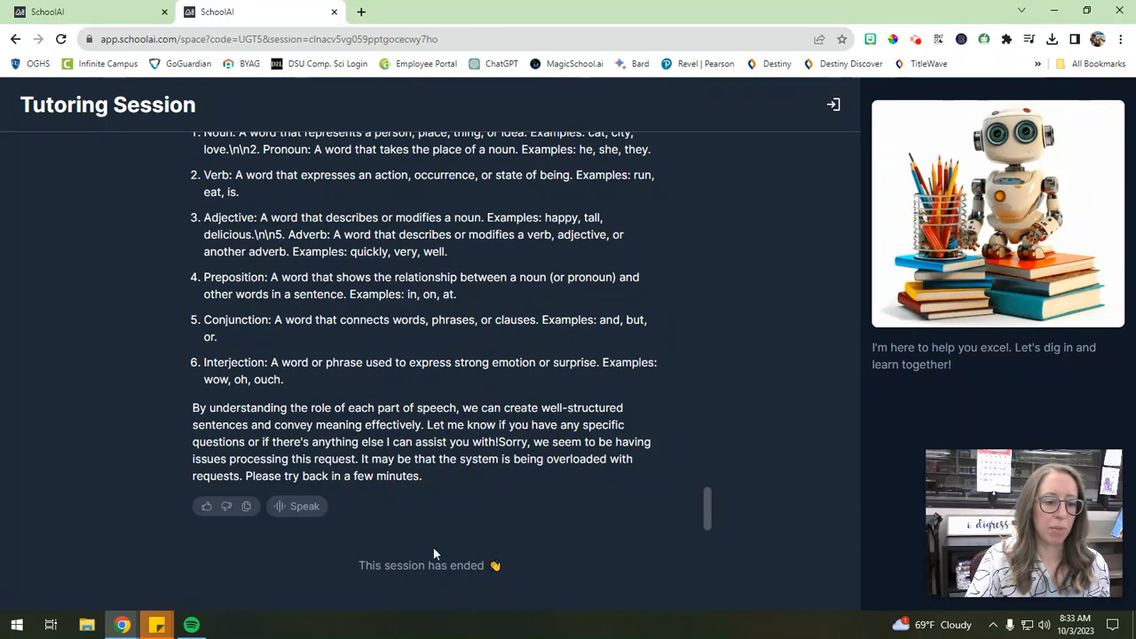
pyautogui.moveTo(419, 562)
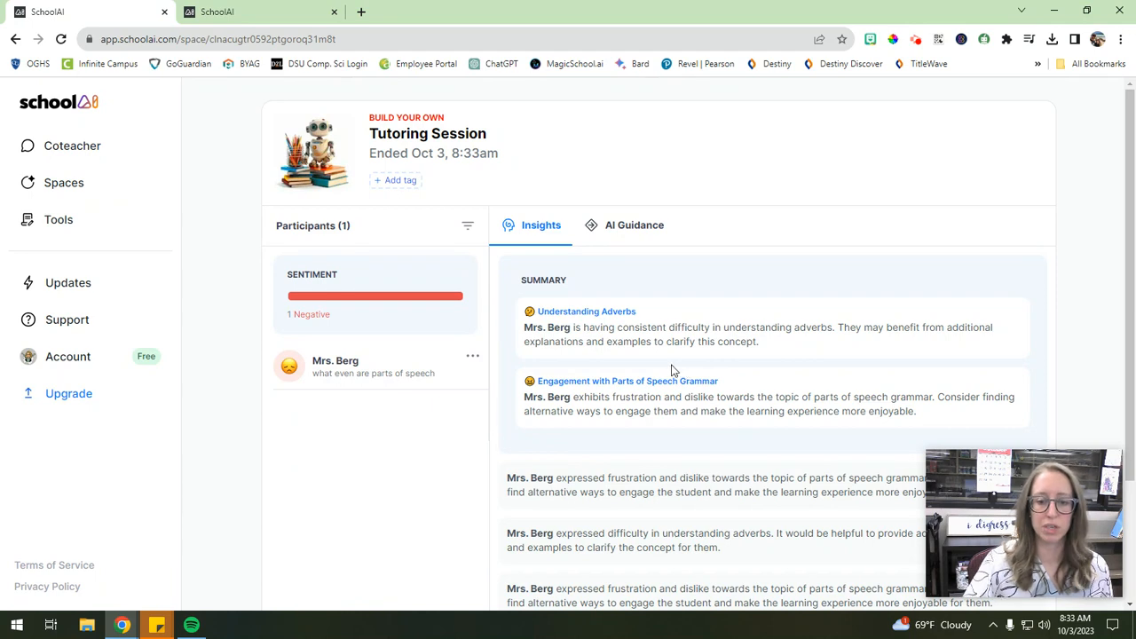
pyautogui.moveTo(66, 319)
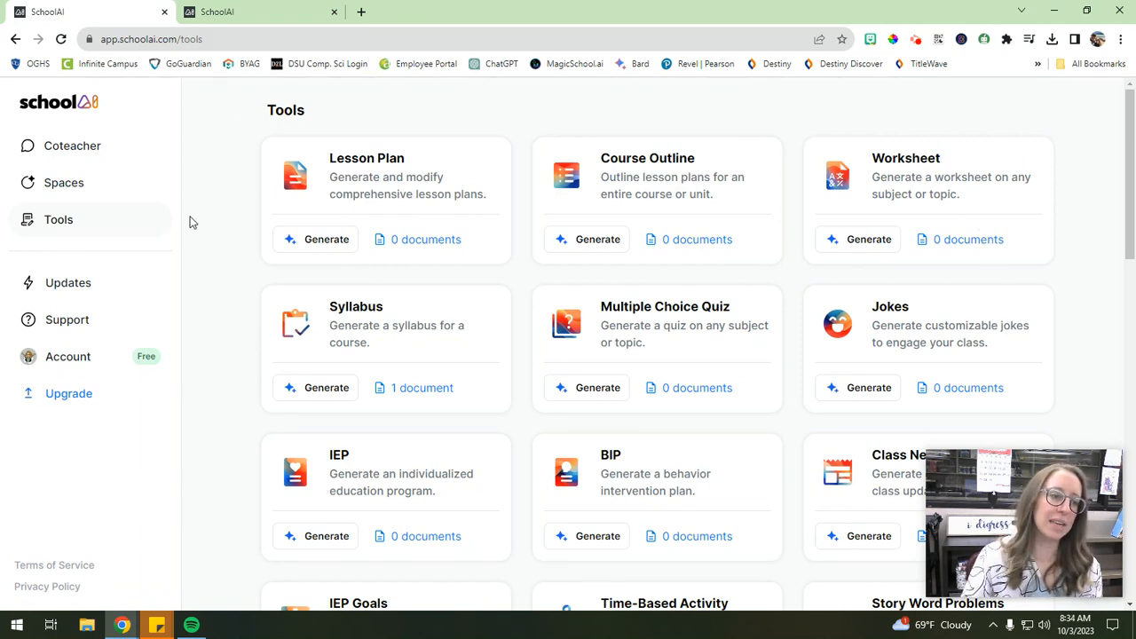
pyautogui.moveTo(523, 514)
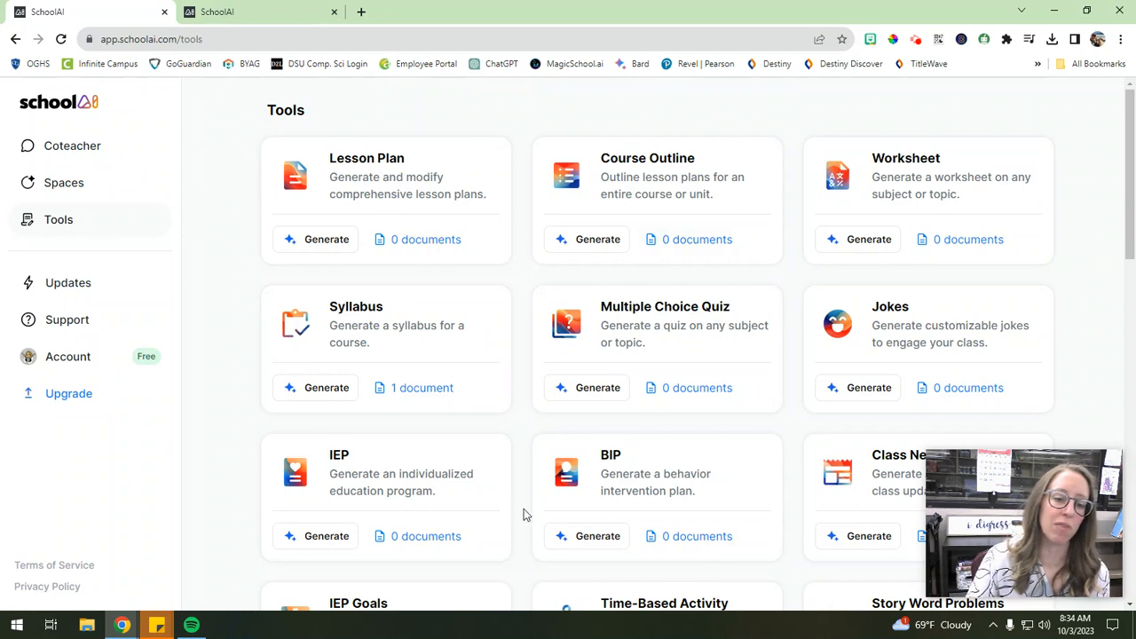
# Generate a Lesson Plan on parts of speech, grade 9, with details 'focus on adjectives'.
pyautogui.scroll(-3)
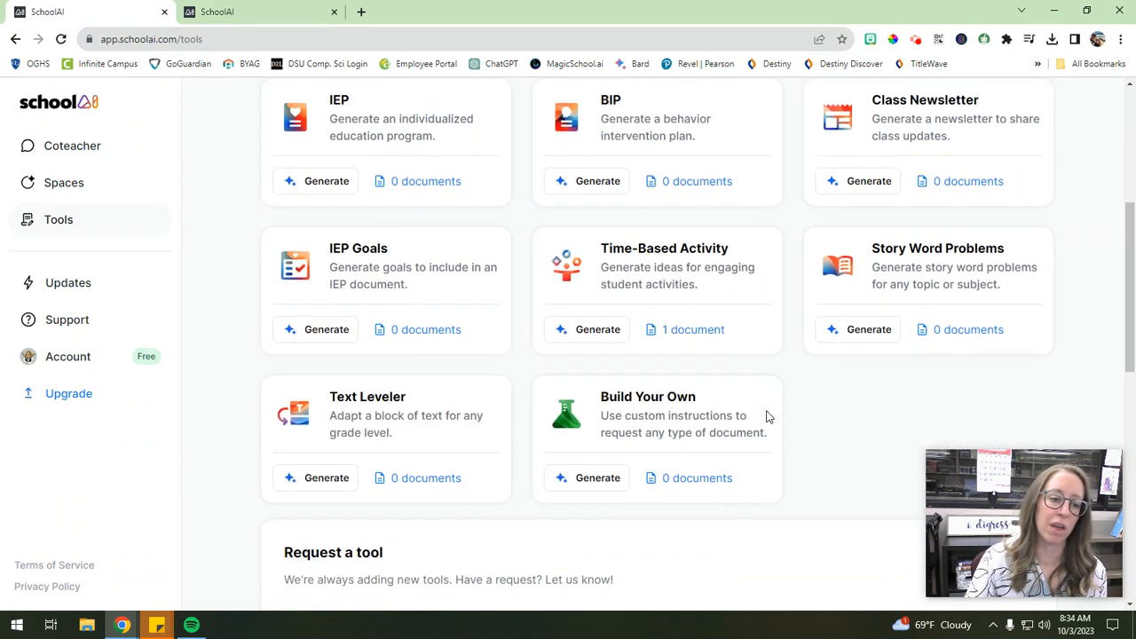
pyautogui.scroll(3)
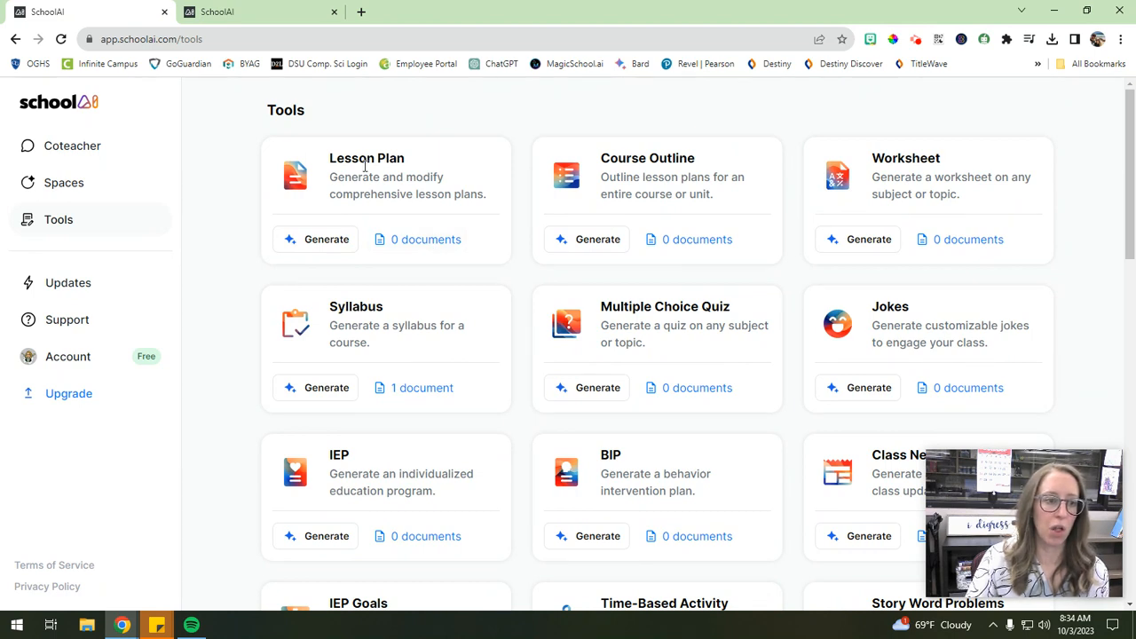
pyautogui.moveTo(312, 235)
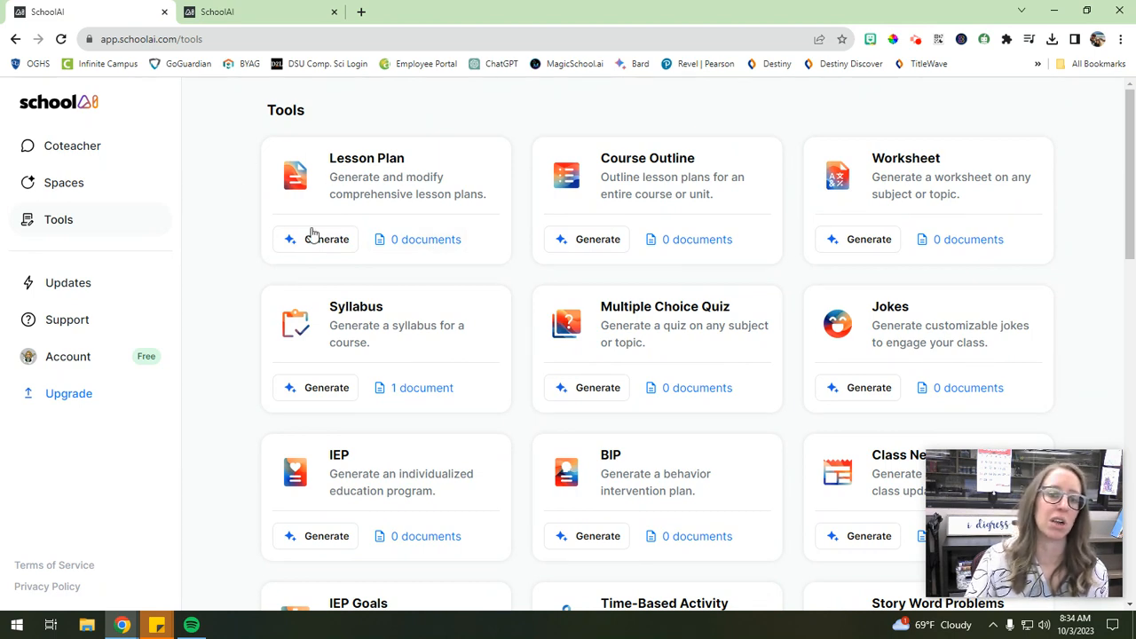
pyautogui.click(326, 239)
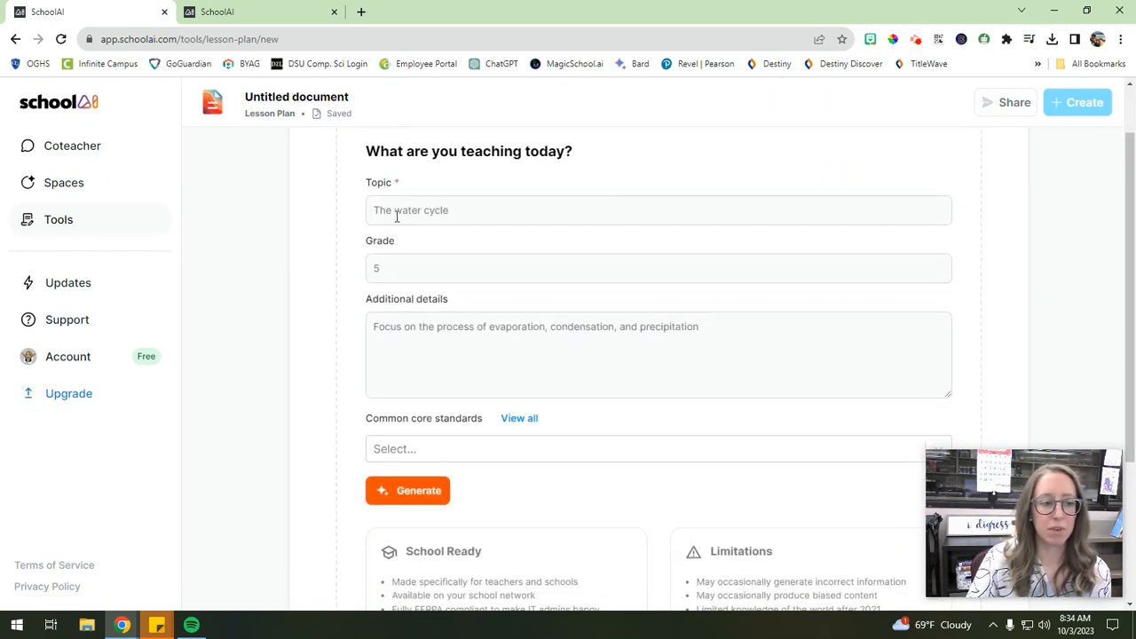
pyautogui.write('parts of speech')
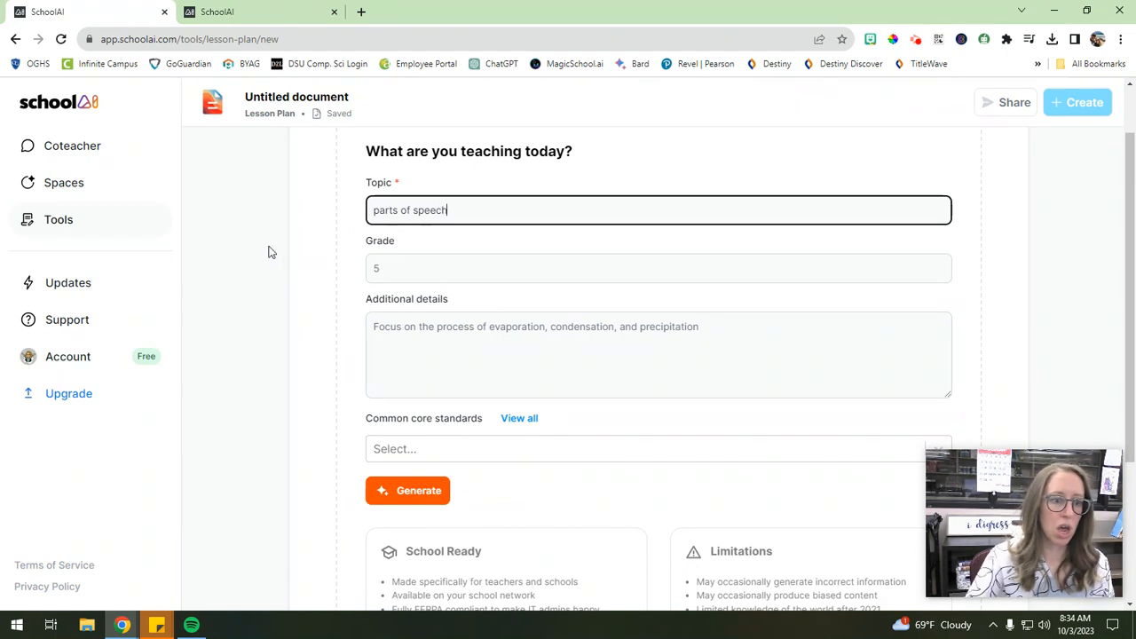
pyautogui.click(658, 268)
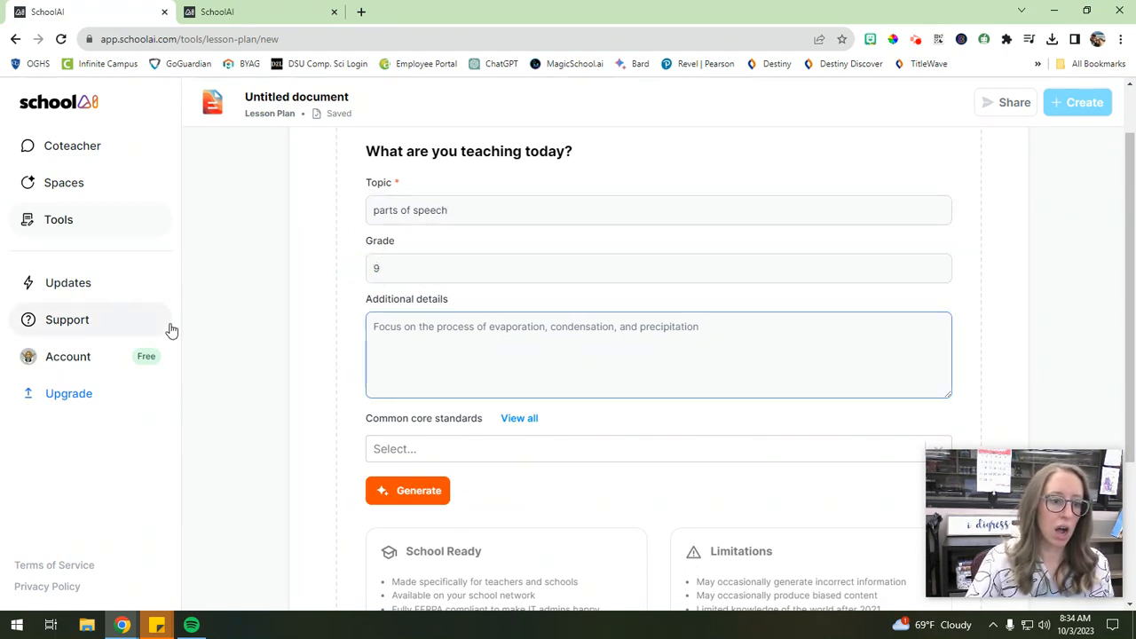
pyautogui.write('focus on adverbs and a')
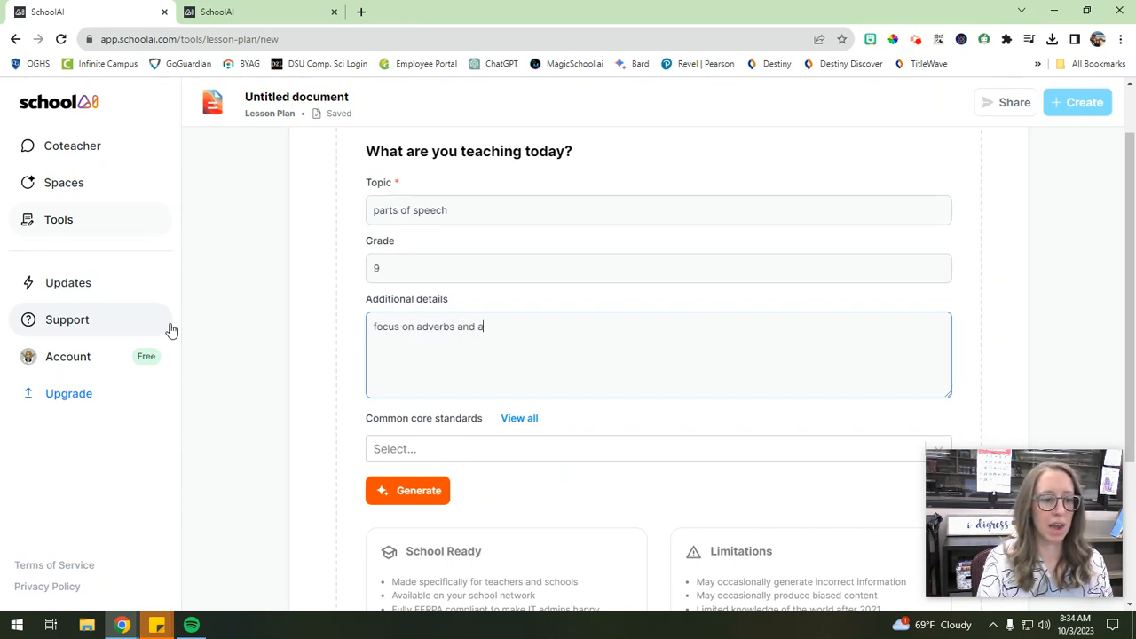
pyautogui.write('djectives')
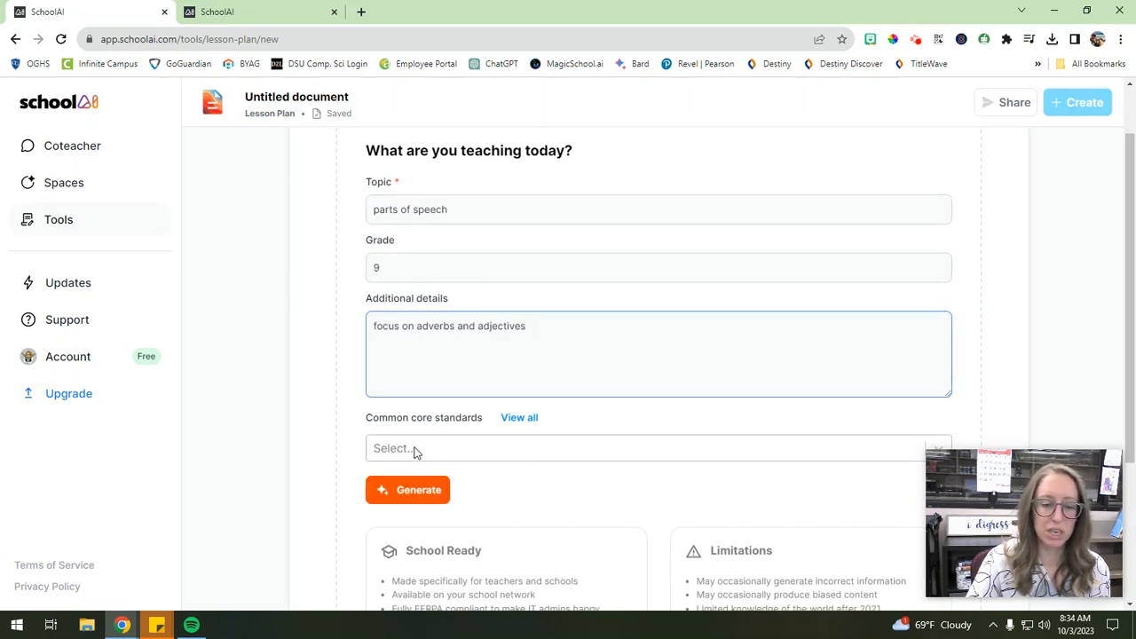
pyautogui.click(408, 489)
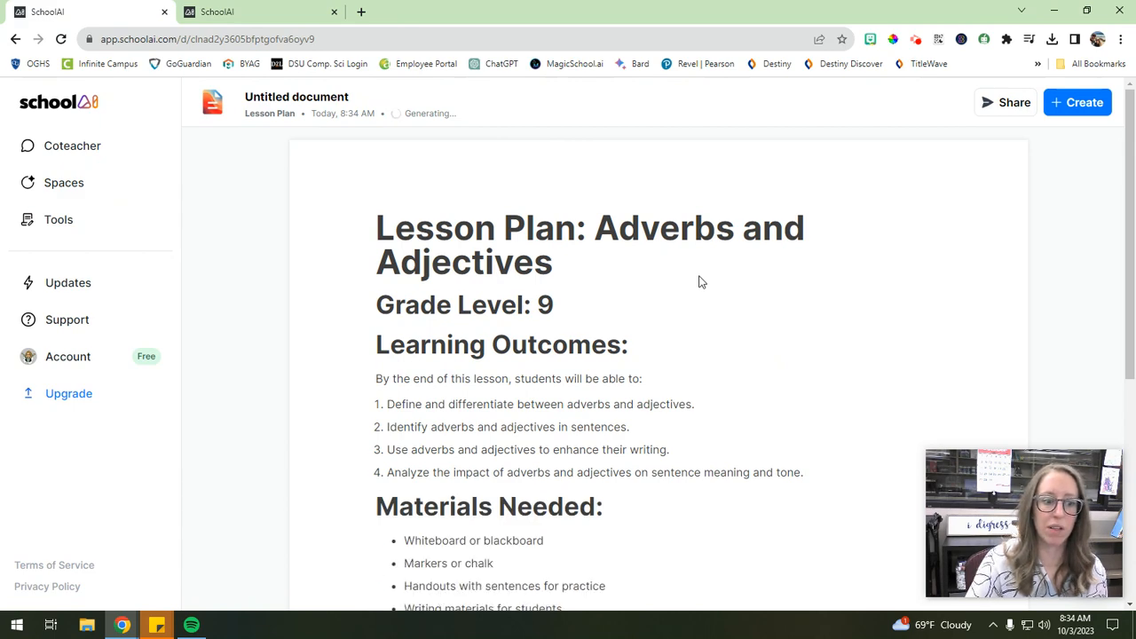
# Review the finished adverbs and adjectives lesson plan, then open Spaces.
pyautogui.scroll(-3)
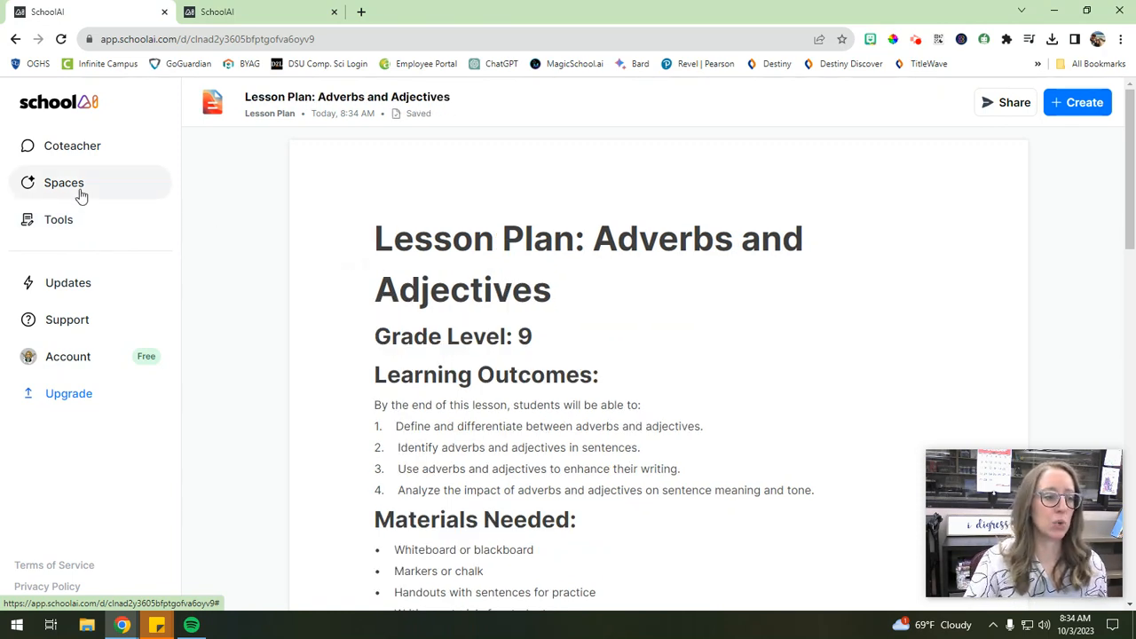
pyautogui.click(64, 183)
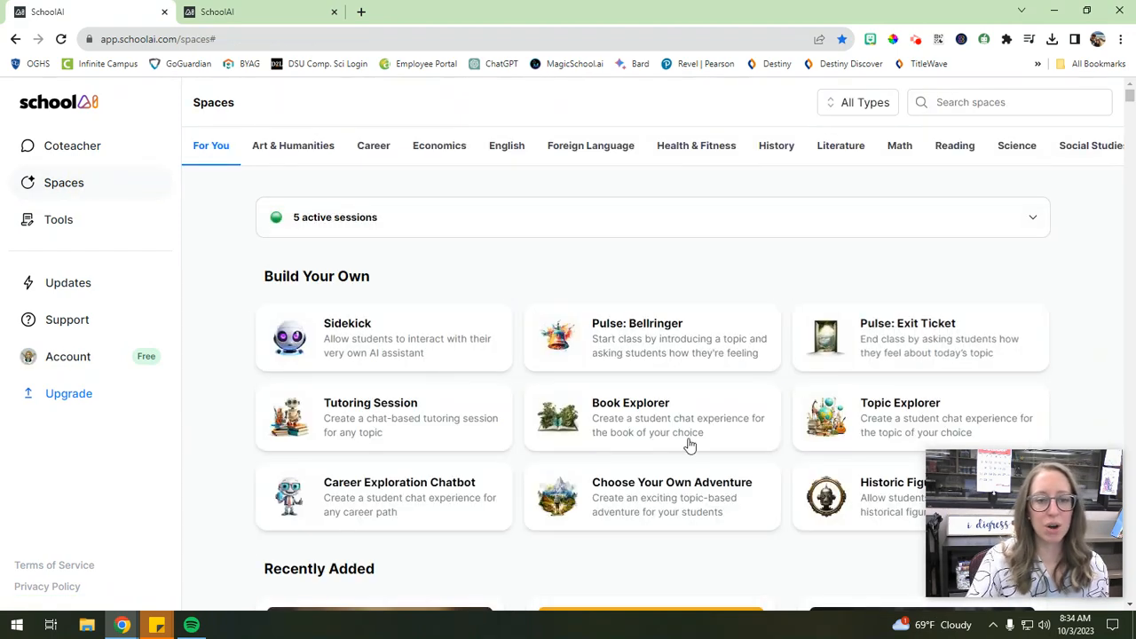